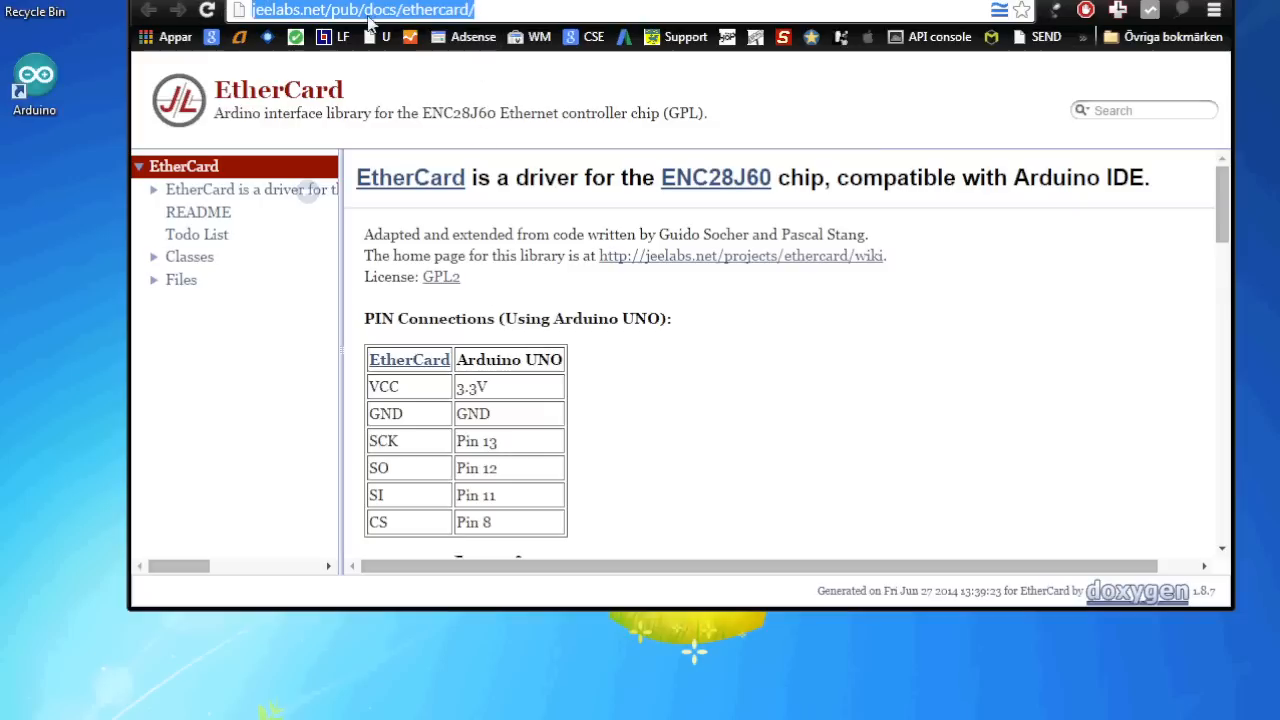
mouse_move(452, 150)
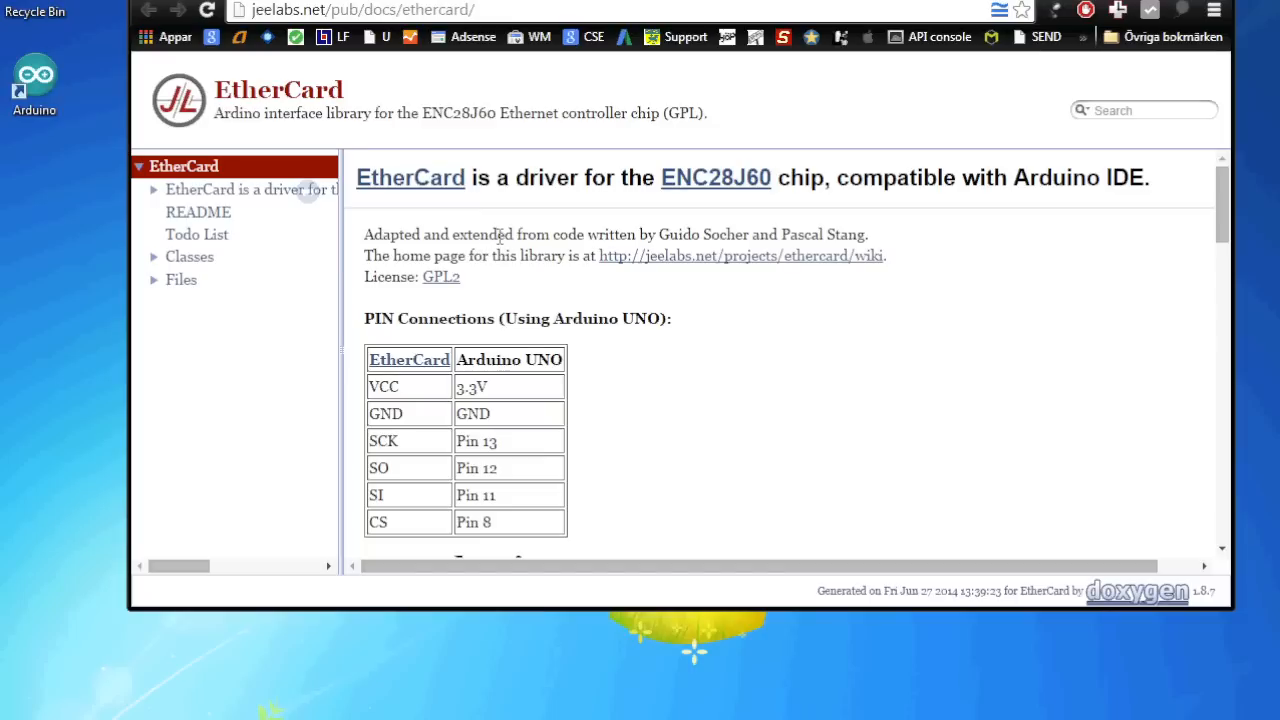
mouse_move(588, 222)
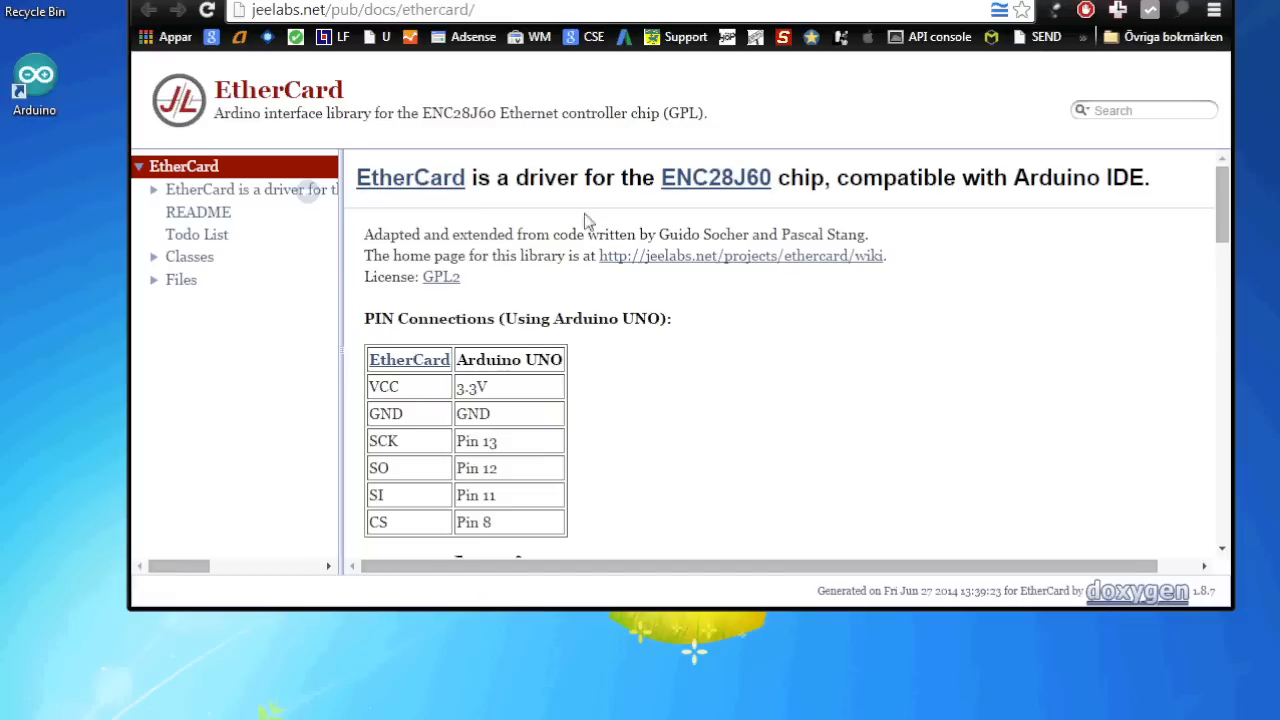
mouse_move(680, 224)
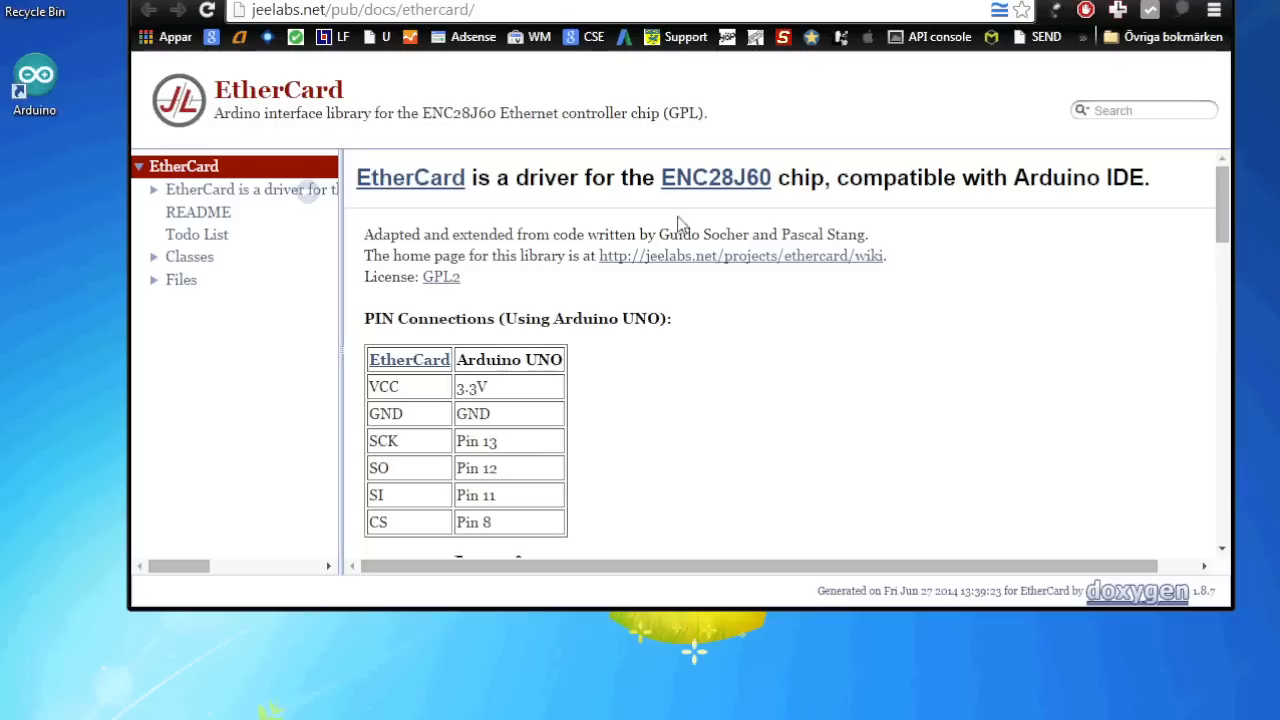
mouse_move(552, 256)
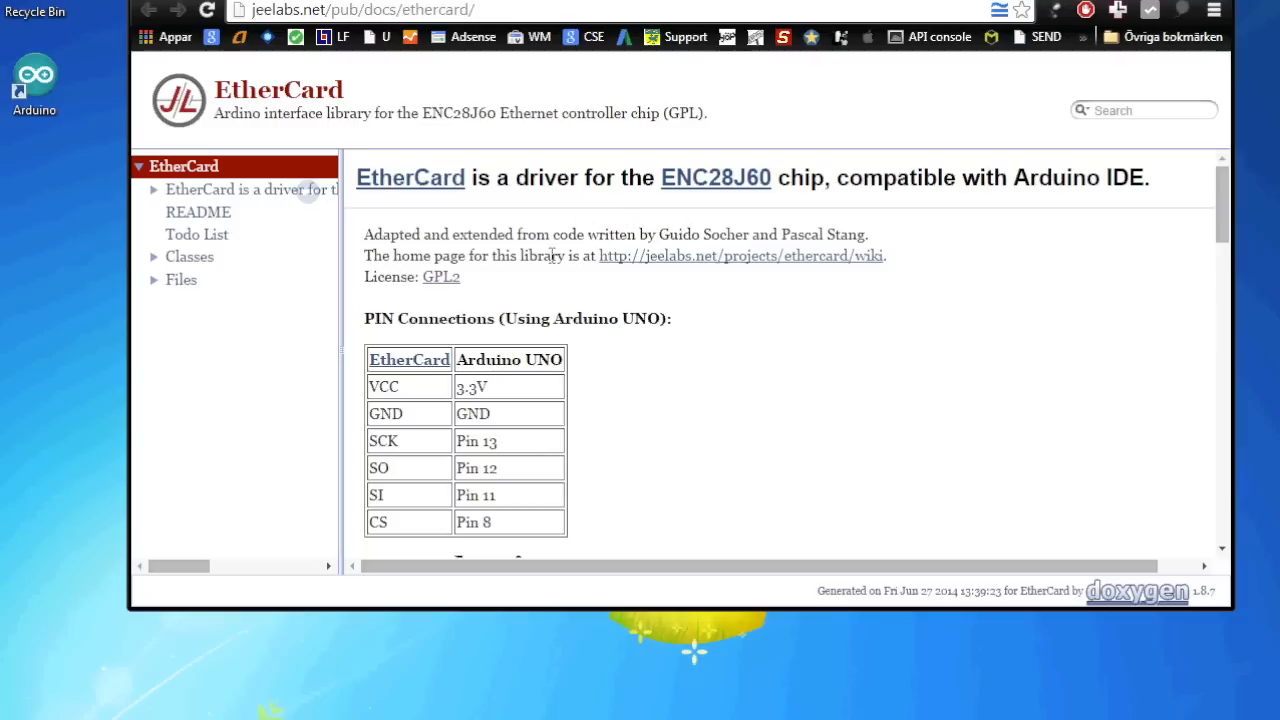
Download the EtherCard master.zip and extract the ethercard-master folder onto the desktop
scroll(down, 3)
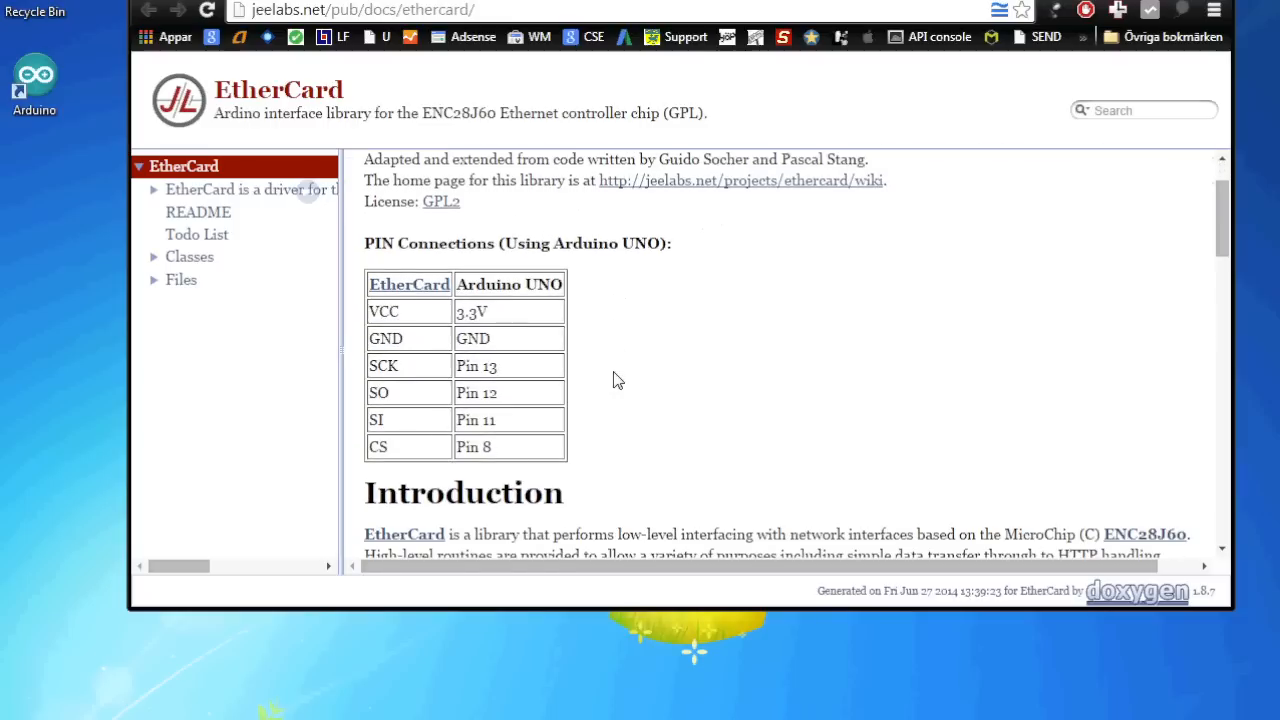
mouse_move(440, 328)
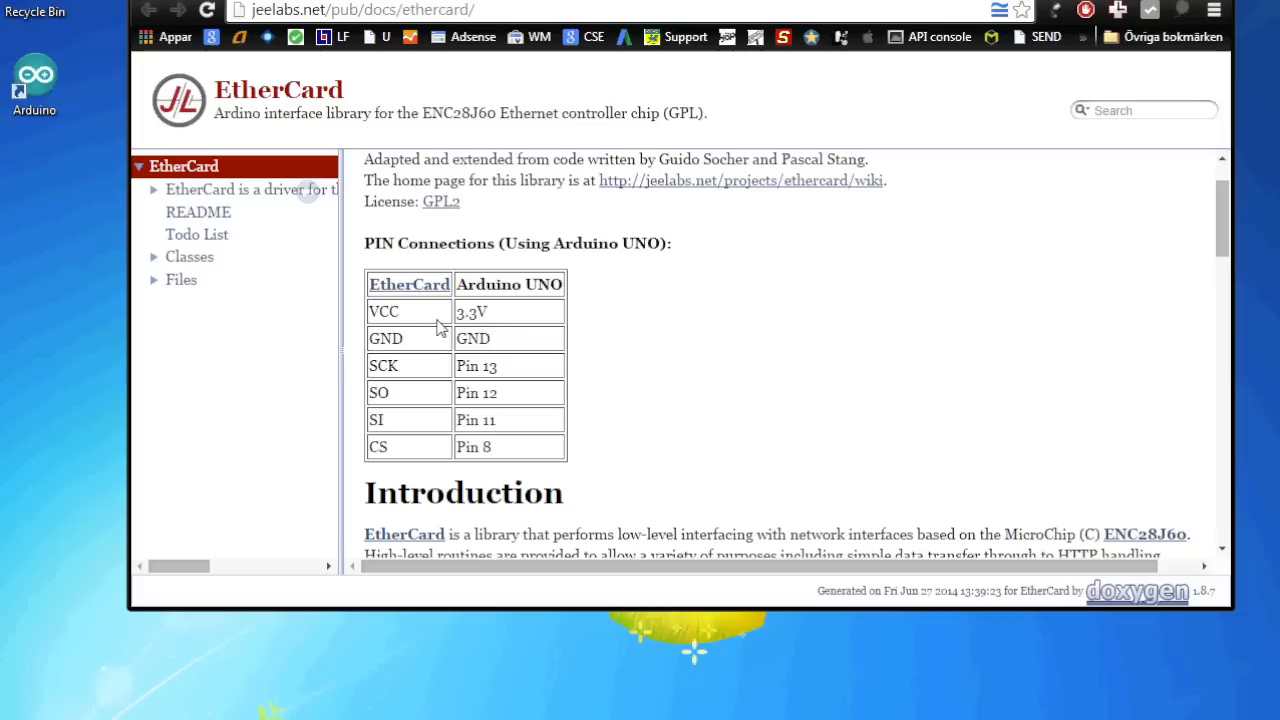
mouse_move(402, 318)
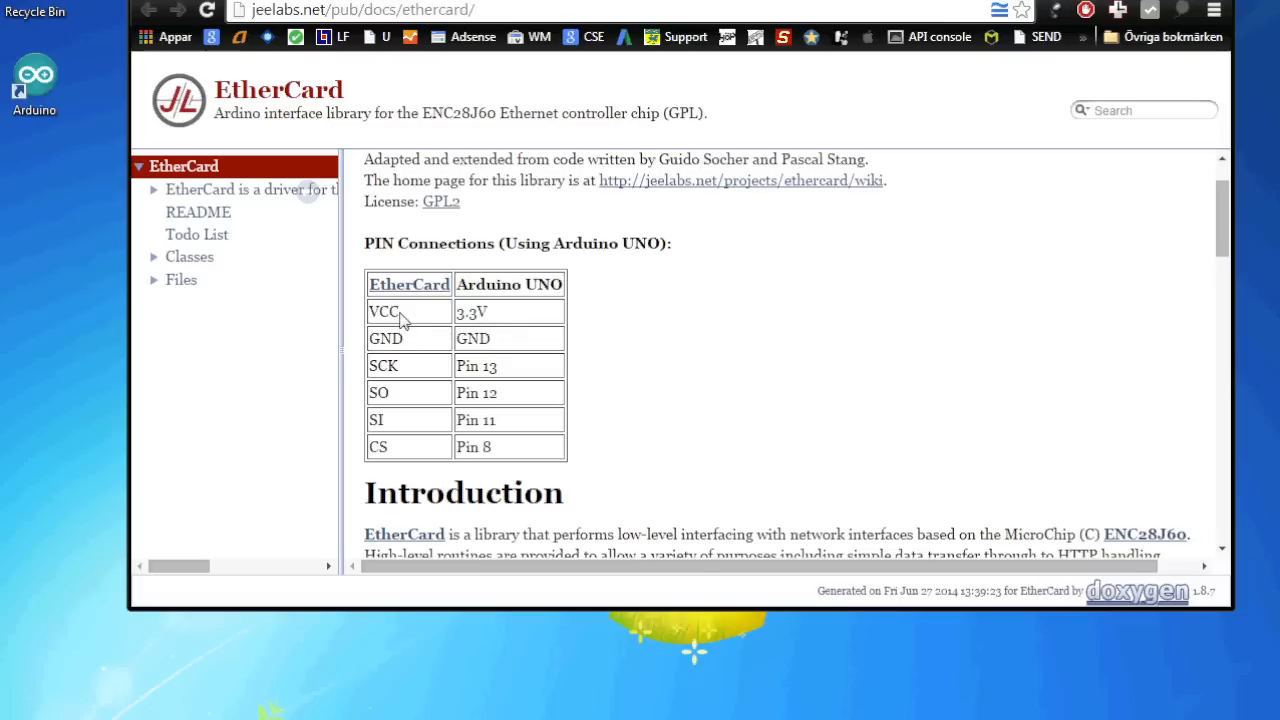
mouse_move(384, 452)
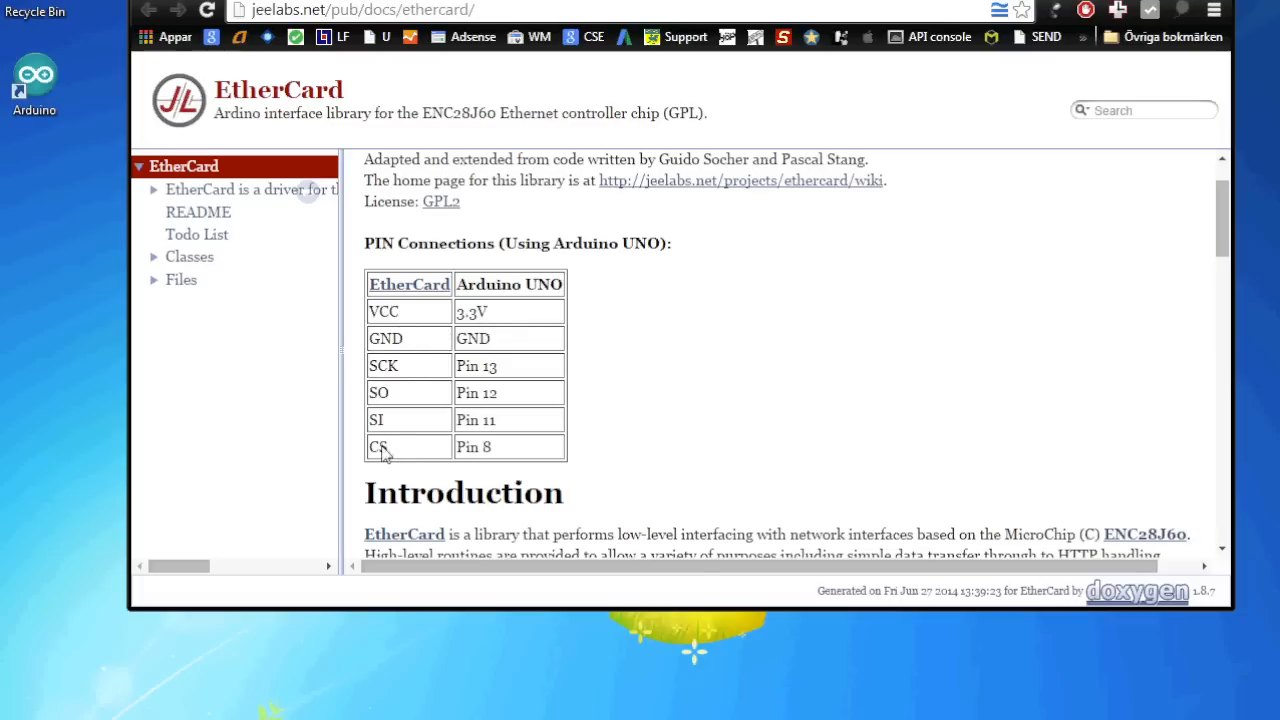
mouse_move(404, 388)
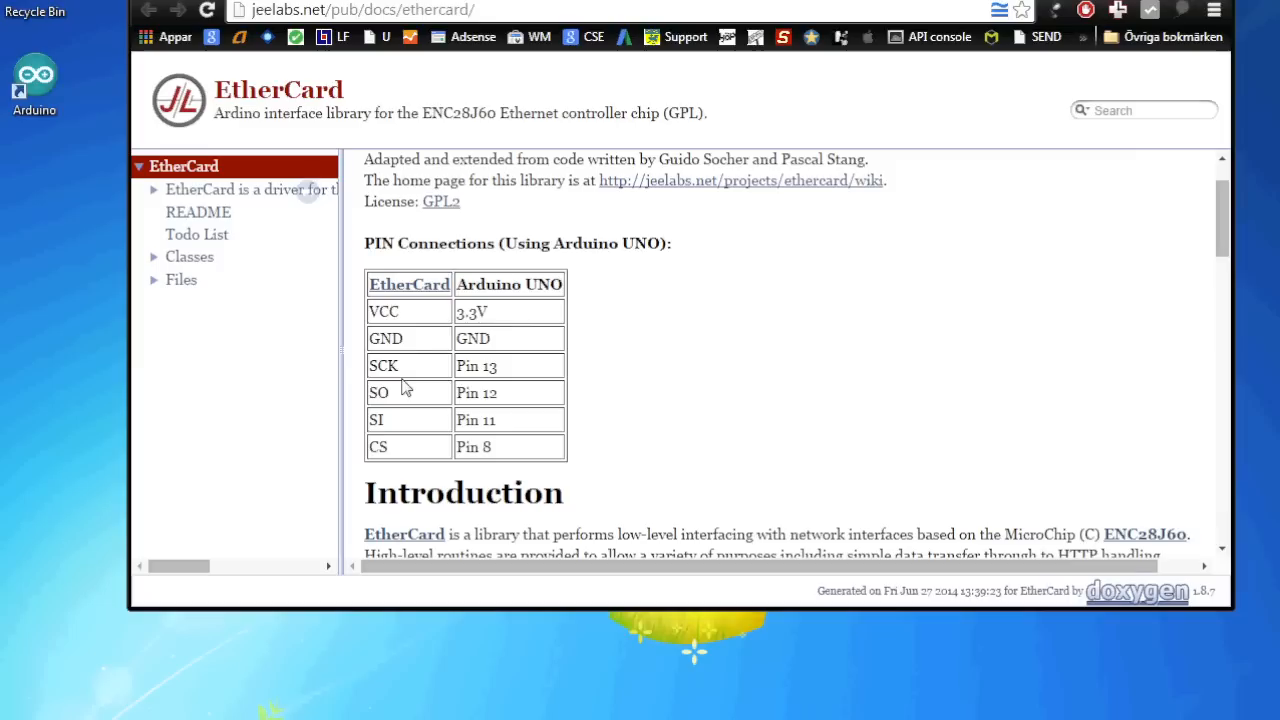
scroll(down, 3)
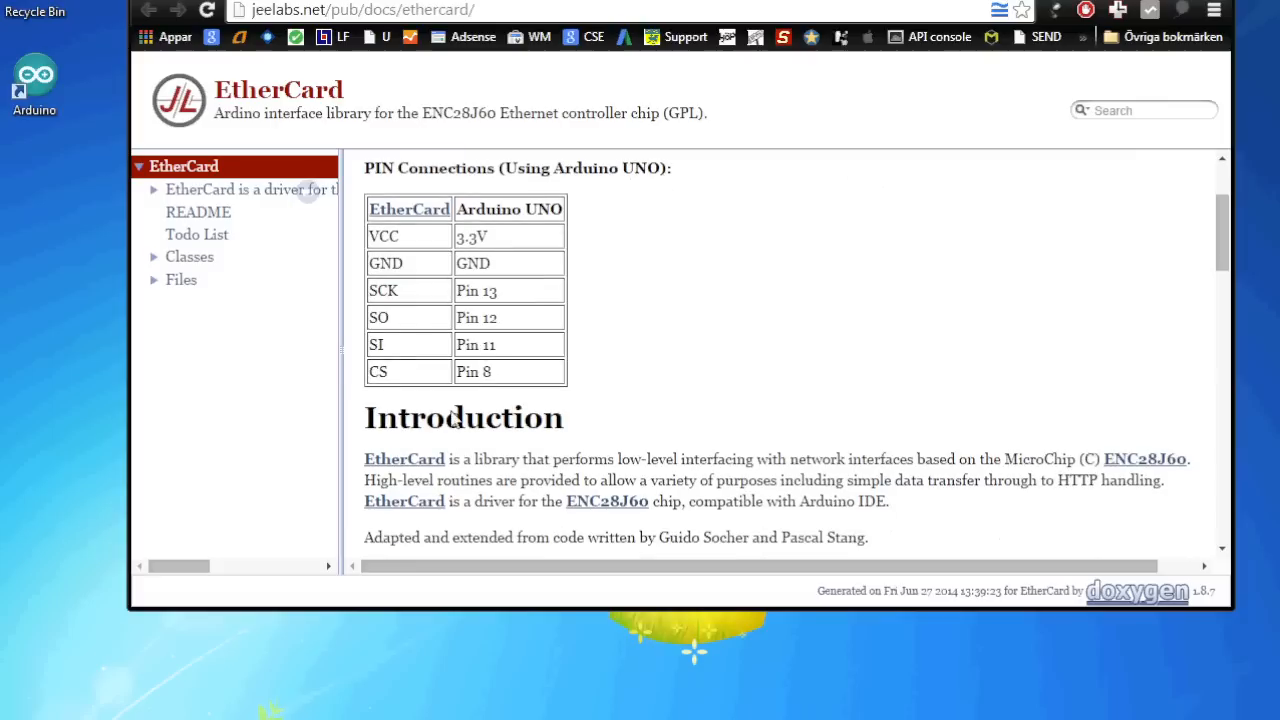
mouse_move(552, 308)
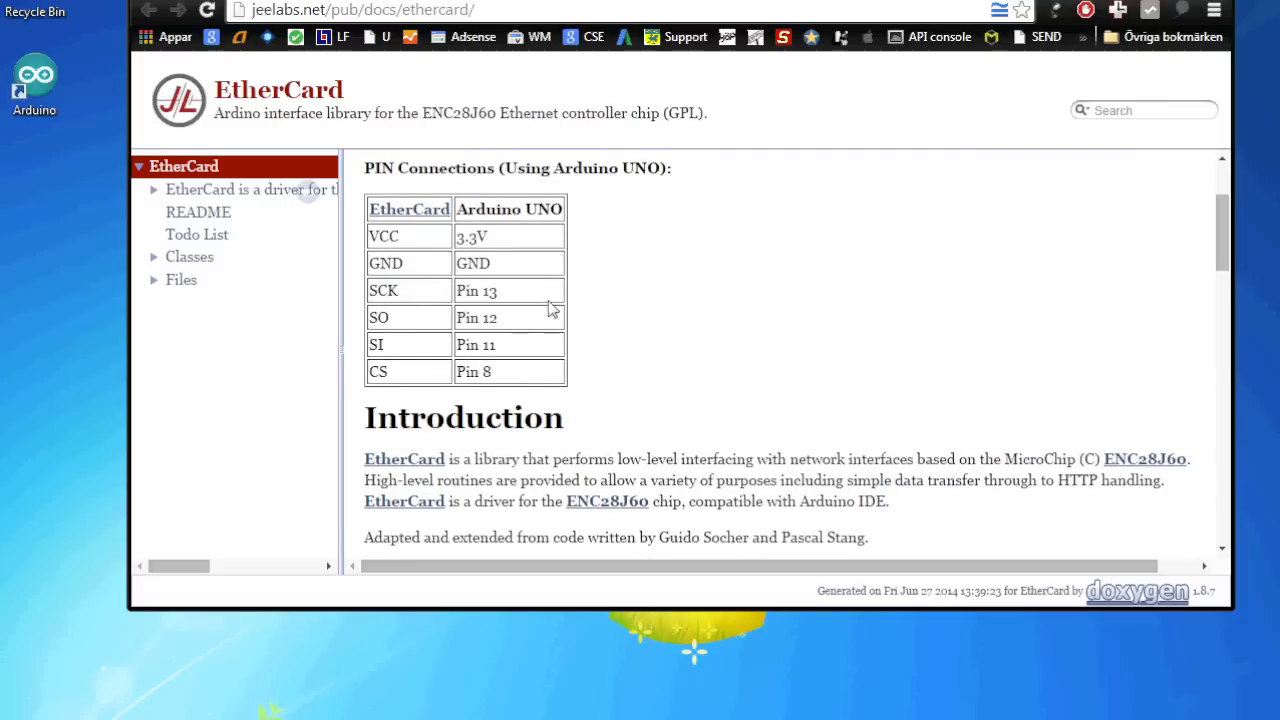
scroll(down, 3)
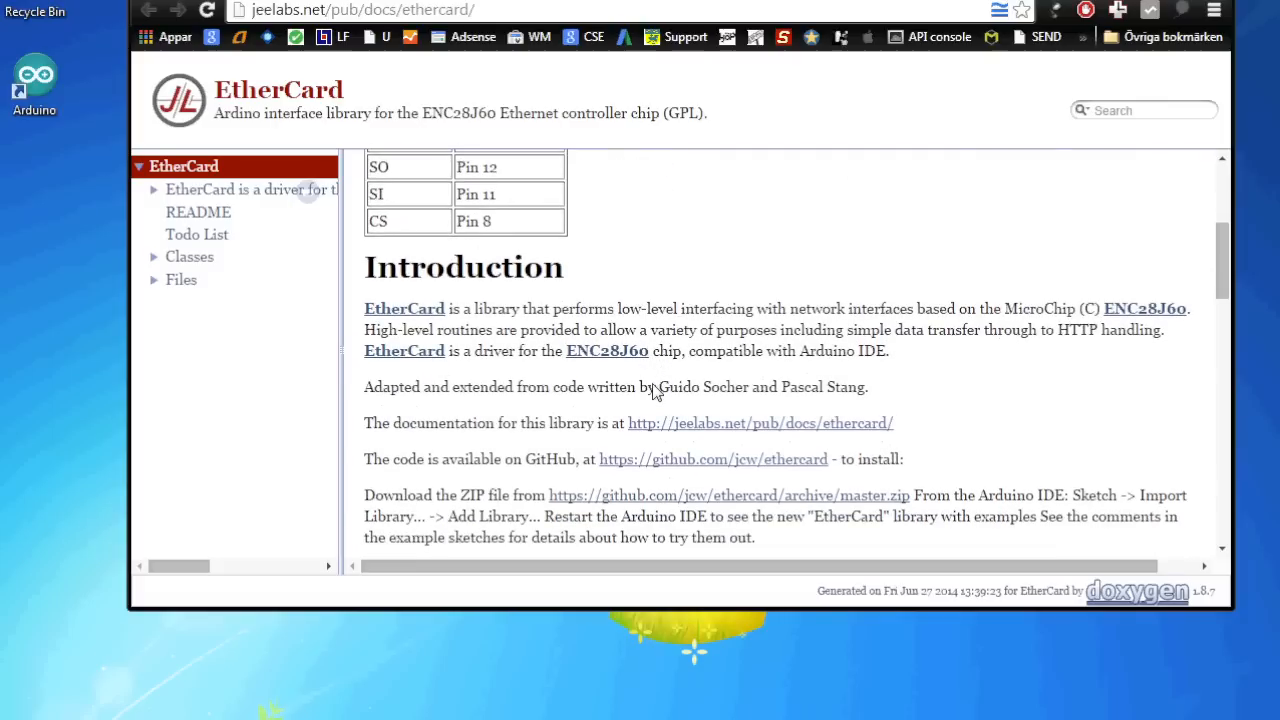
scroll(down, 3)
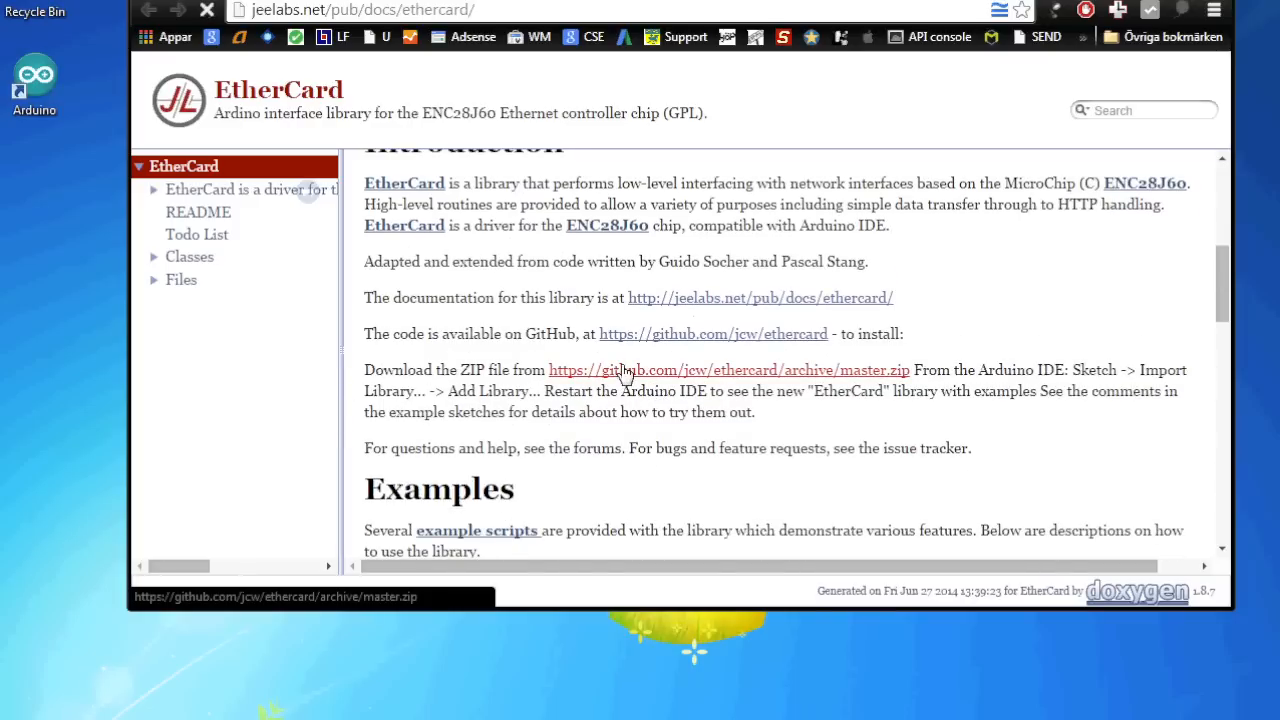
click(728, 368)
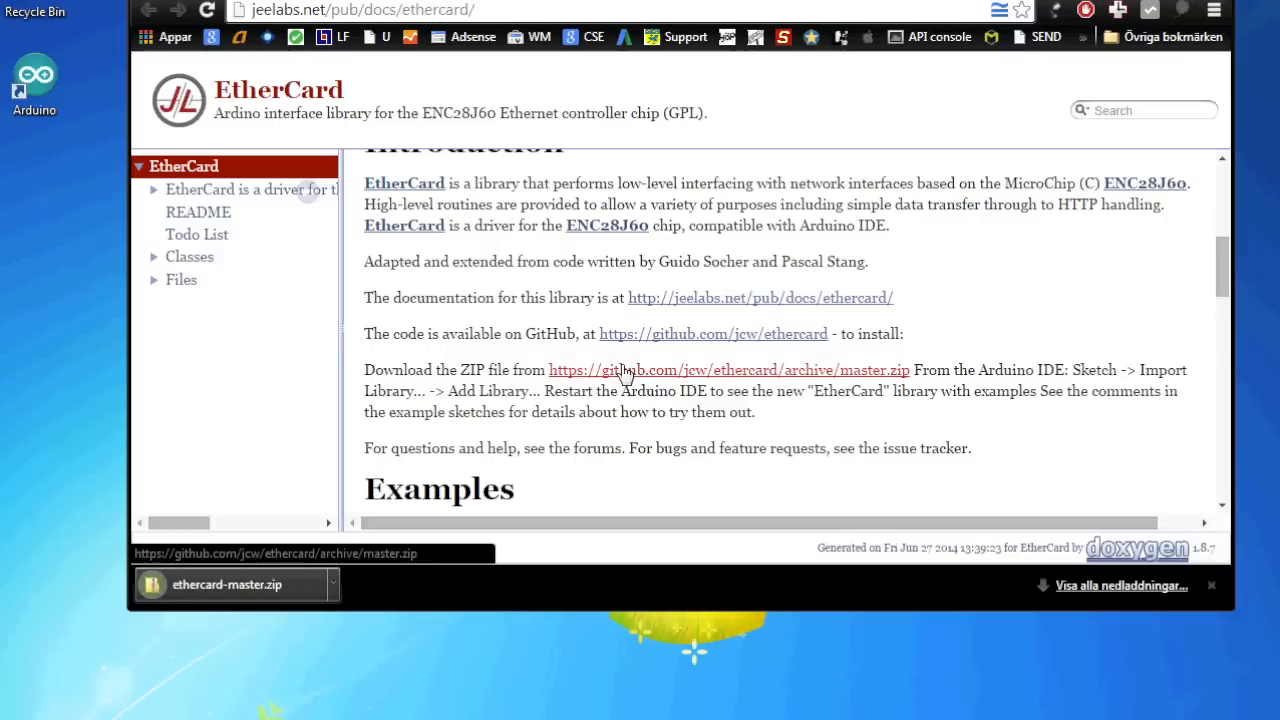
mouse_move(248, 572)
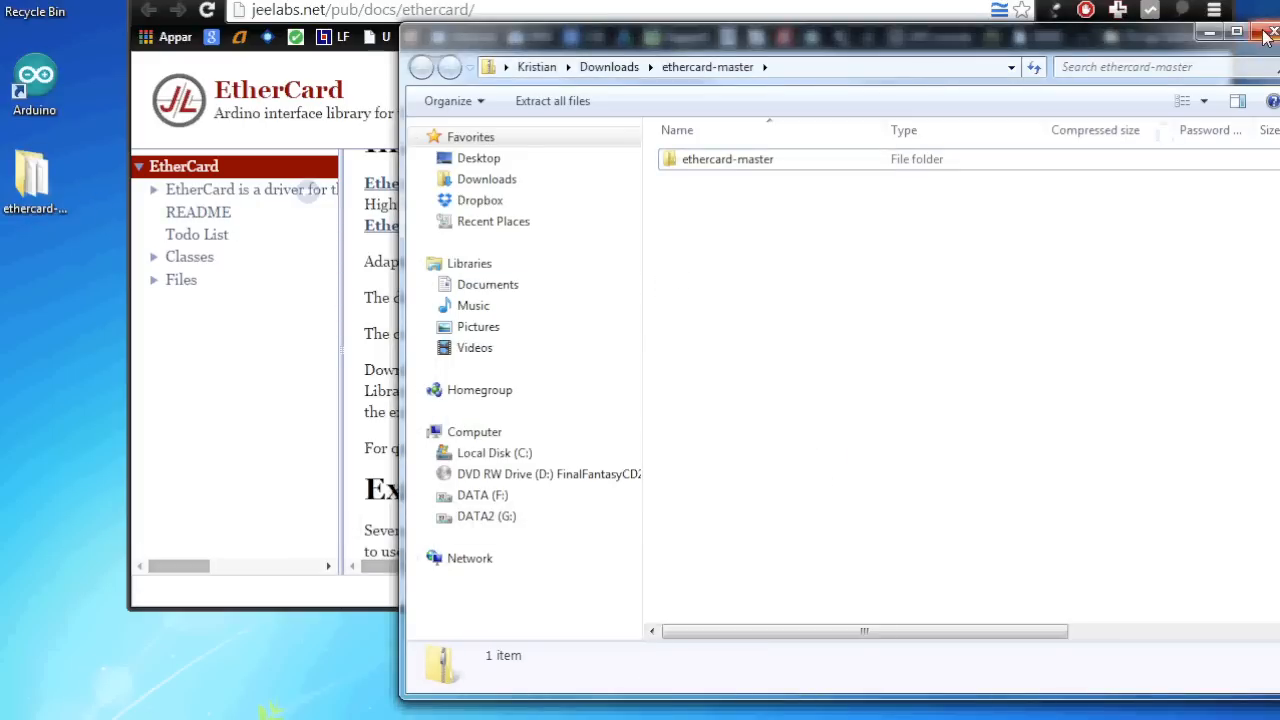
click(1264, 32)
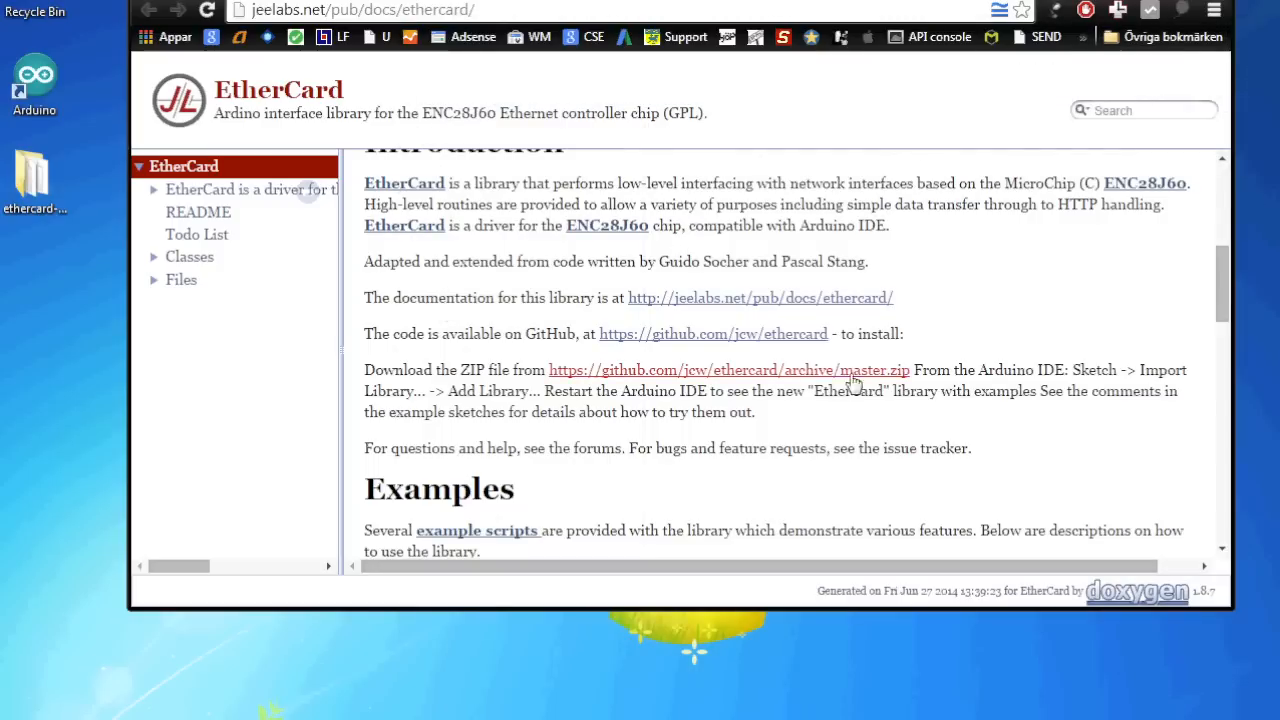
mouse_move(850, 378)
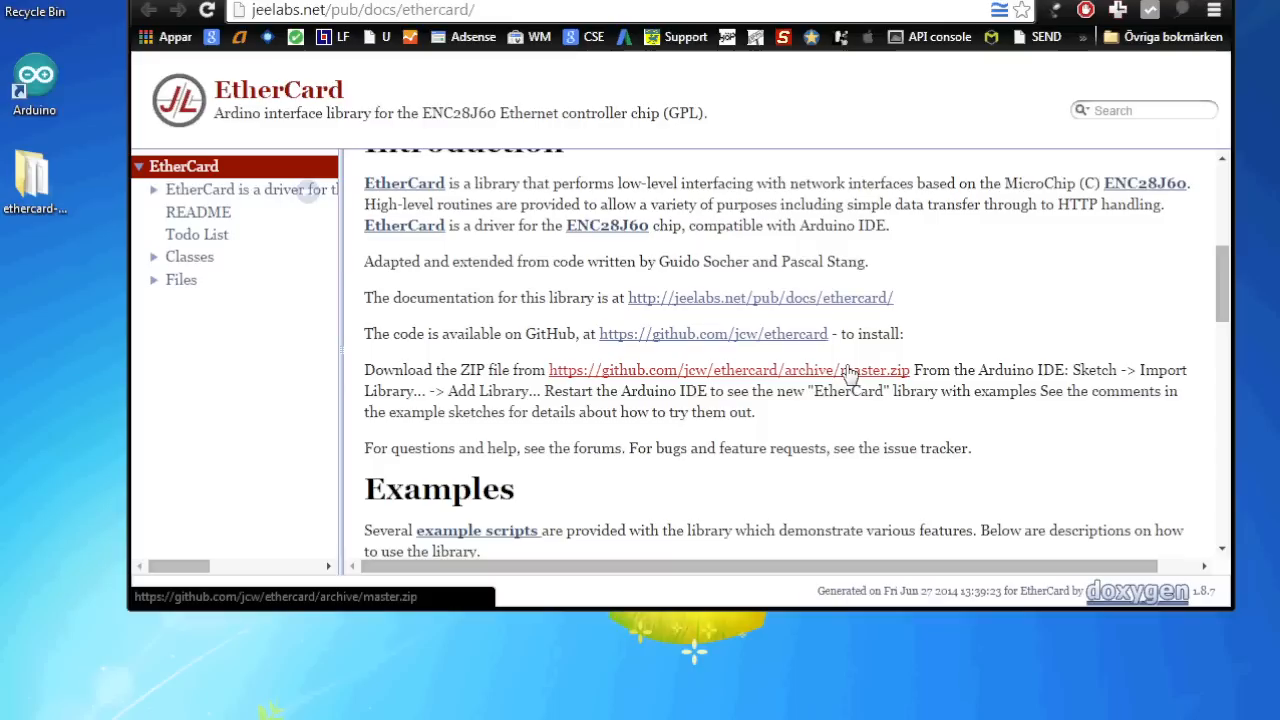
mouse_move(1076, 366)
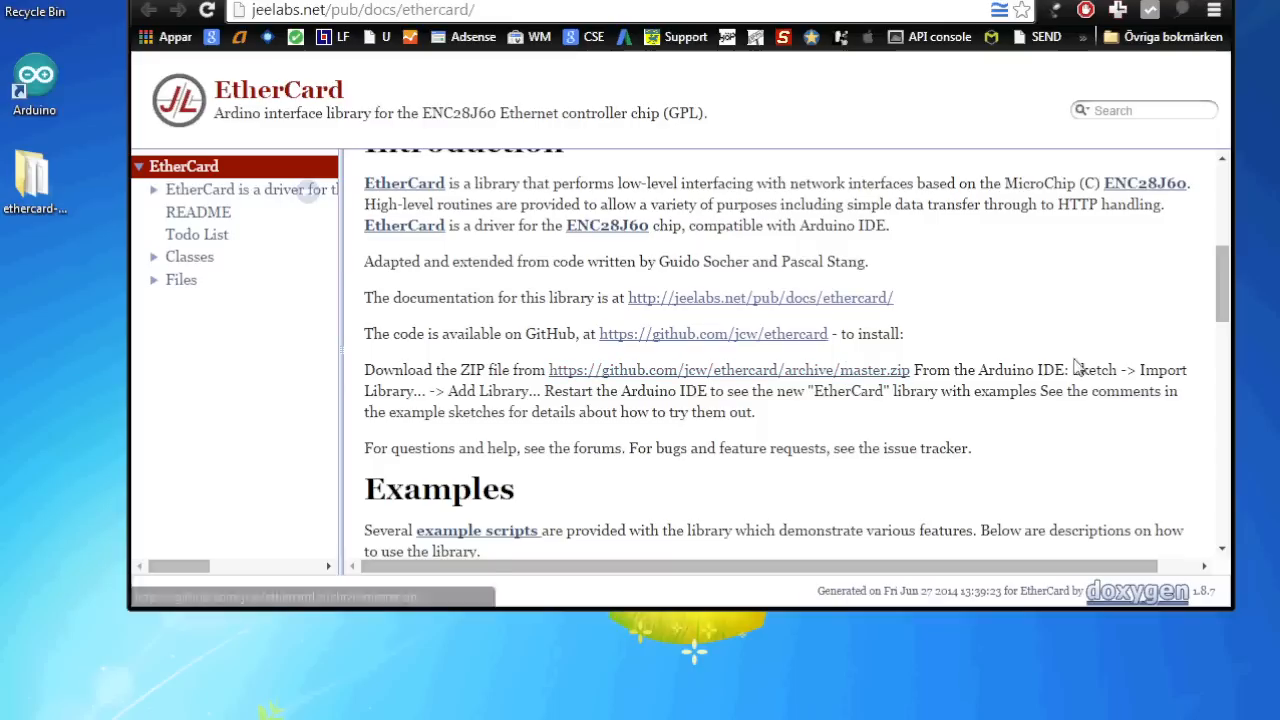
mouse_move(1064, 372)
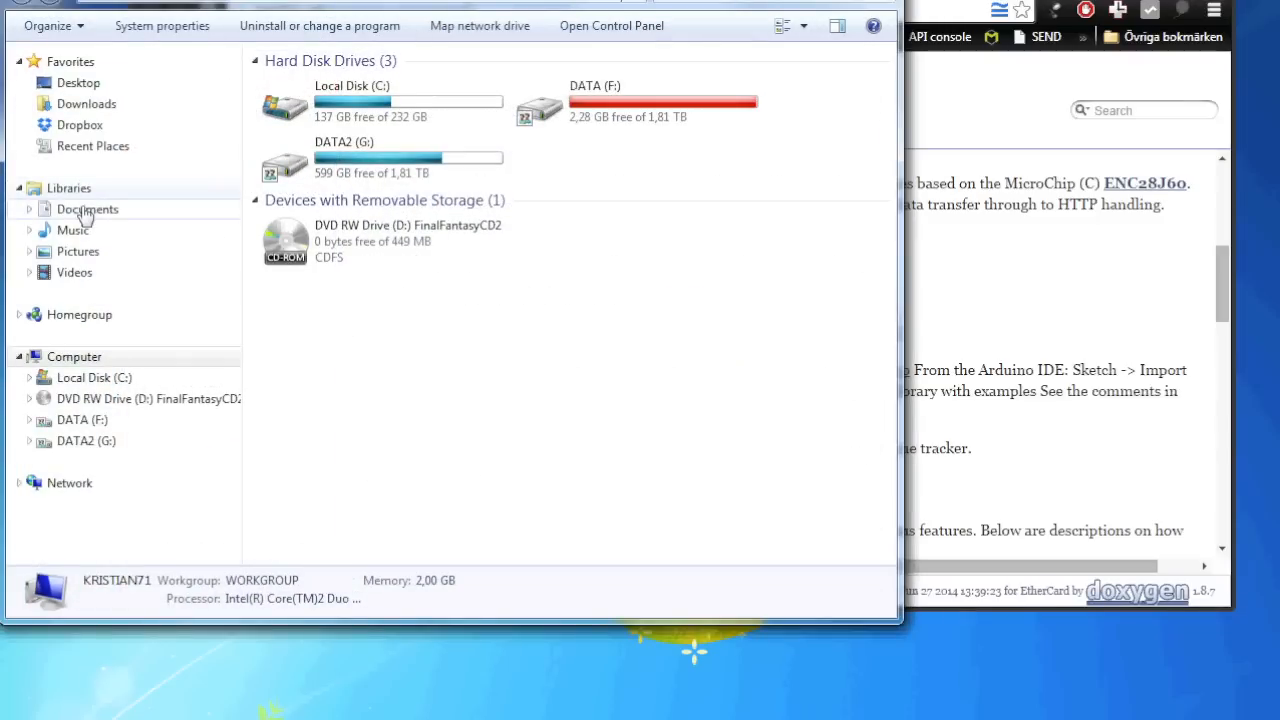
Move the ethercard folder into Documents > Arduino > libraries and launch the Arduino IDE
click(88, 210)
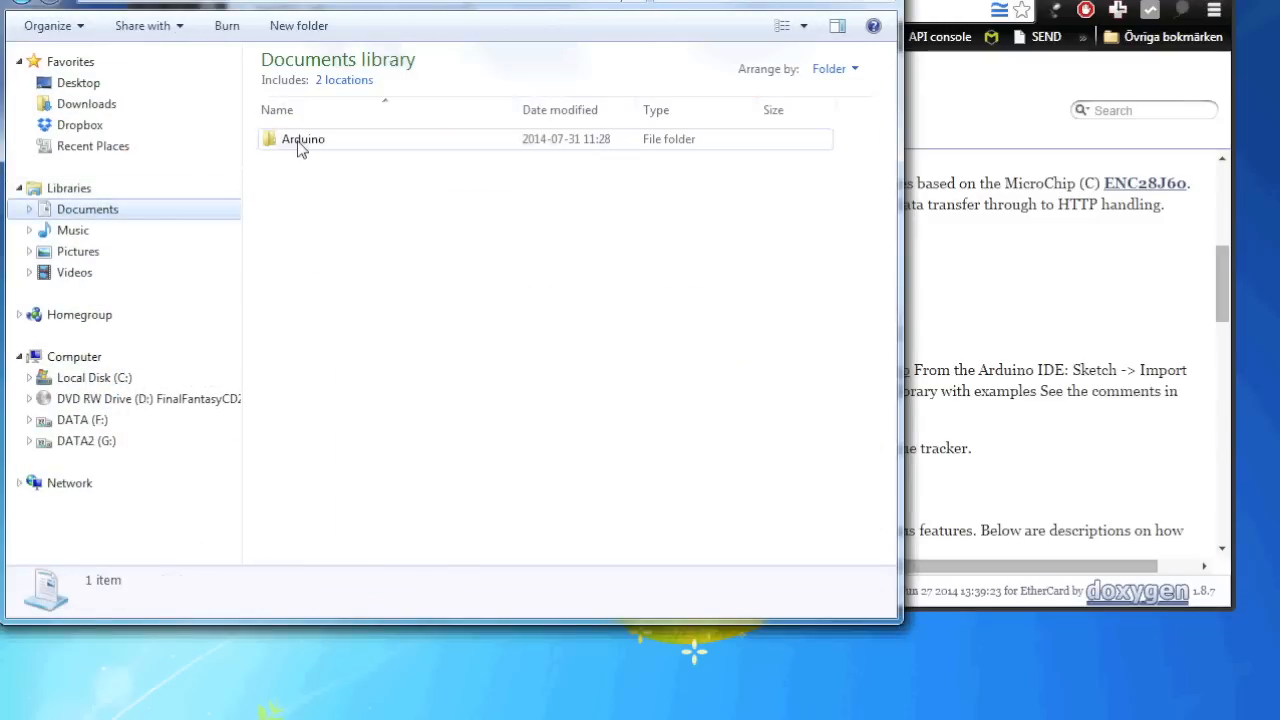
double_click(304, 138)
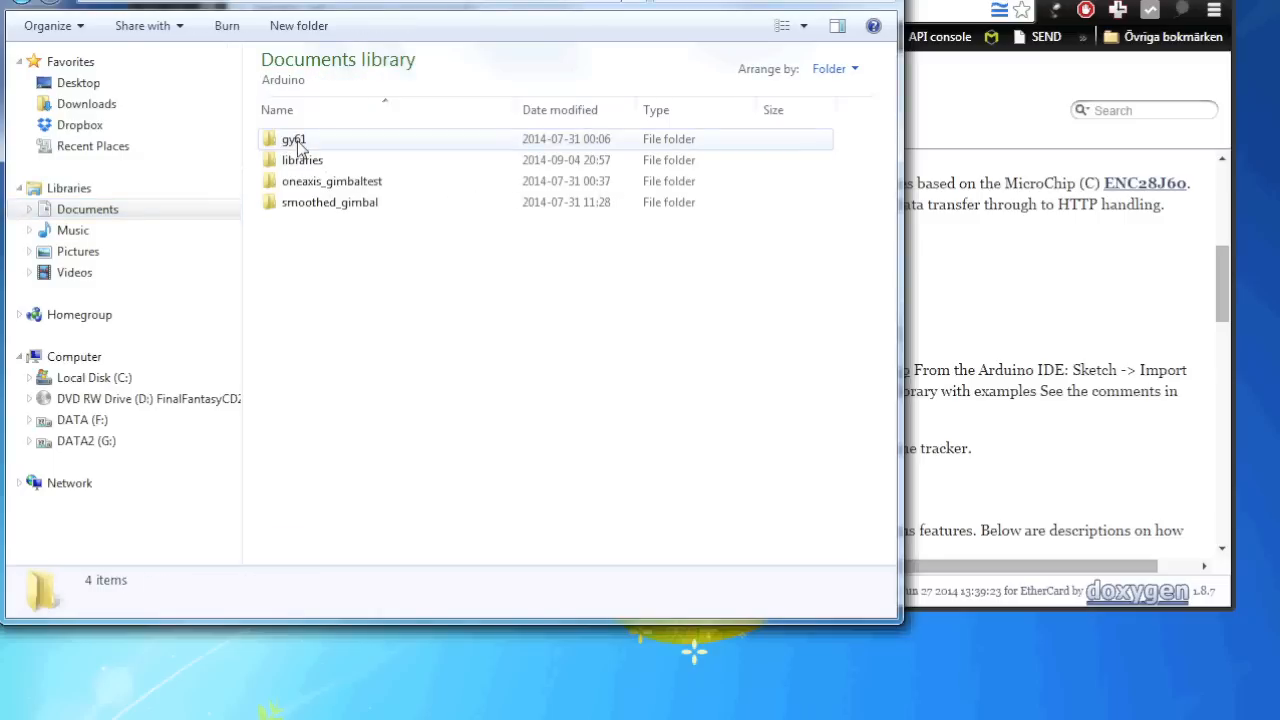
click(302, 160)
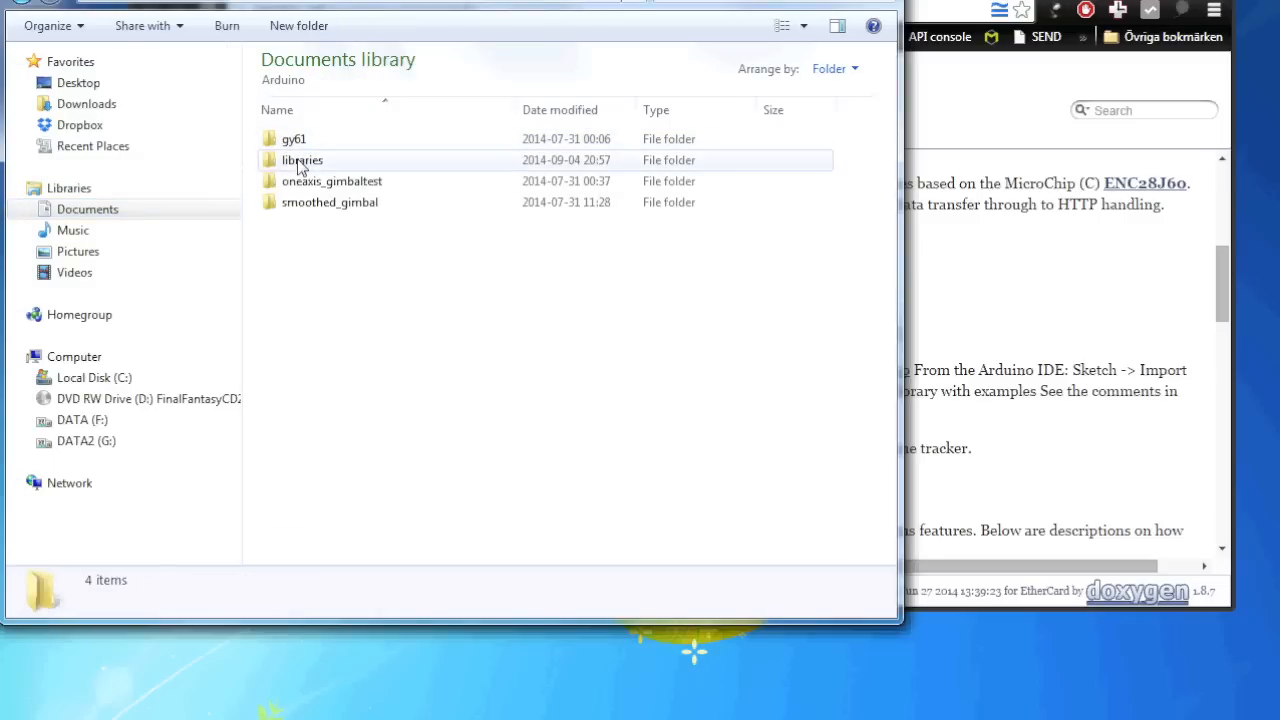
double_click(302, 160)
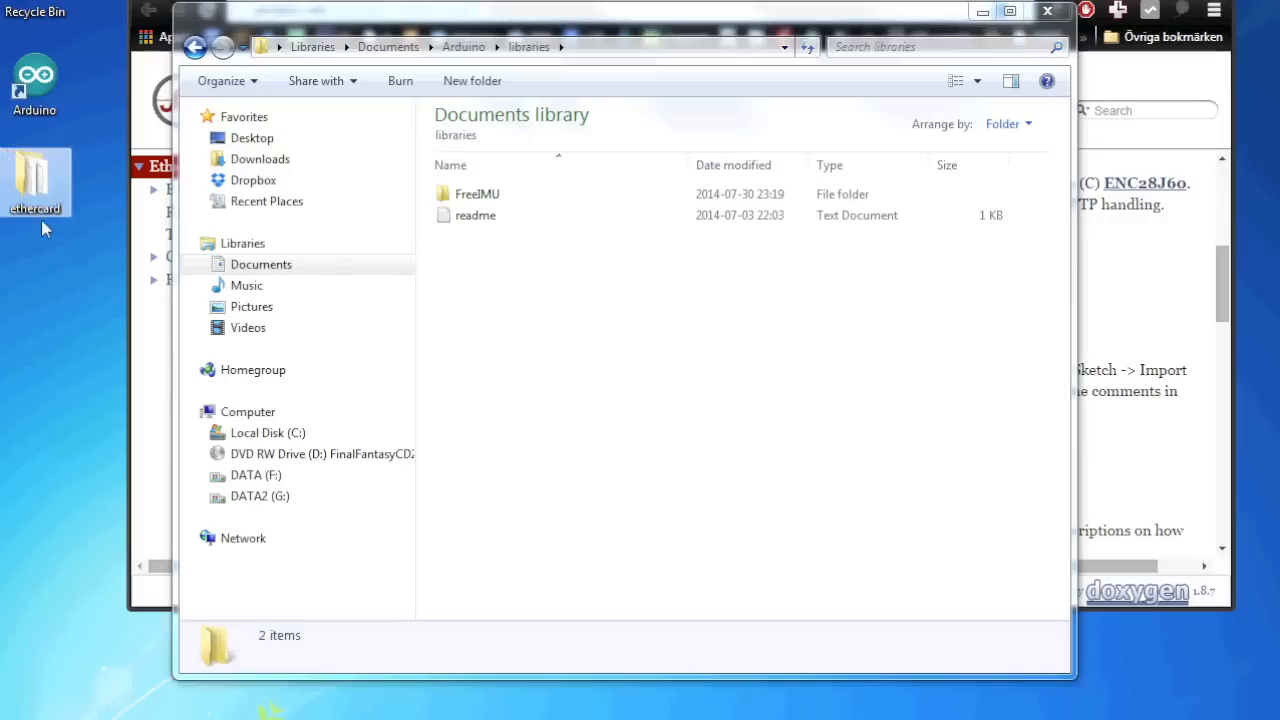
mouse_move(36, 180)
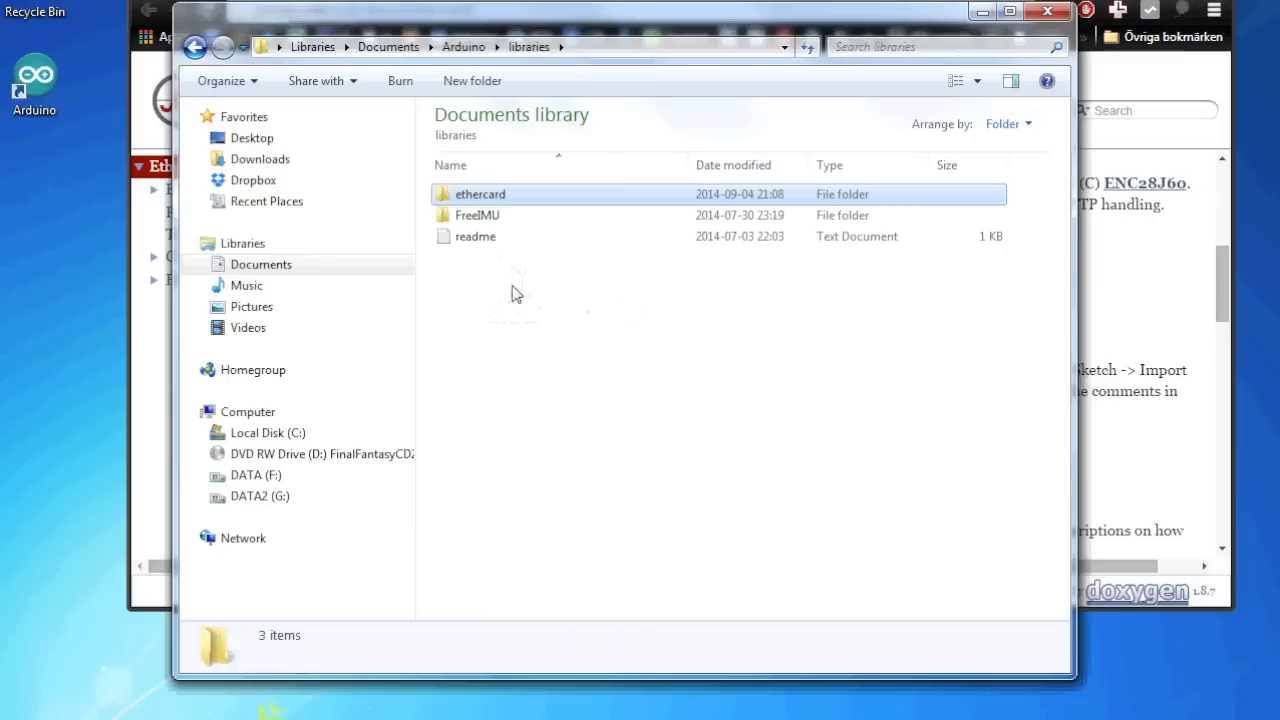
click(480, 194)
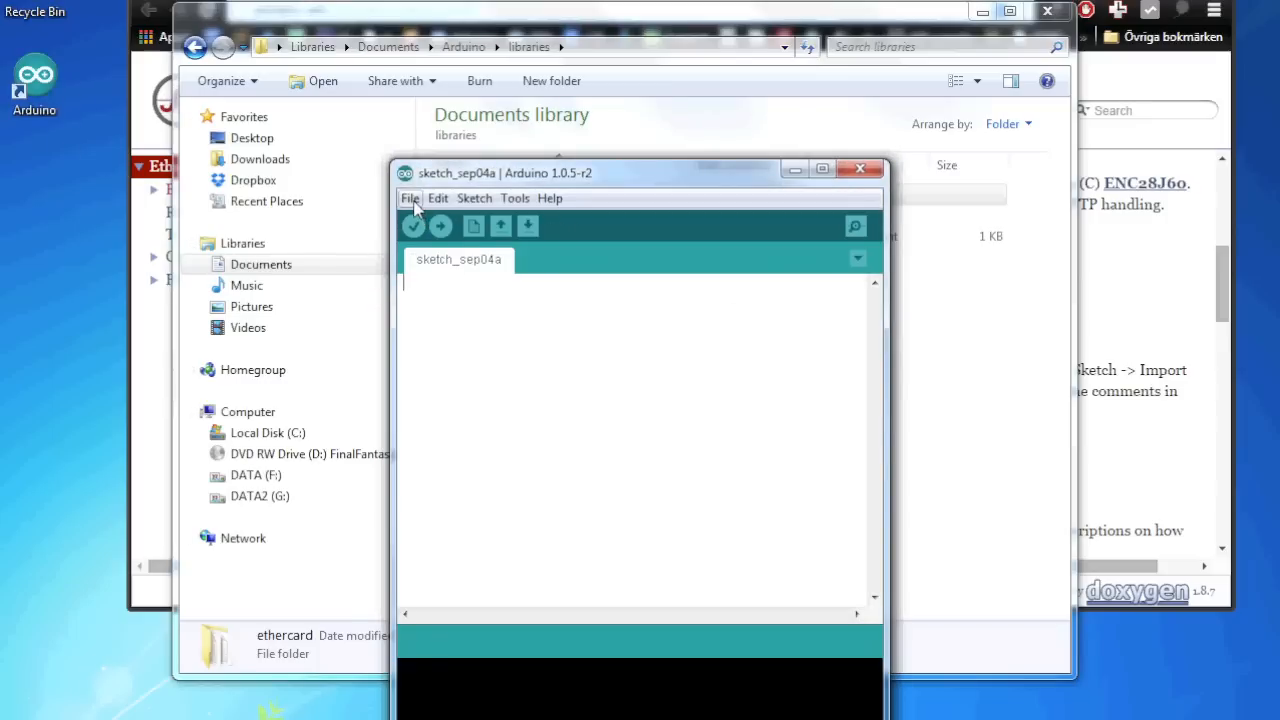
Open the backSoon example from the ethercard examples list
click(408, 198)
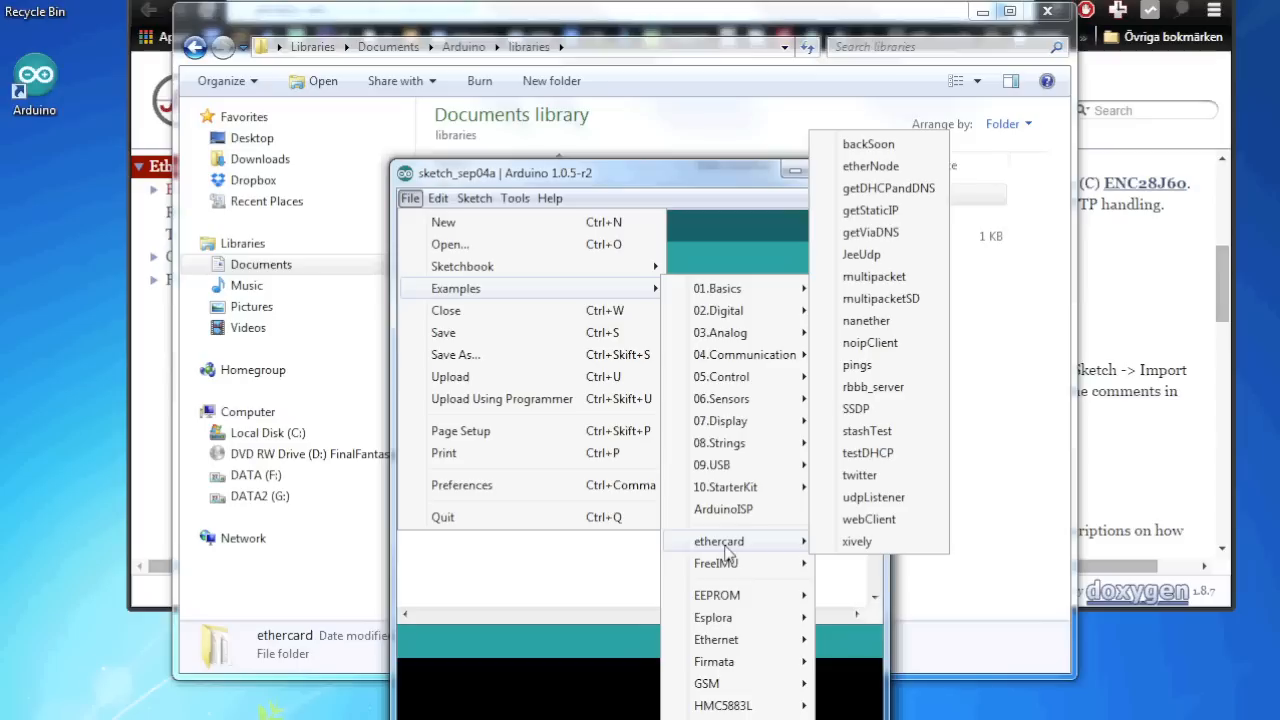
mouse_move(868, 144)
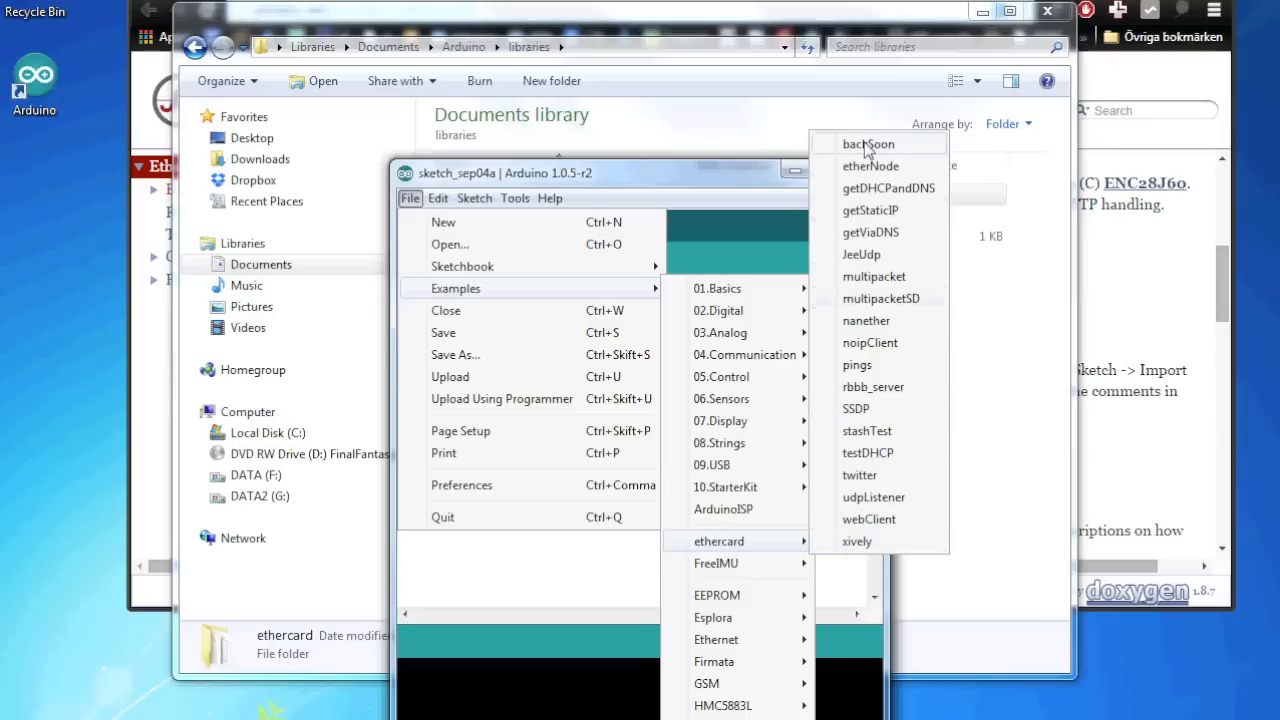
mouse_move(856, 540)
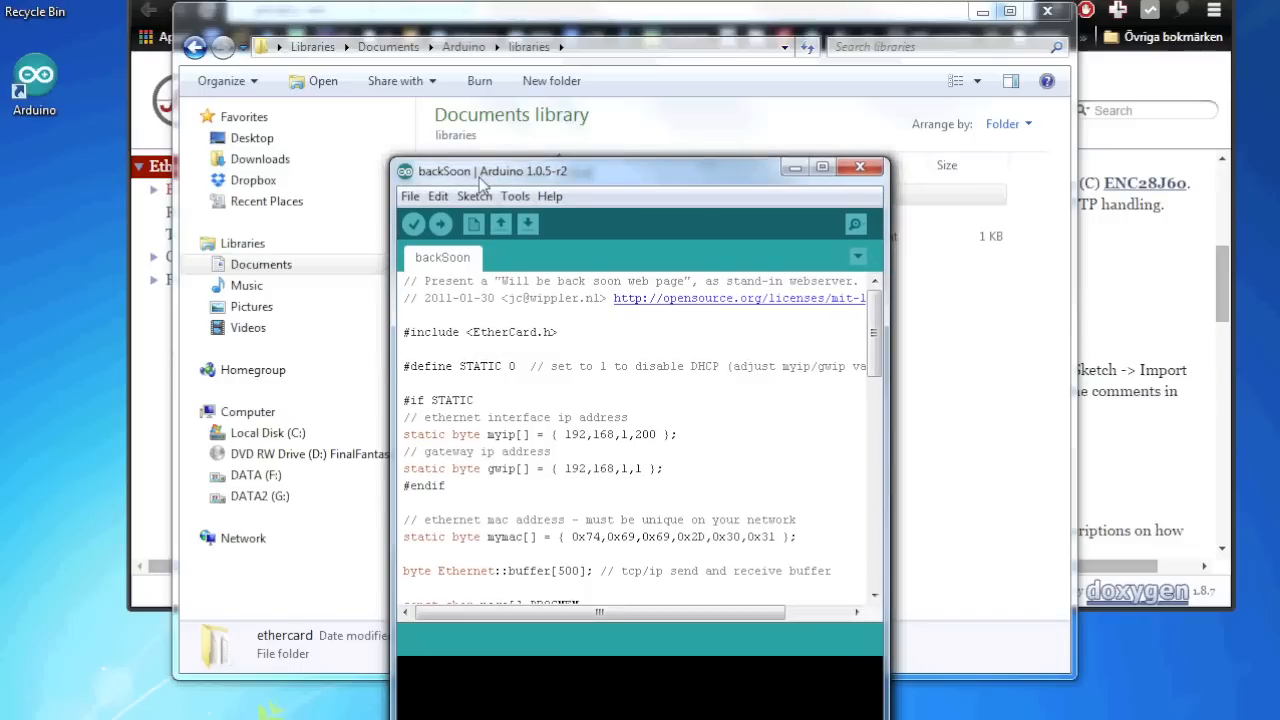
mouse_move(510, 350)
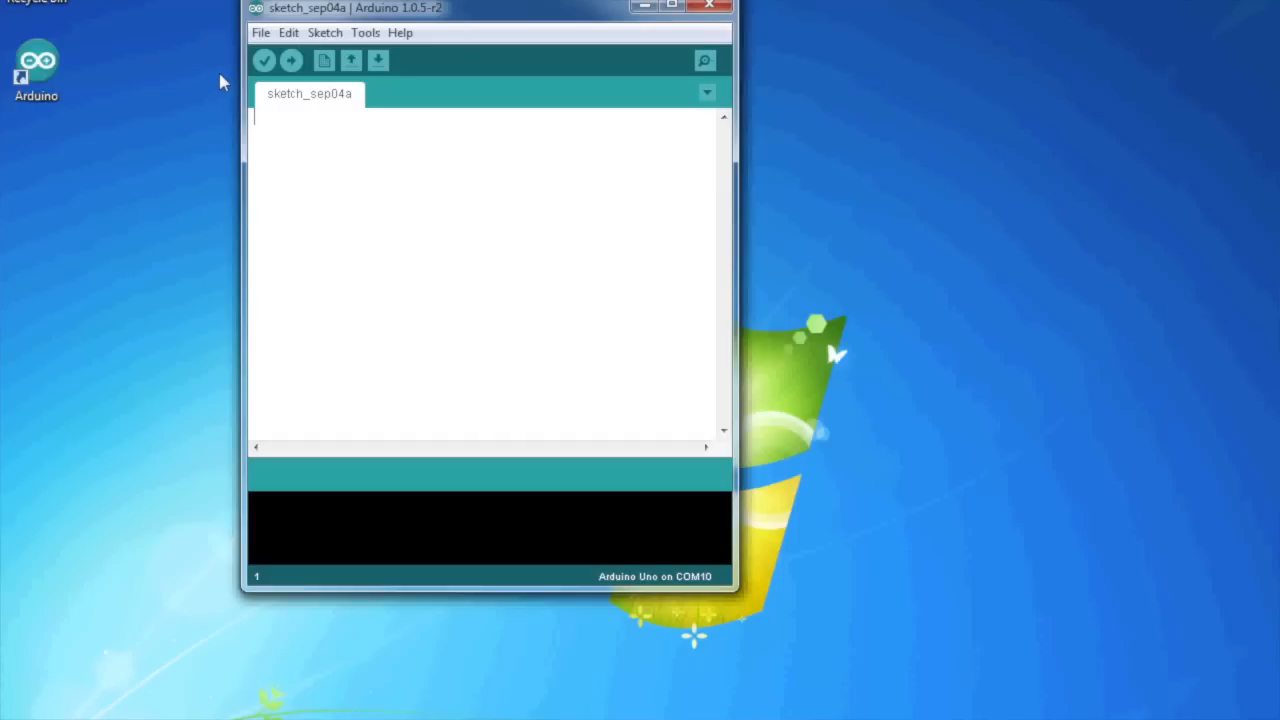
Show the File > Examples list including the ethercard entry
click(260, 32)
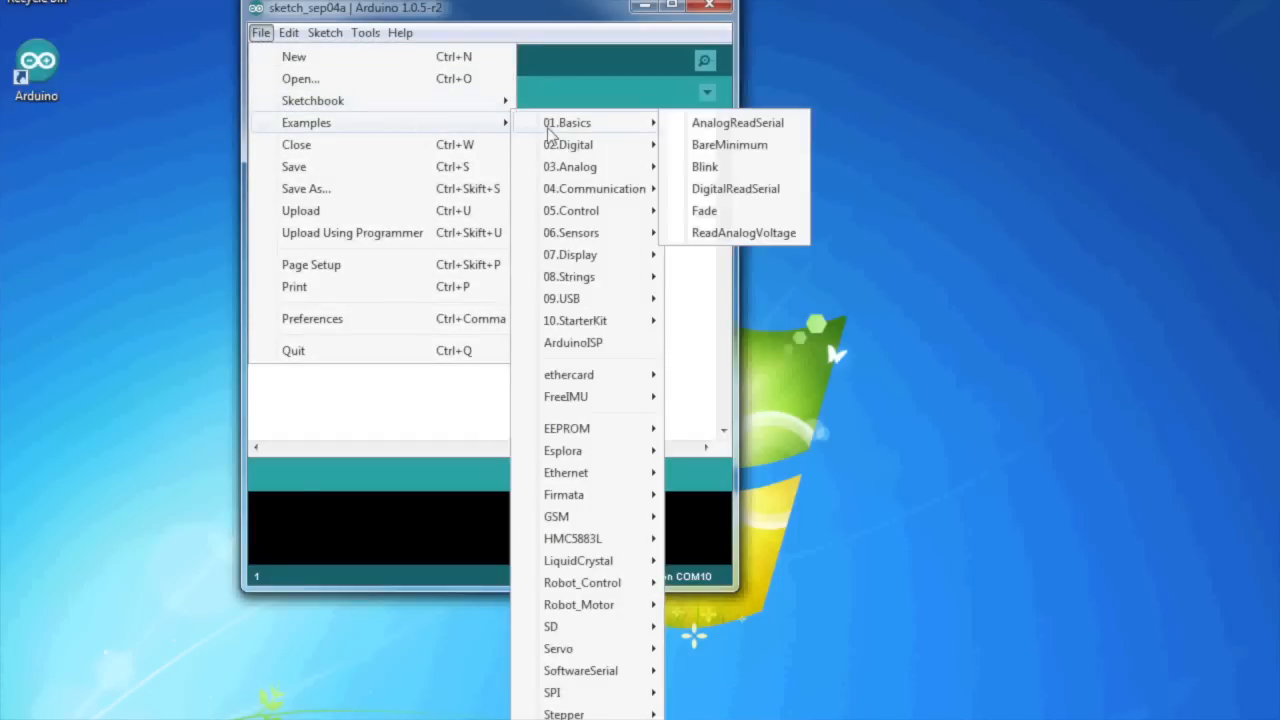
mouse_move(568, 374)
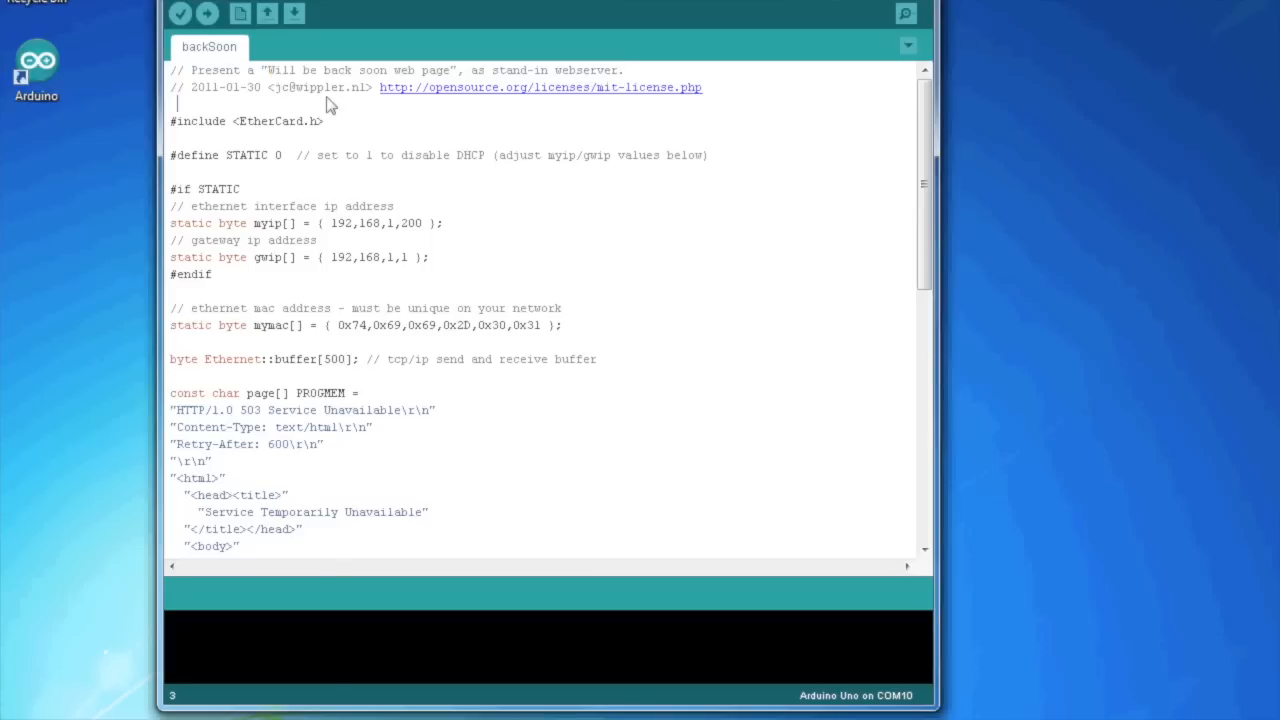
mouse_move(270, 96)
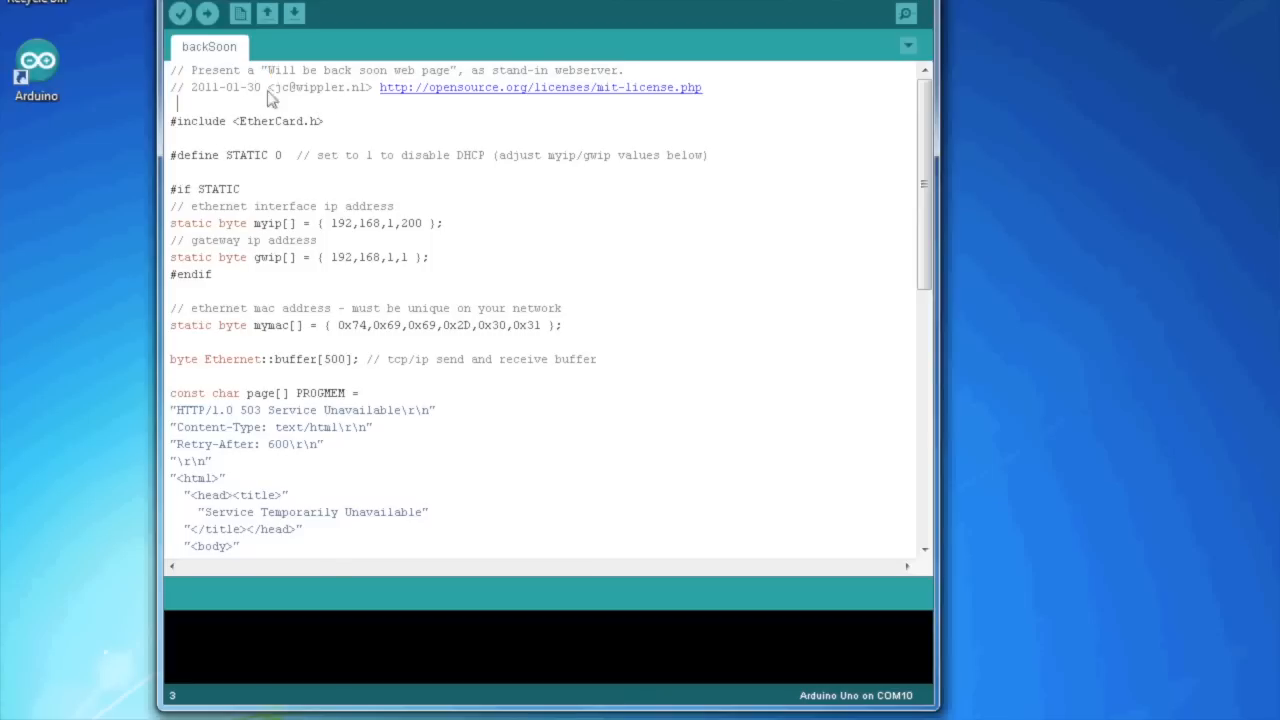
mouse_move(200, 196)
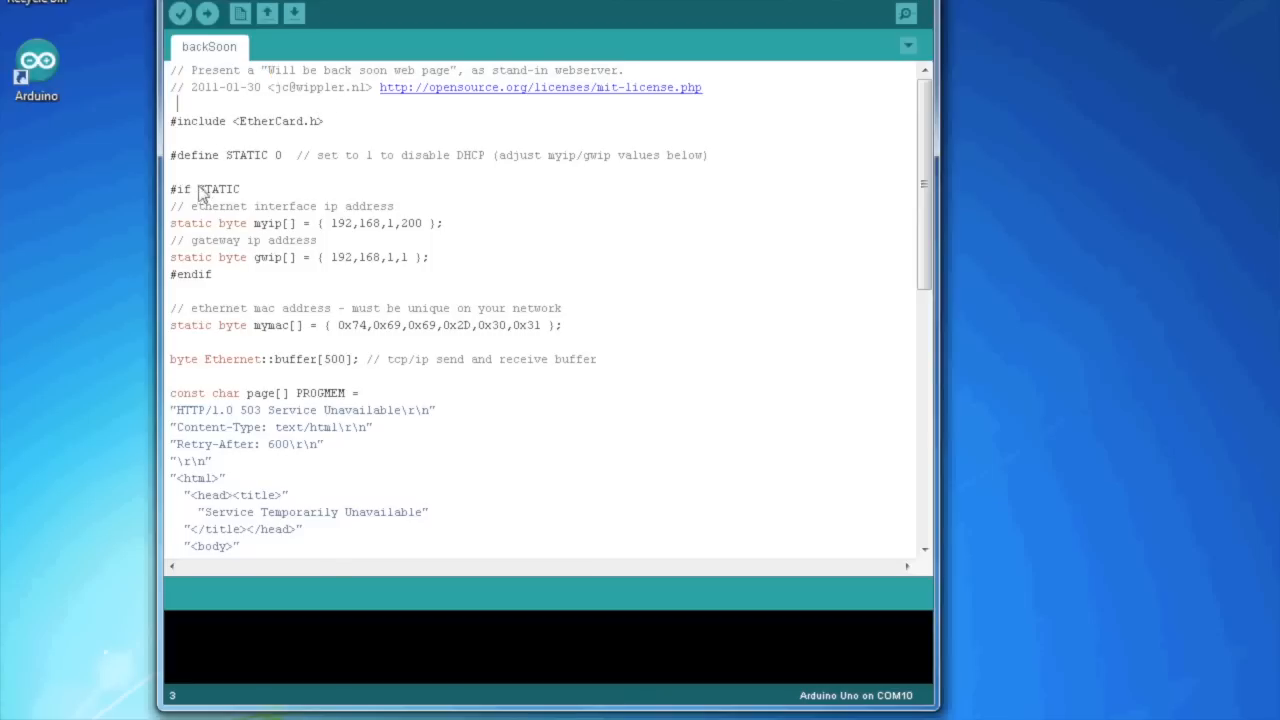
mouse_move(340, 160)
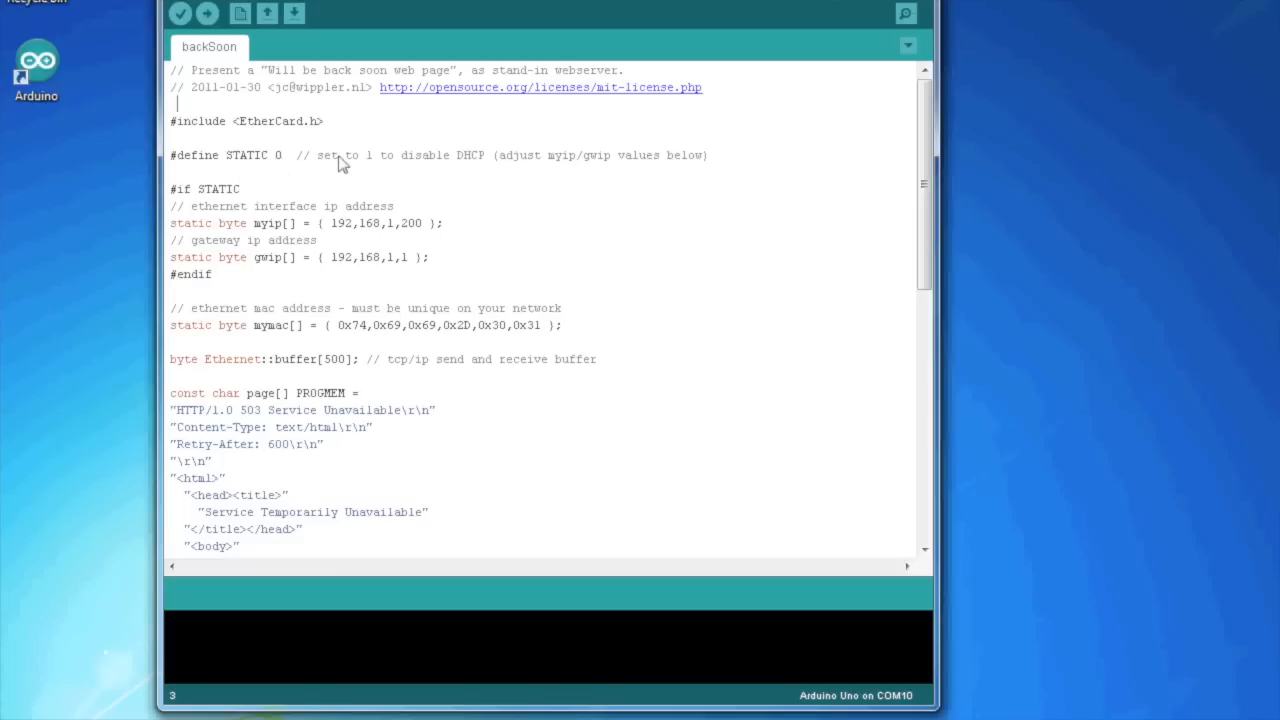
mouse_move(480, 168)
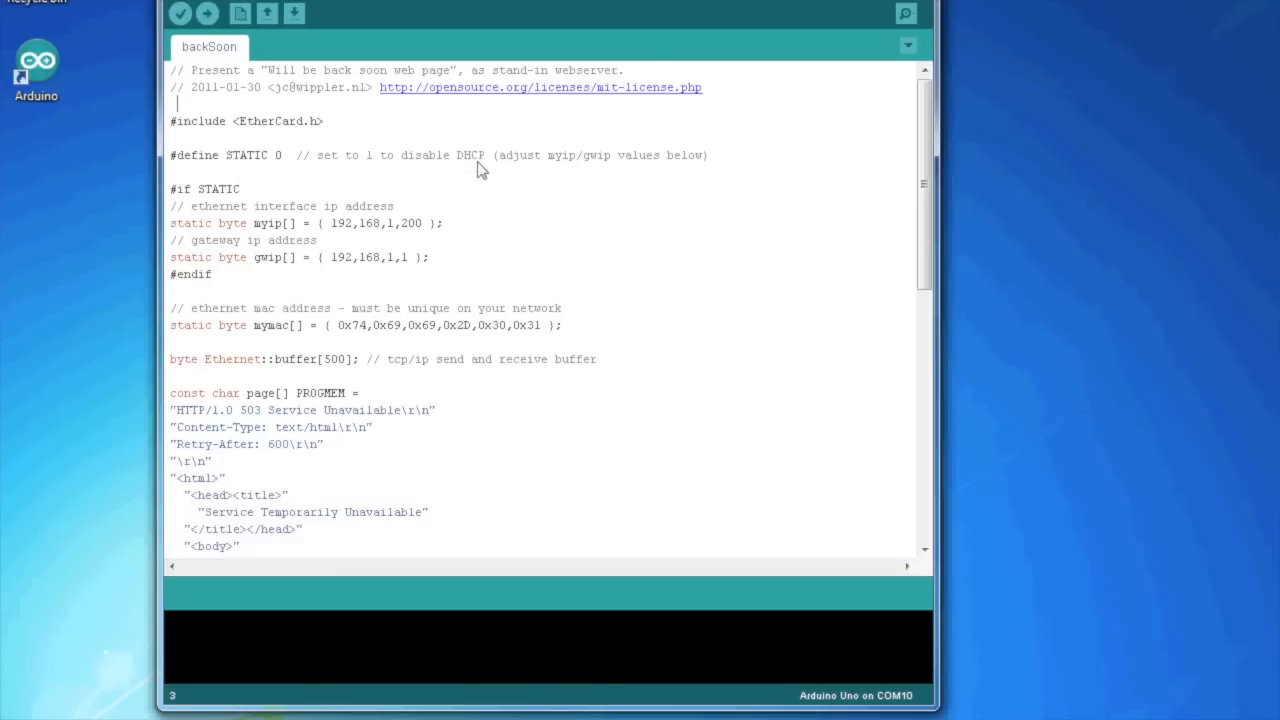
Set STATIC to 1, myip to 192.168.1.180 and gwip to 192.168.1.254
click(284, 156)
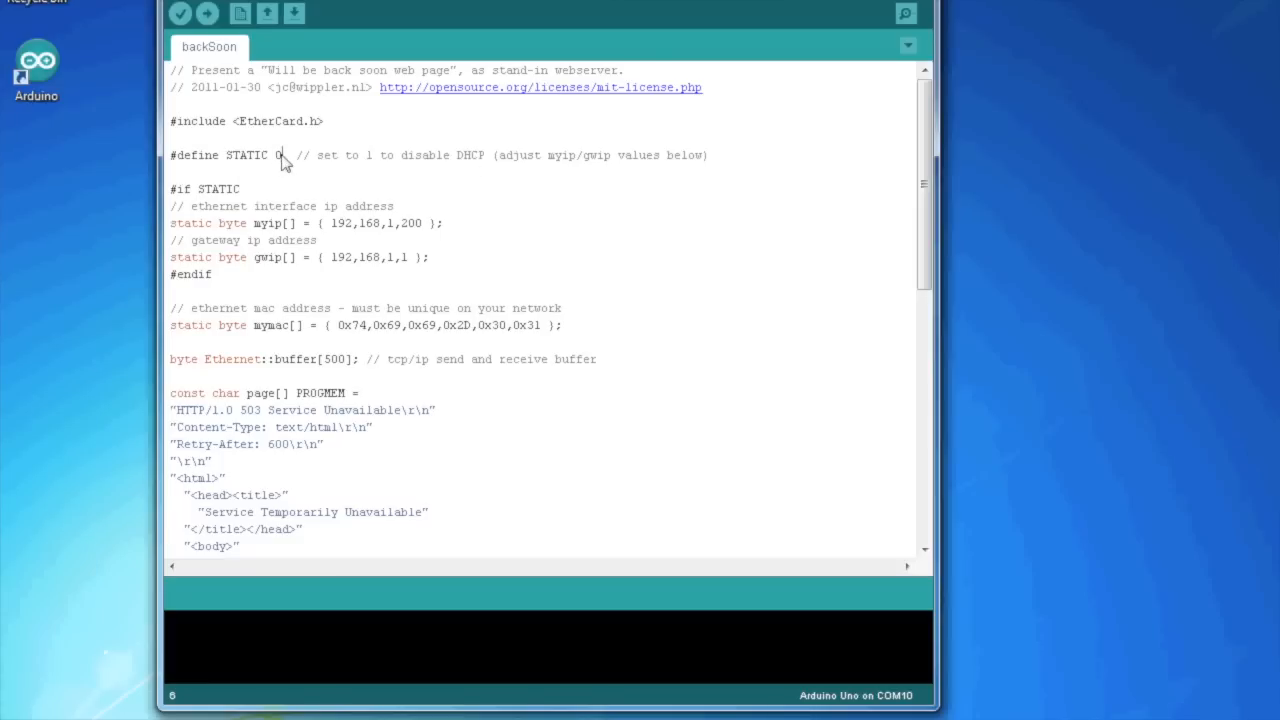
text(1)
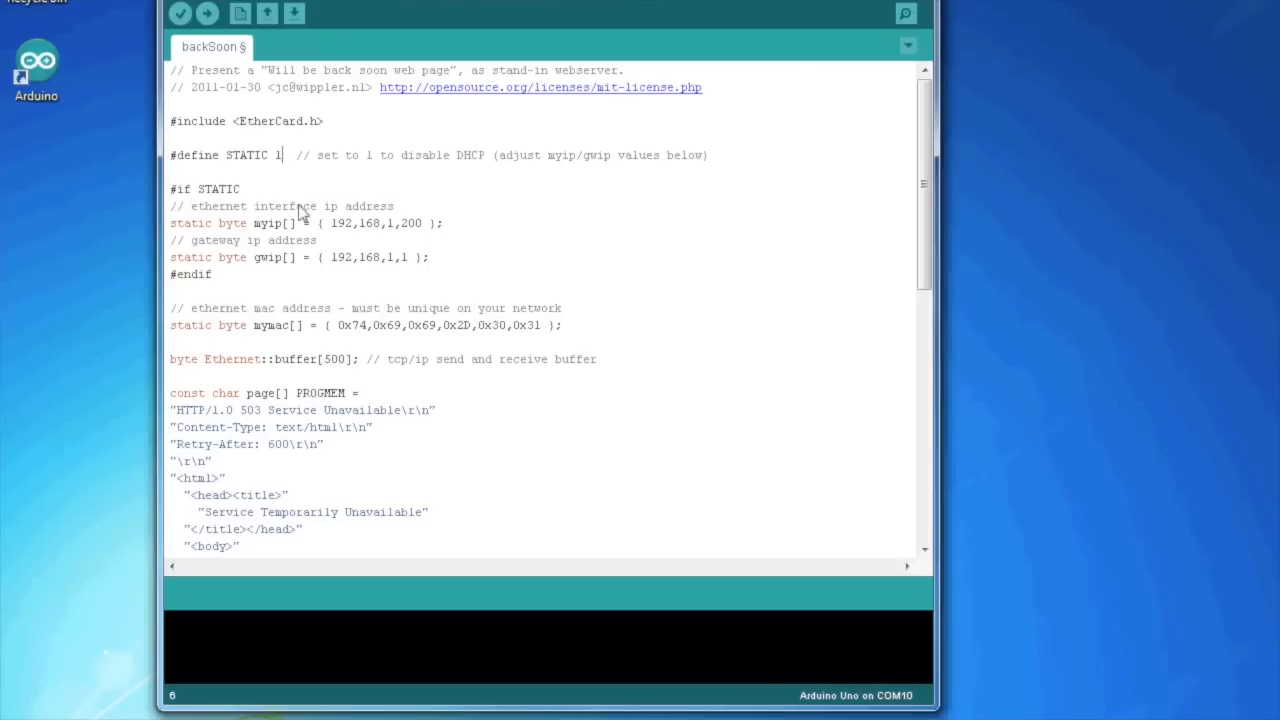
mouse_move(350, 234)
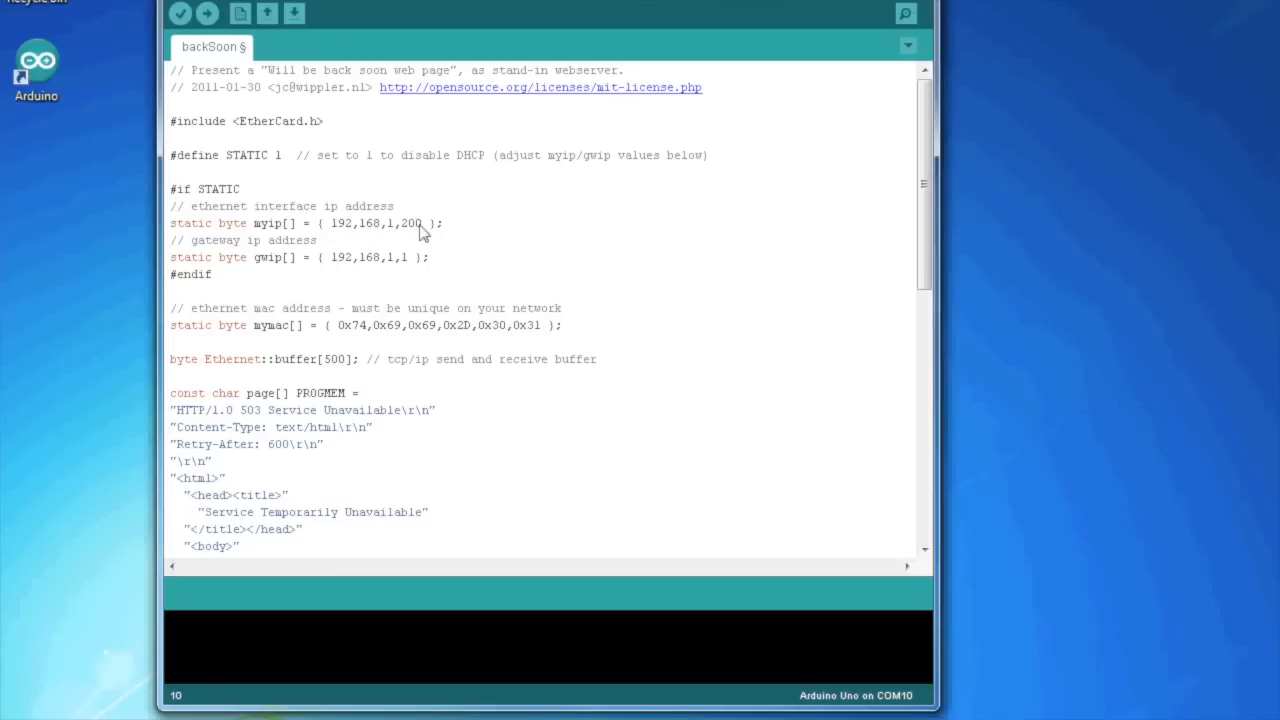
double_click(410, 224)
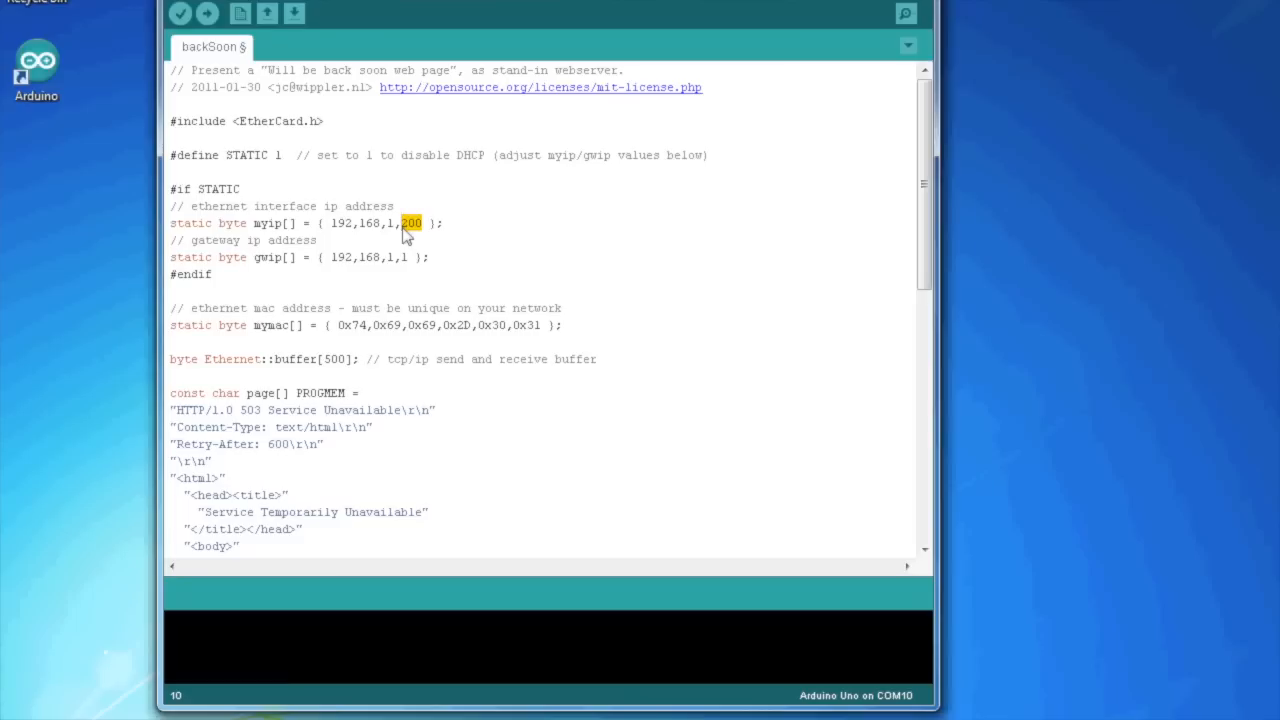
text(180)
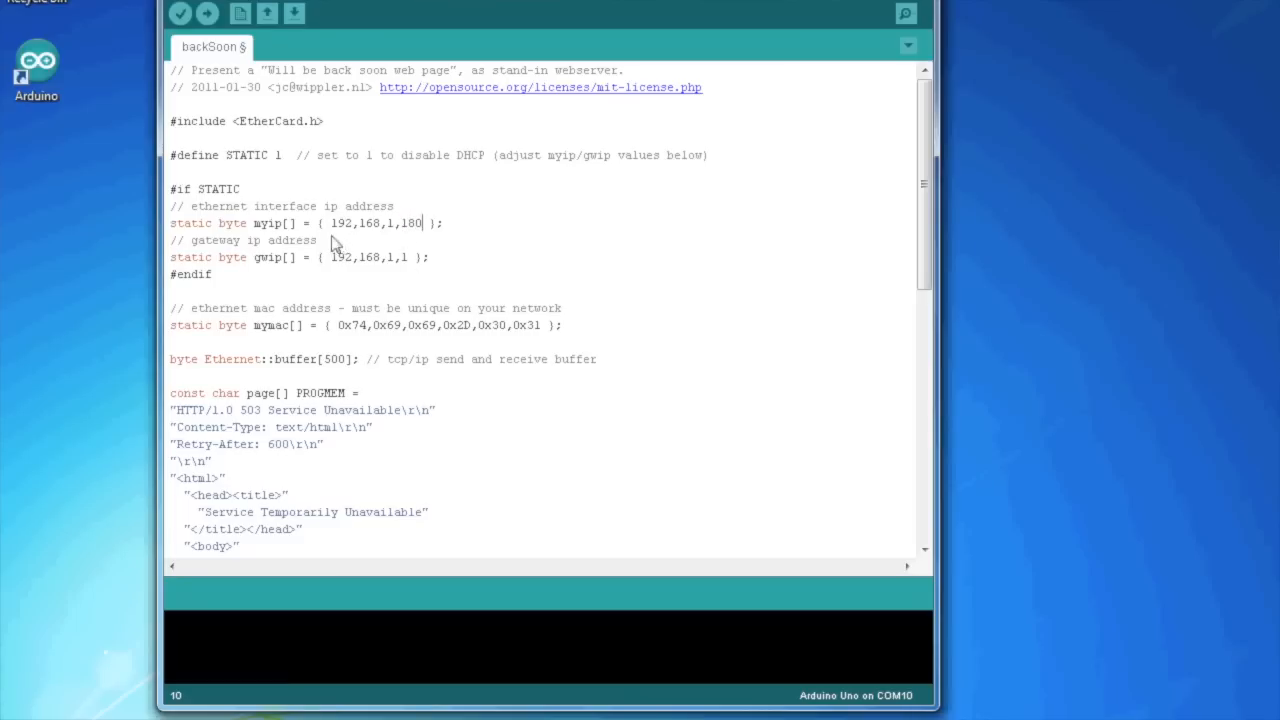
mouse_move(364, 232)
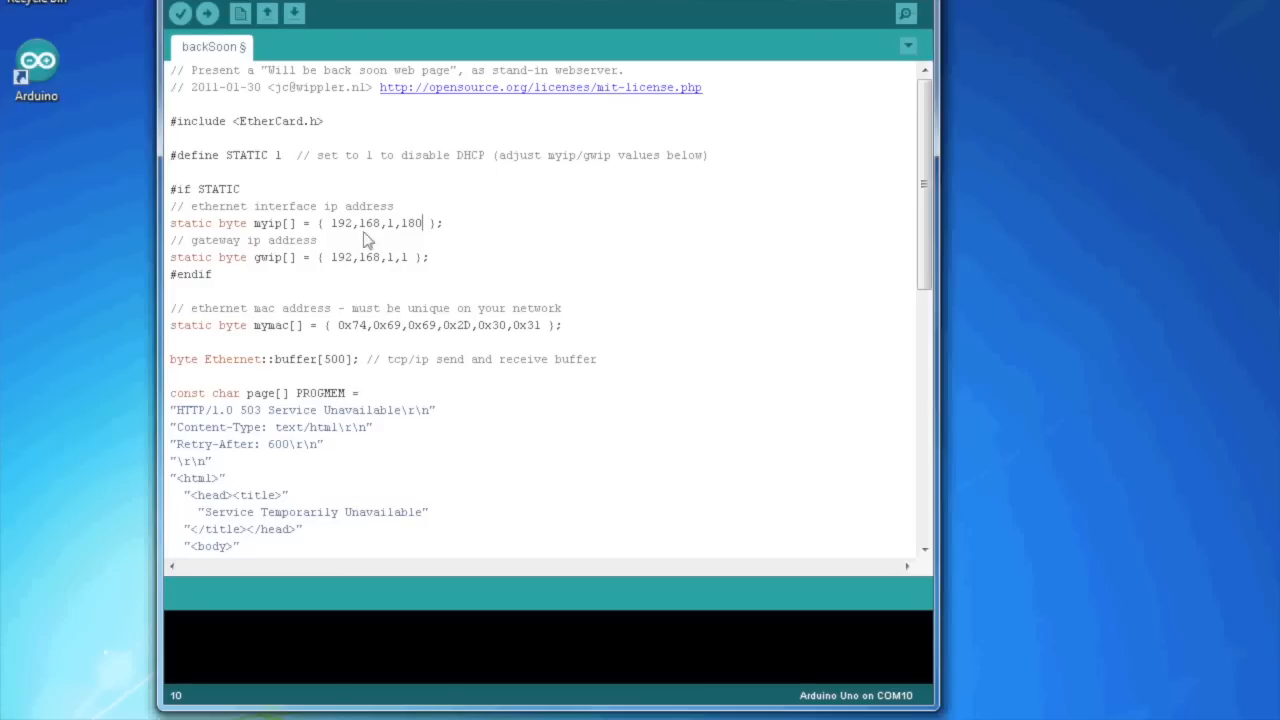
mouse_move(388, 232)
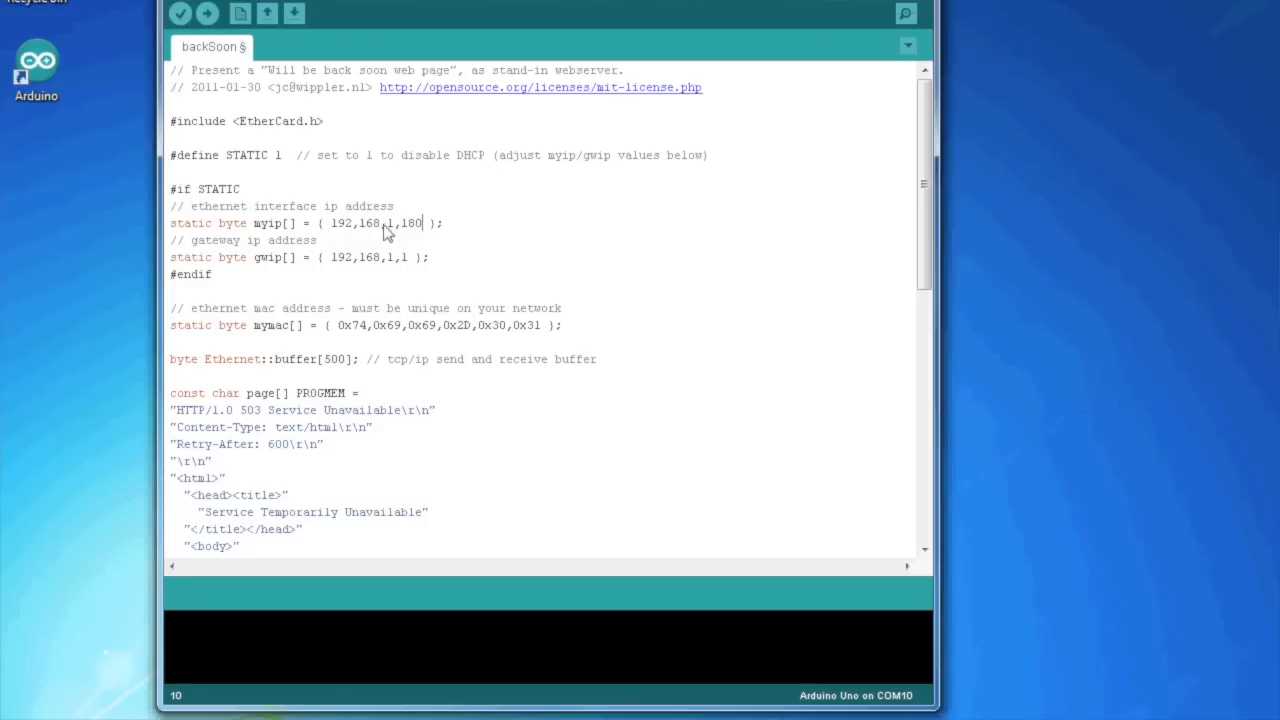
mouse_move(372, 240)
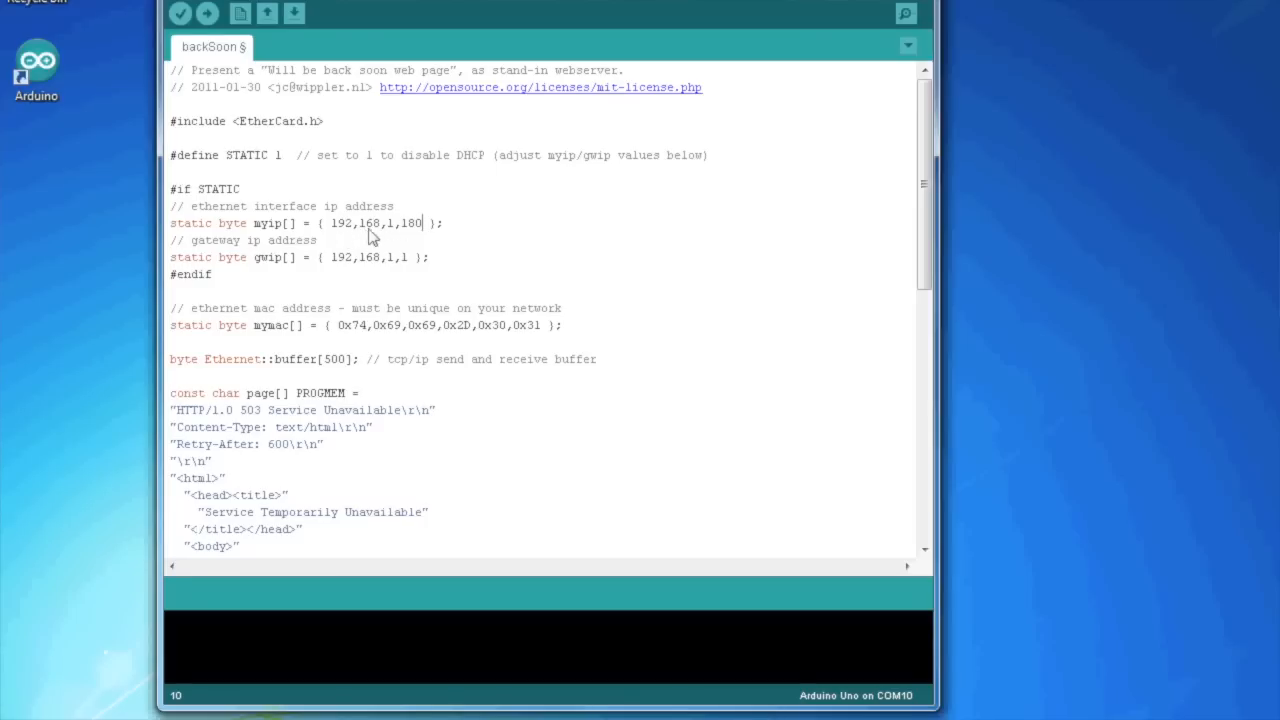
mouse_move(362, 236)
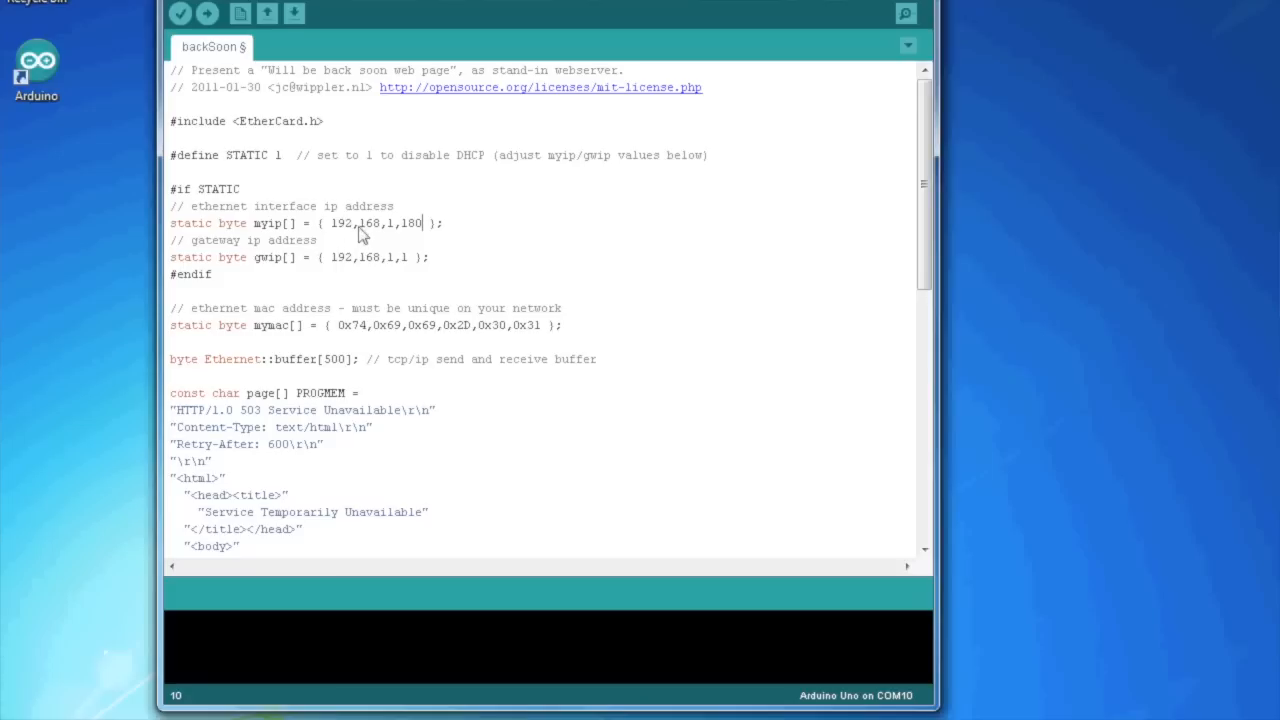
mouse_move(342, 238)
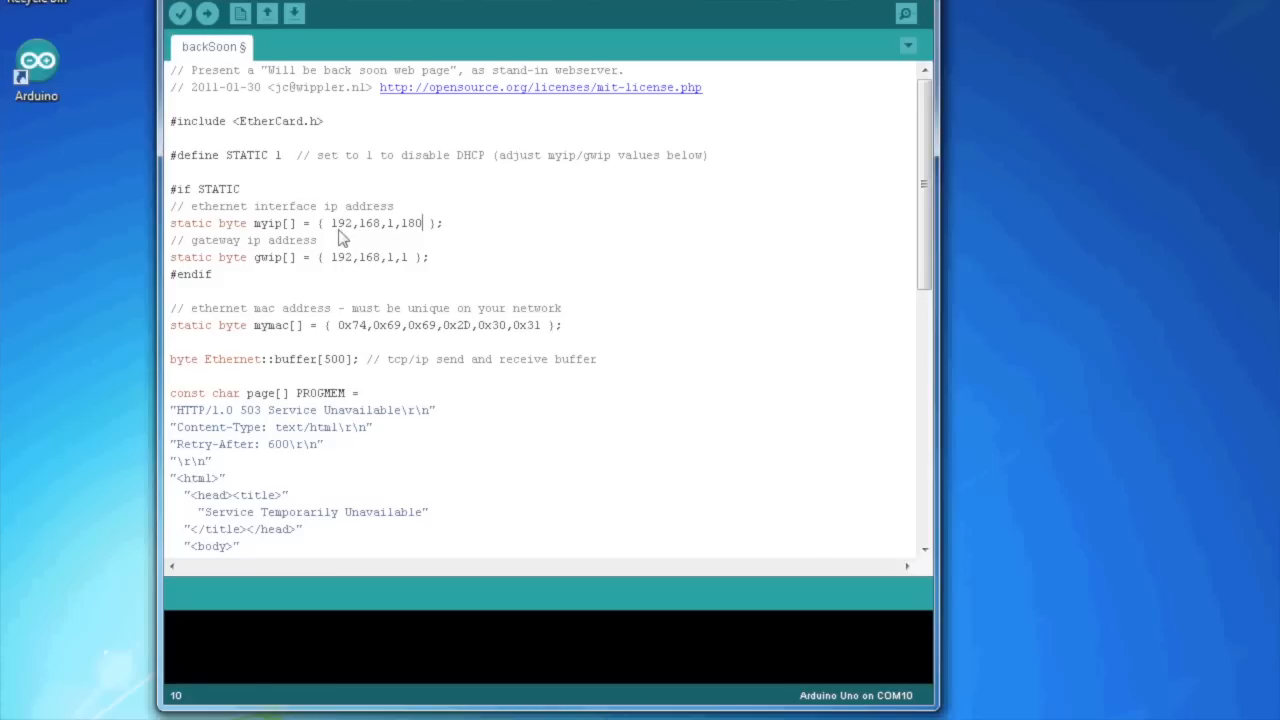
mouse_move(350, 238)
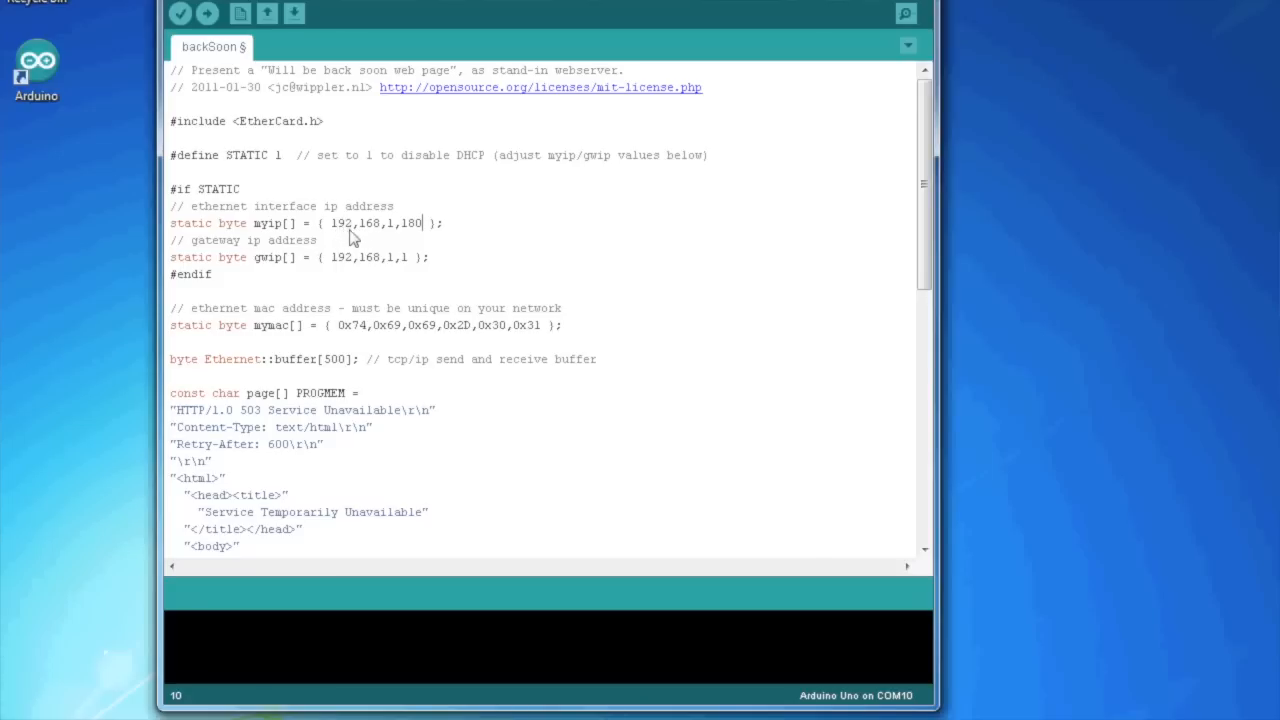
mouse_move(416, 238)
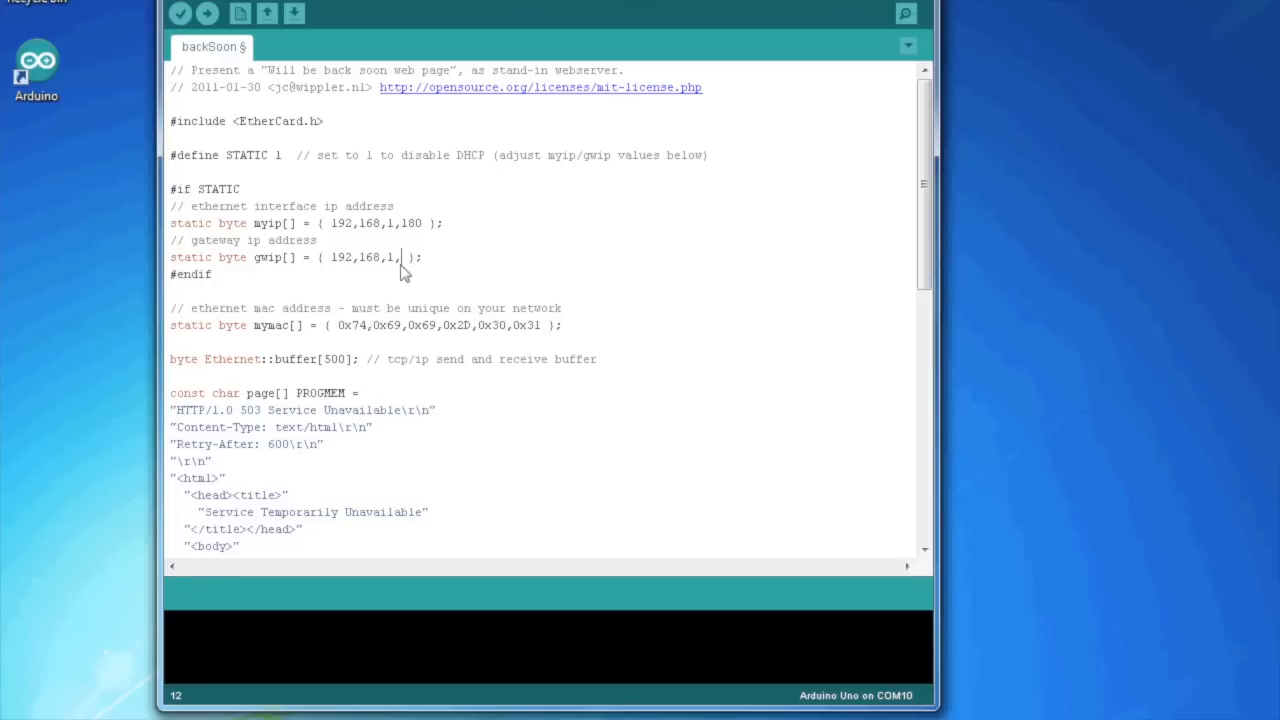
text(254)
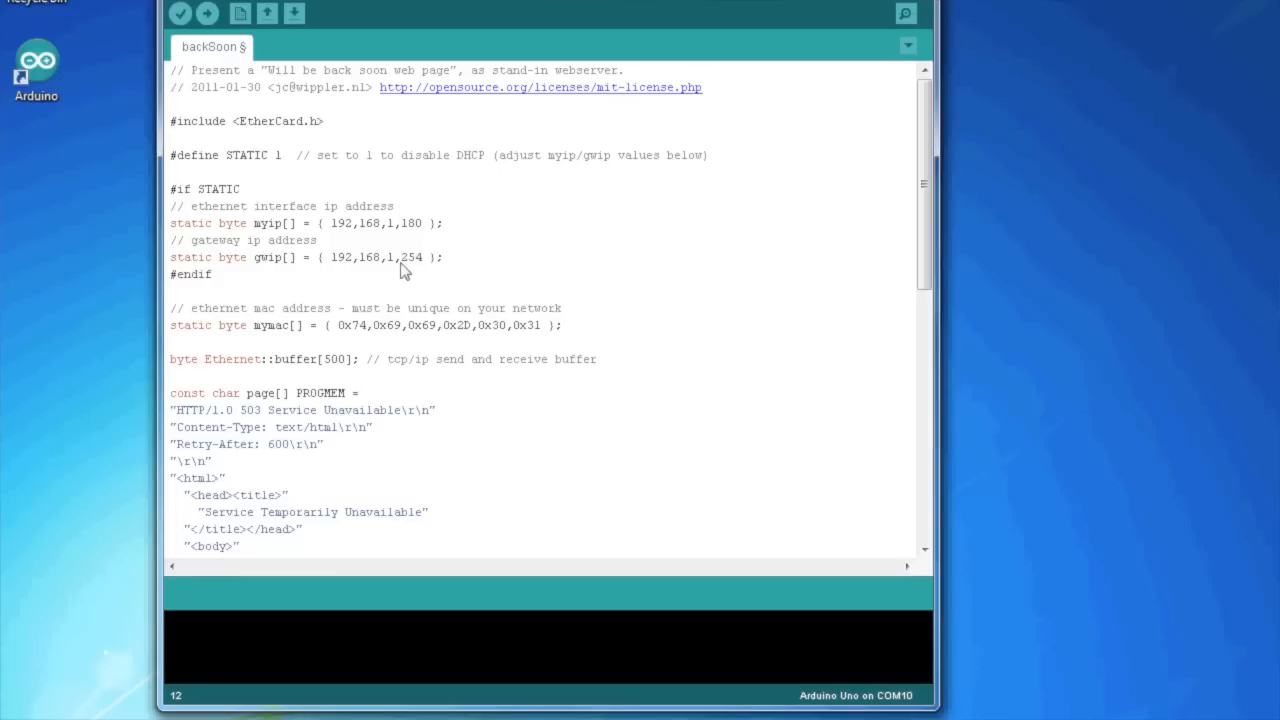
mouse_move(390, 304)
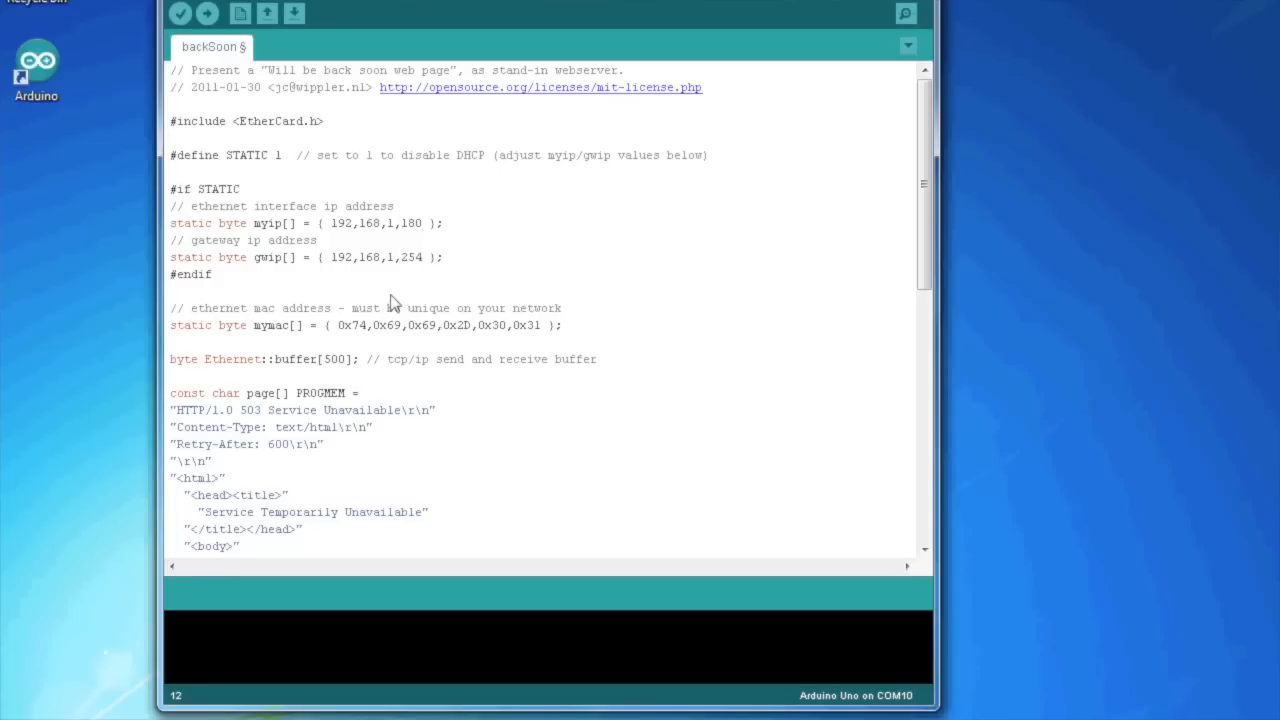
mouse_move(256, 330)
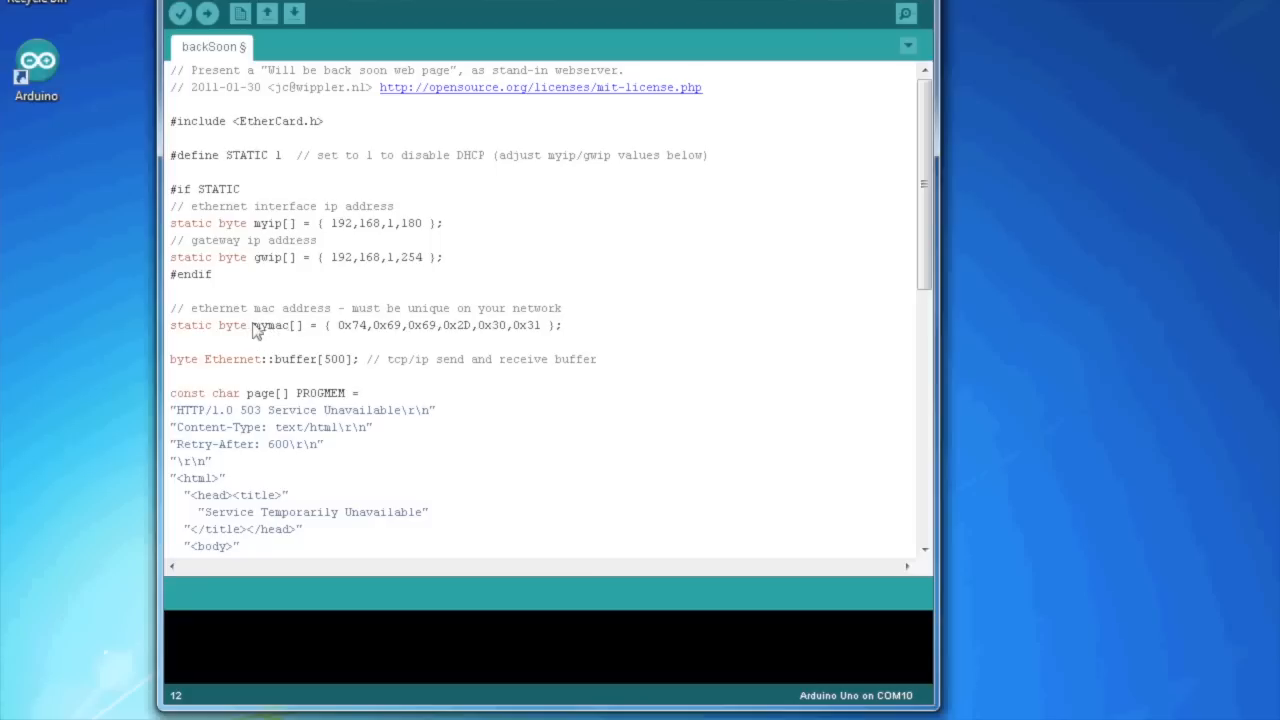
scroll(down, 3)
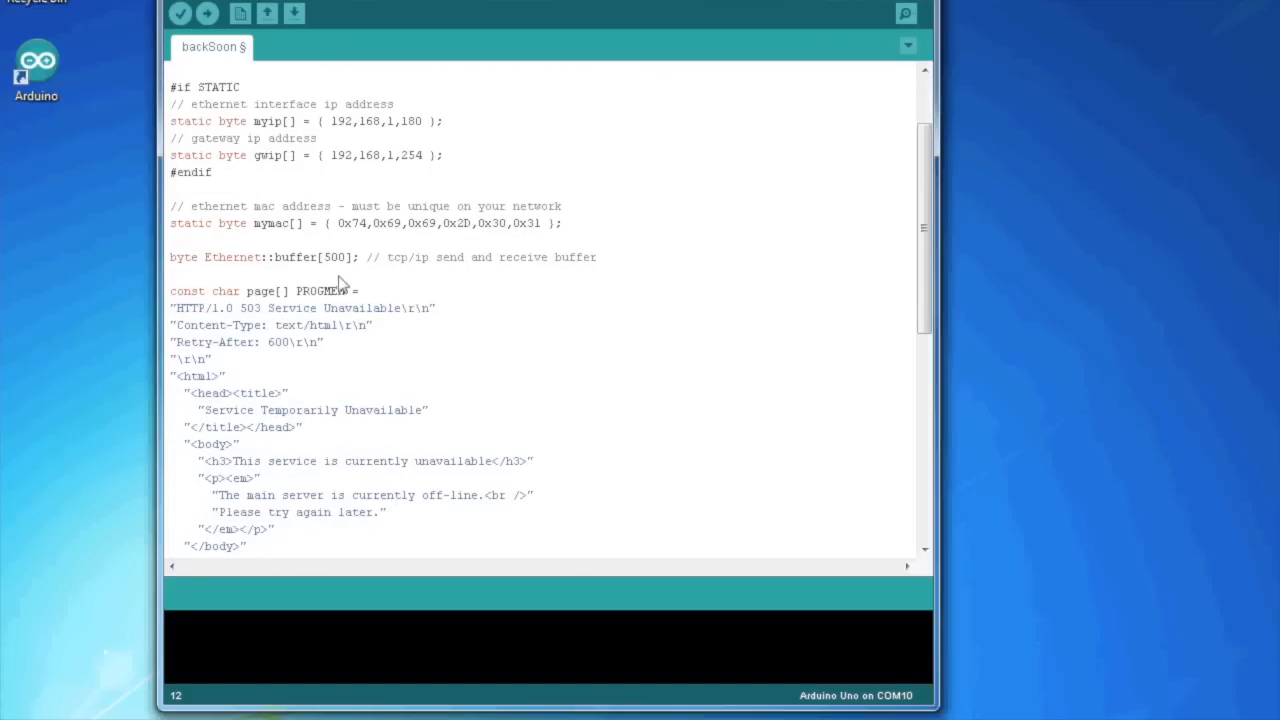
mouse_move(272, 262)
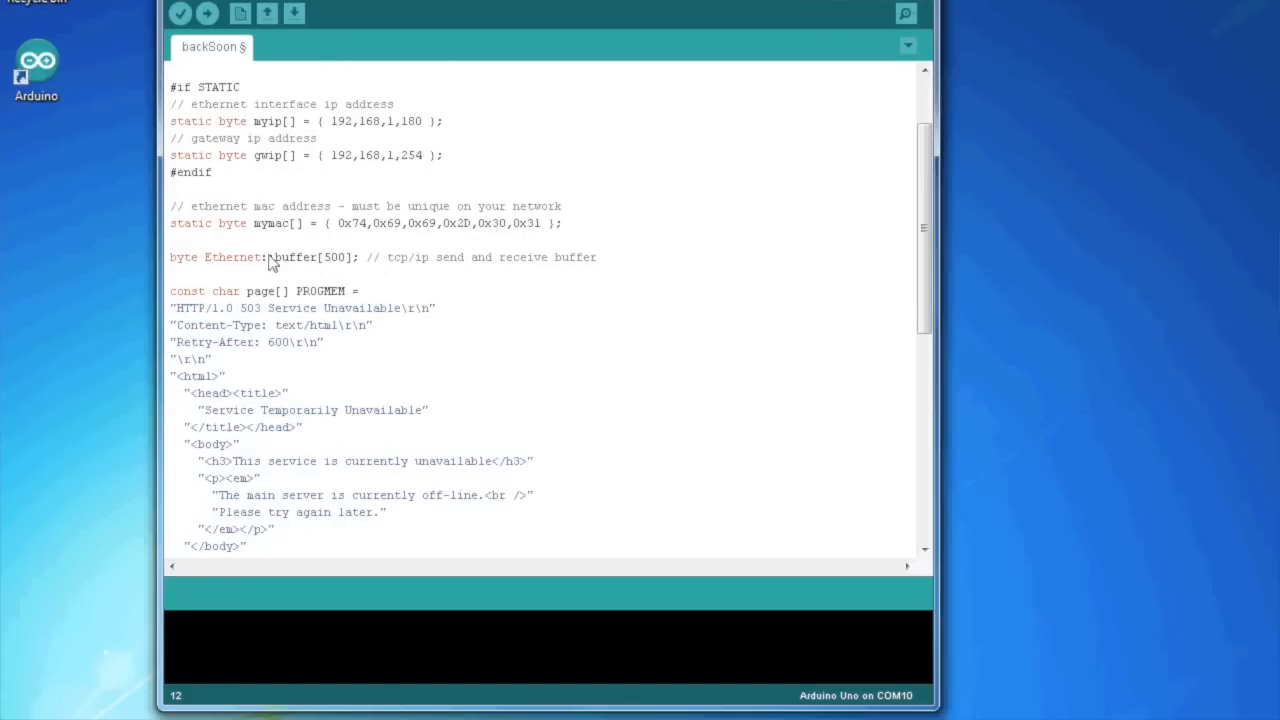
mouse_move(432, 272)
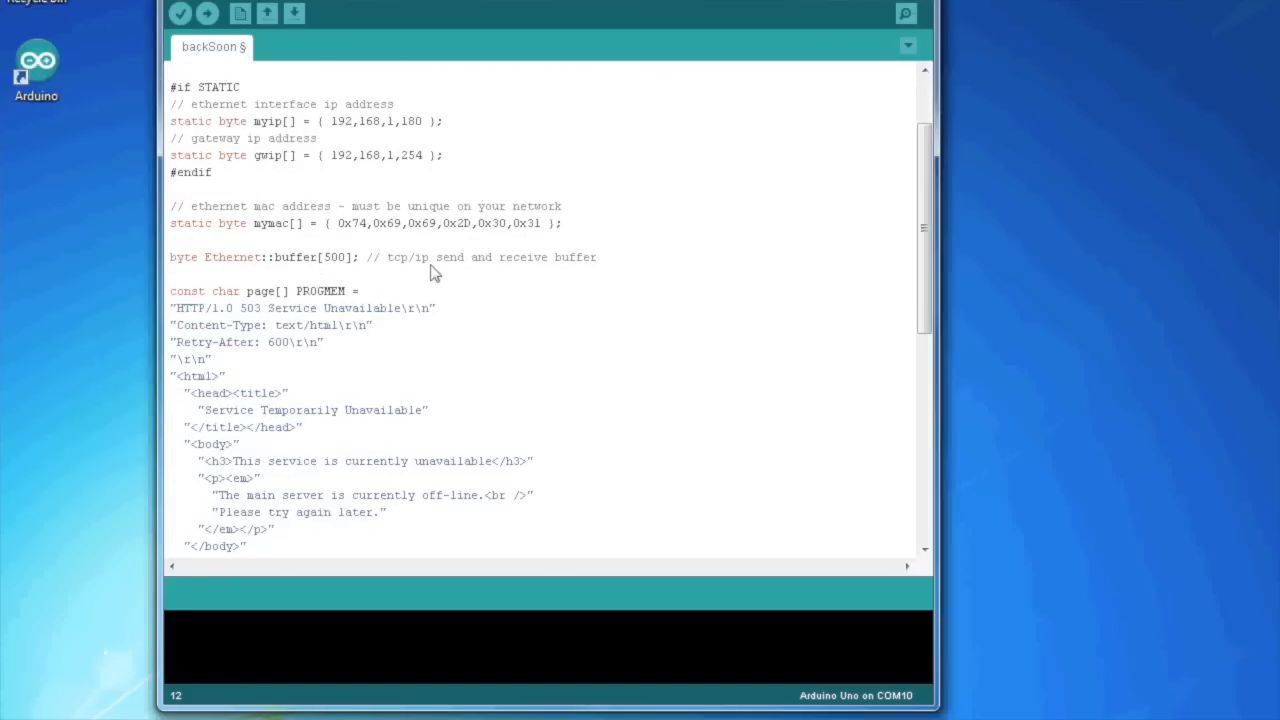
mouse_move(388, 288)
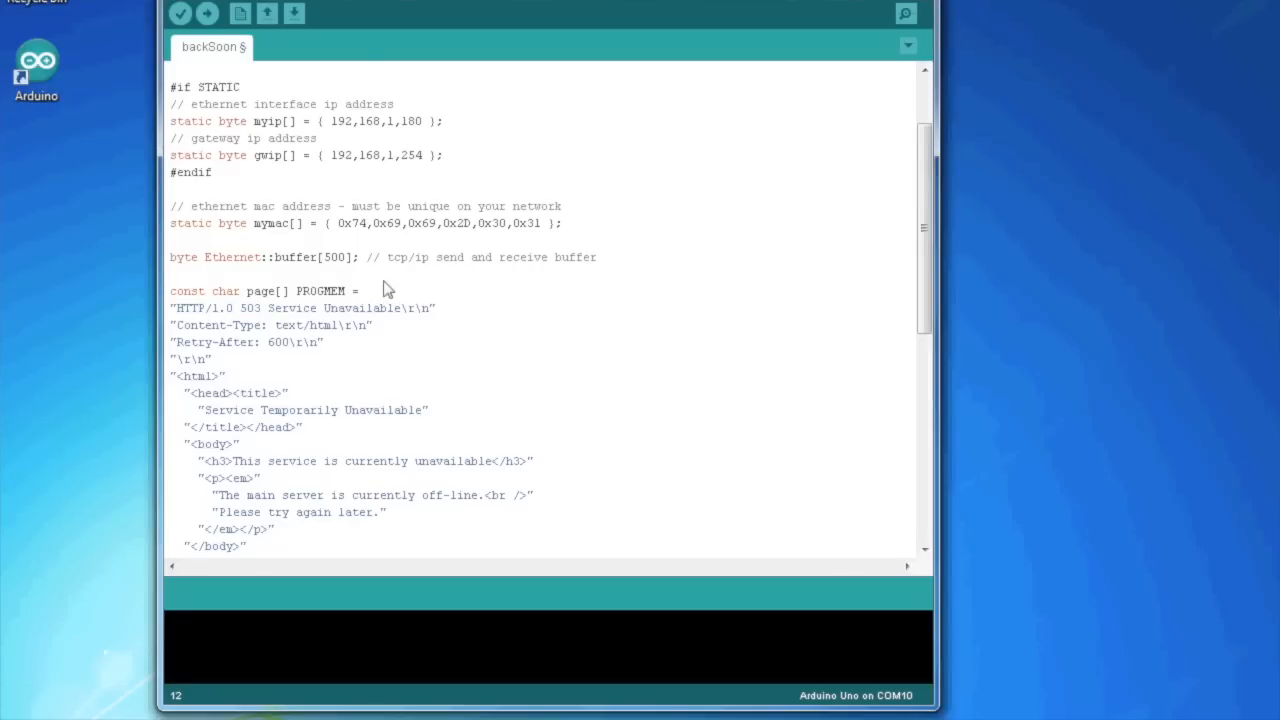
scroll(down, 3)
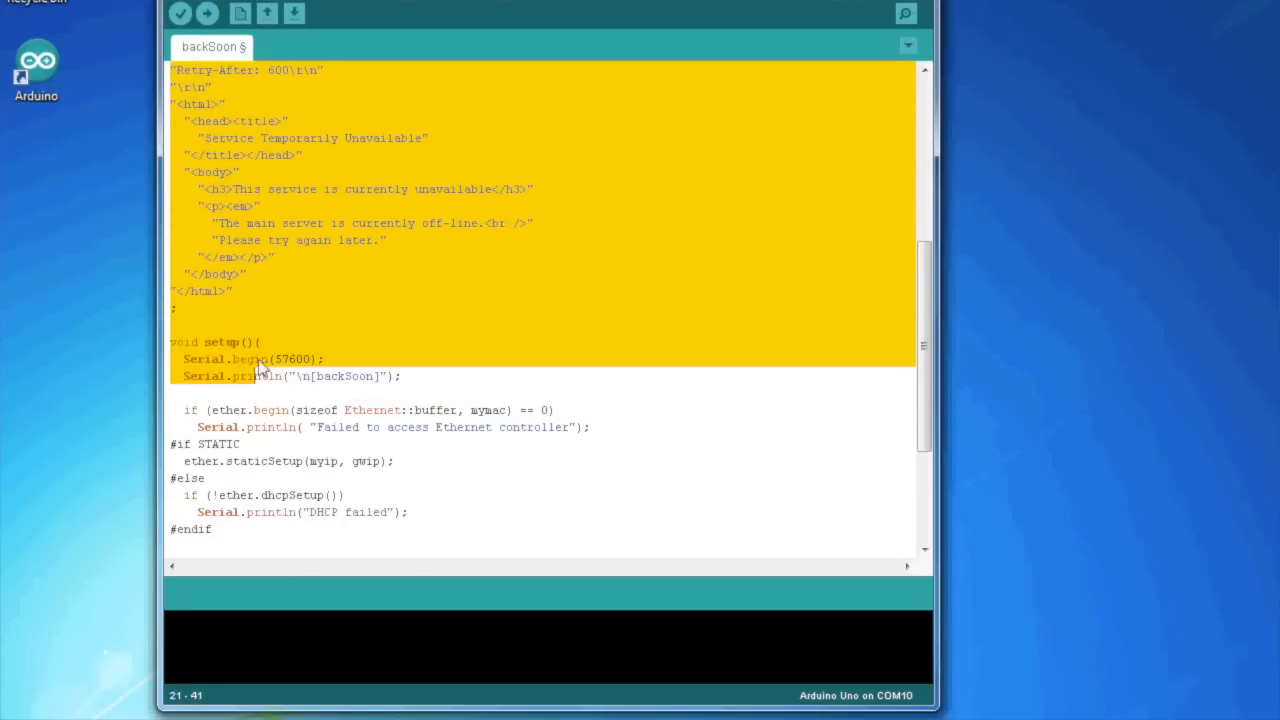
scroll(up, 3)
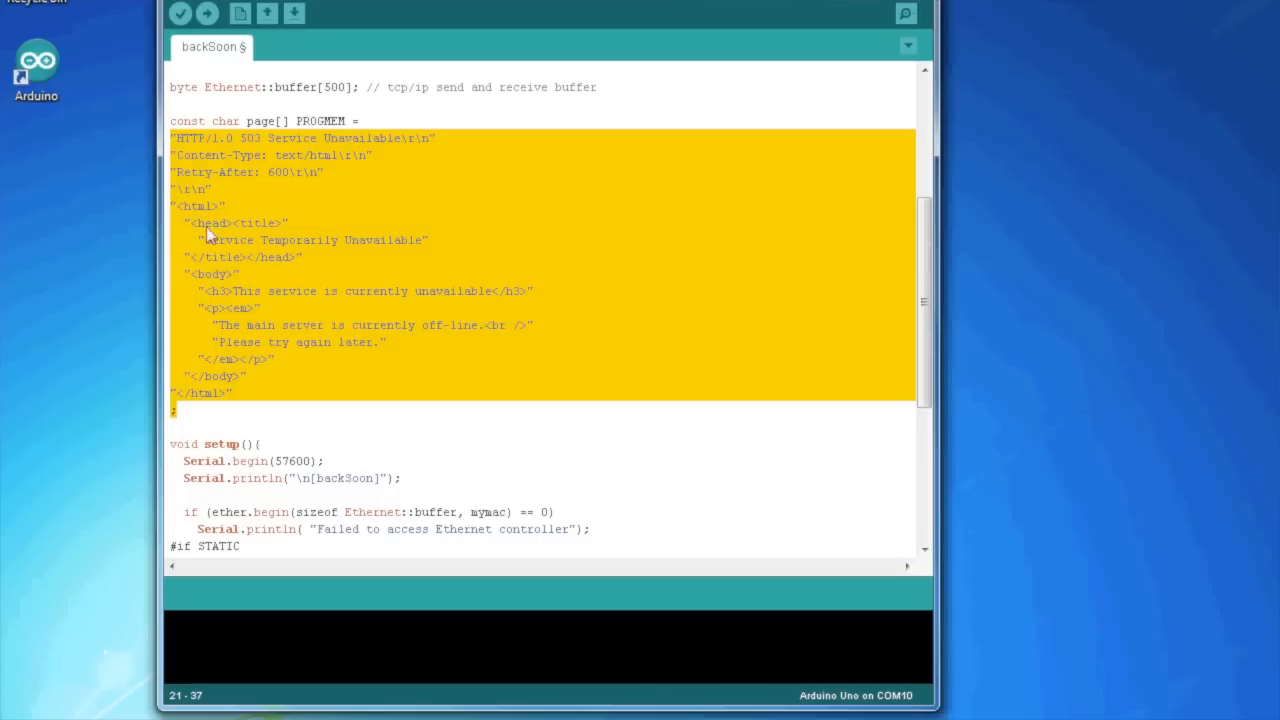
mouse_move(212, 150)
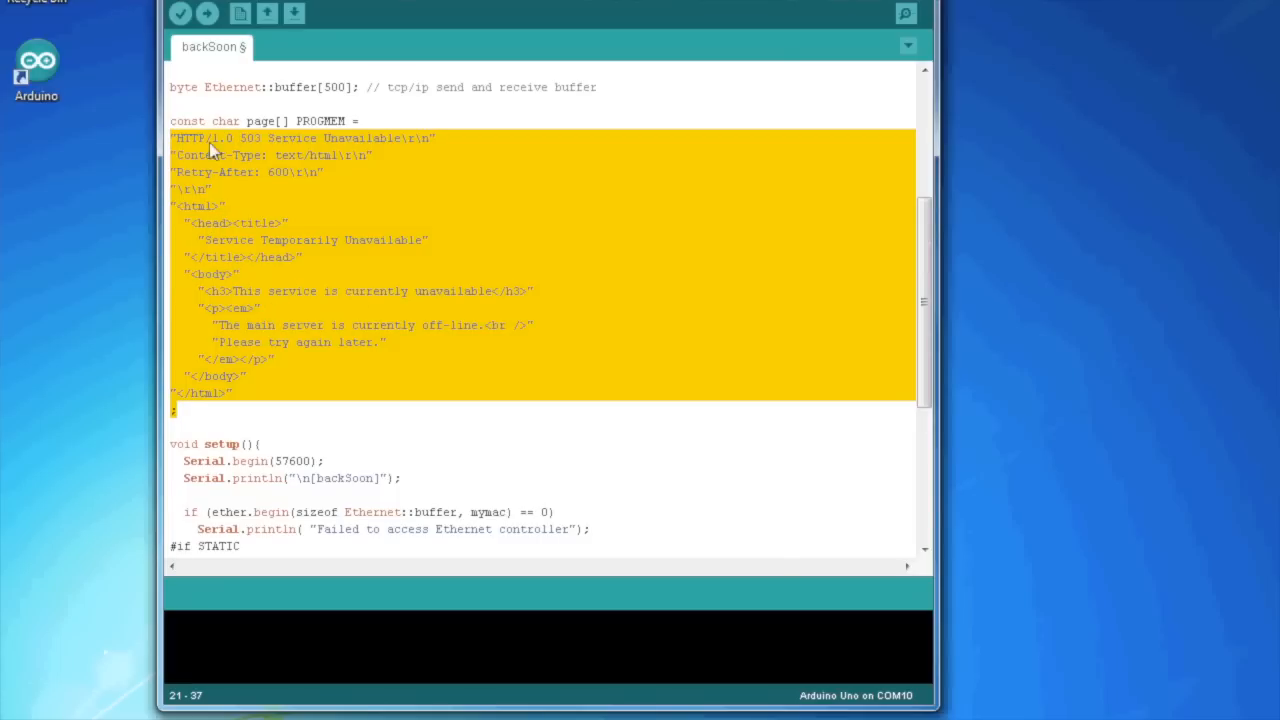
mouse_move(340, 184)
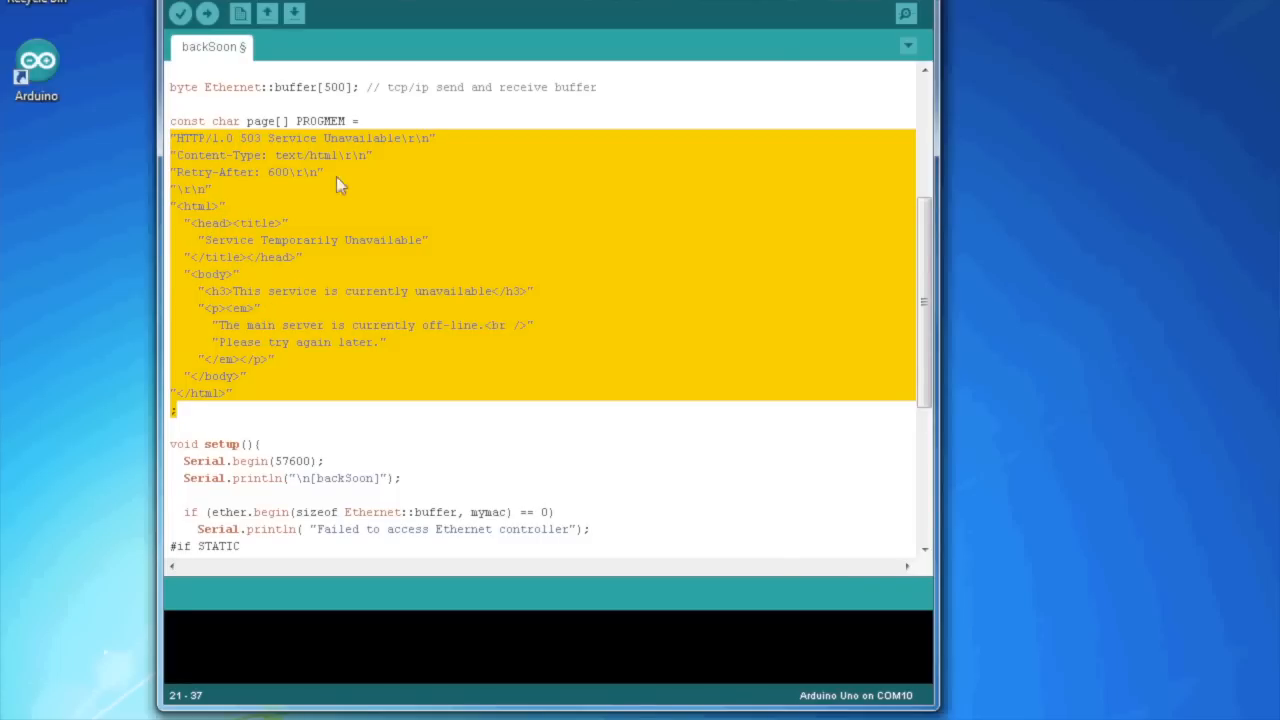
mouse_move(320, 162)
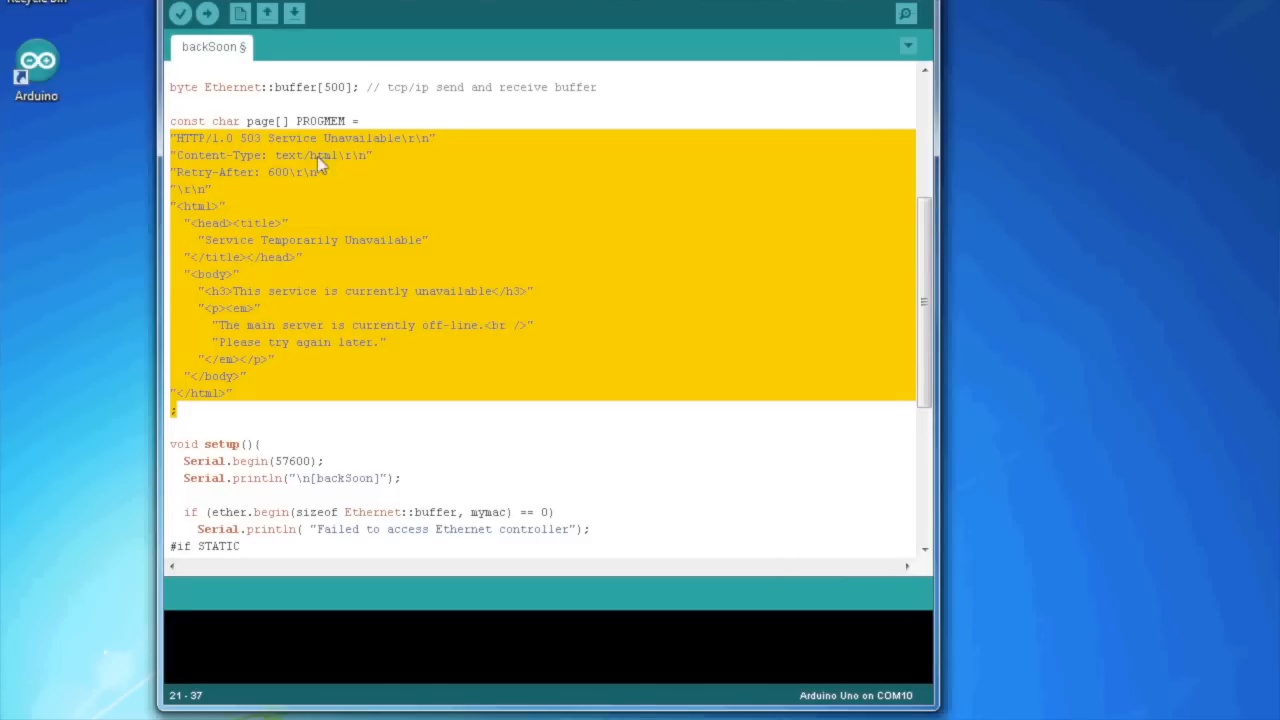
scroll(up, 3)
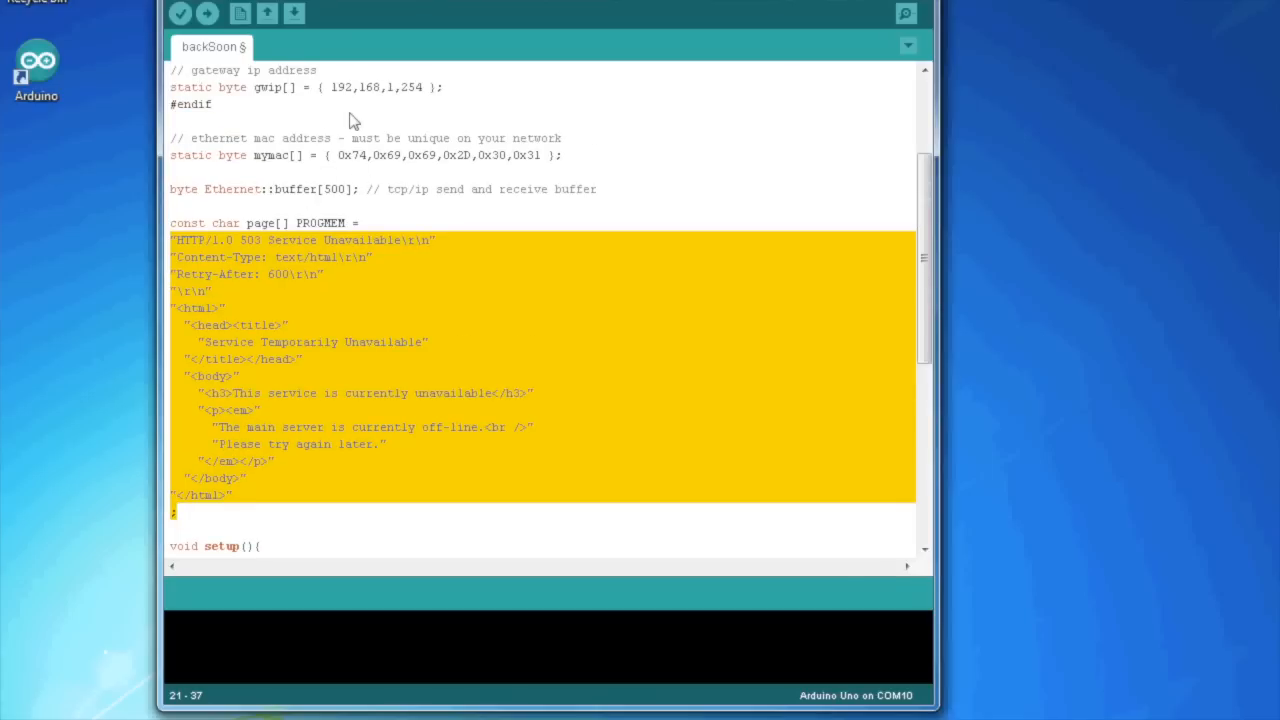
Change the page title to 'Hello from Arduino' and the paragraph to the fun-themed text
click(336, 320)
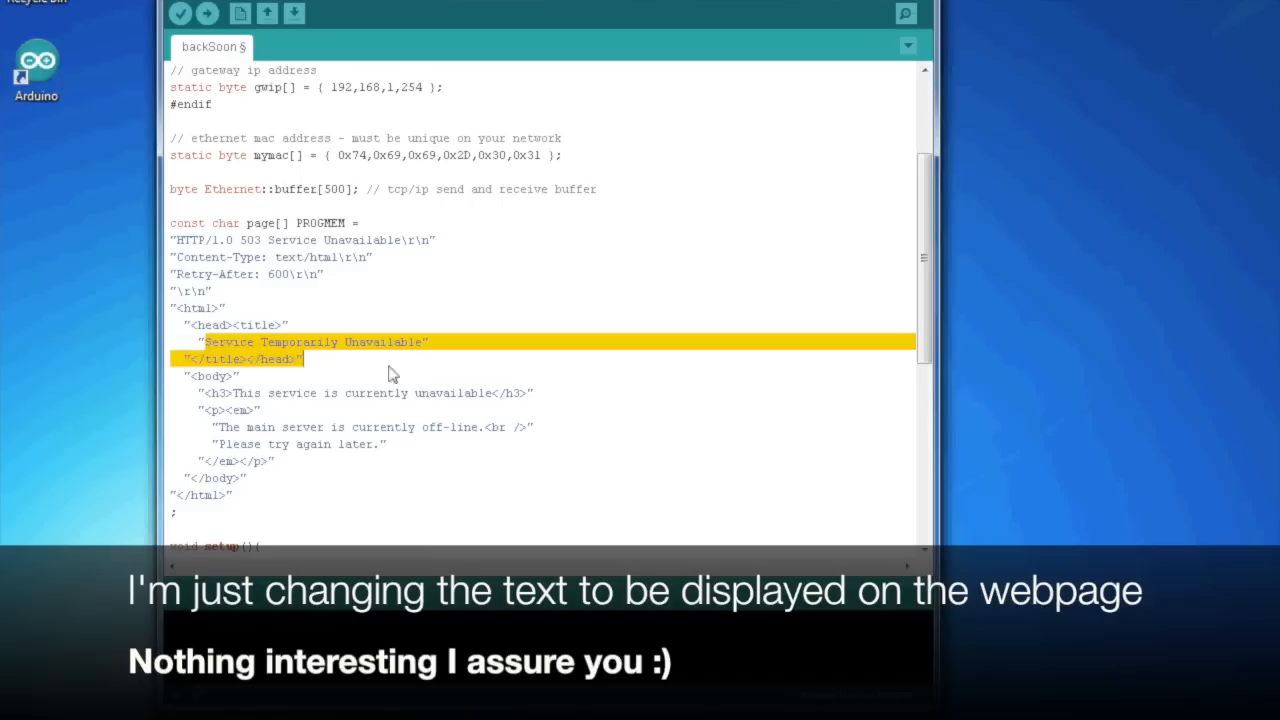
text(Hello from Arduino")
click(542, 428)
text("Have fu)
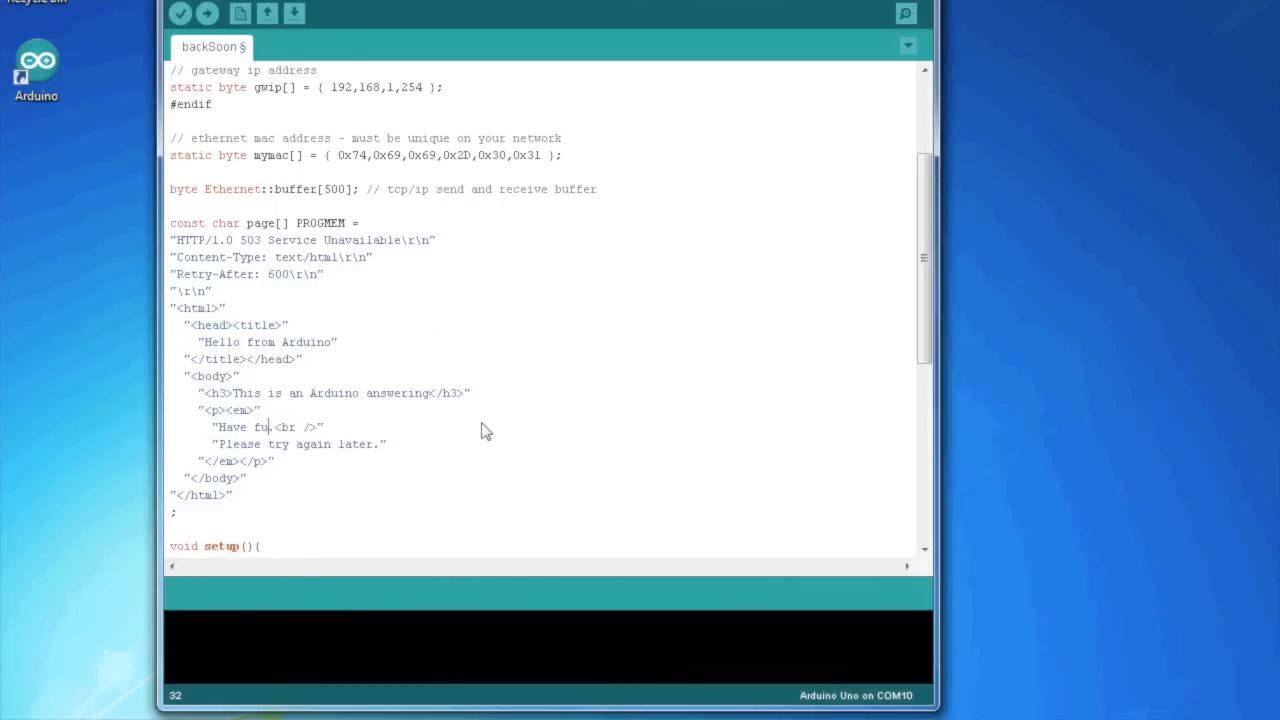
text(n finding out more fun things to do with this!)
click(300, 444)
text(nd again)
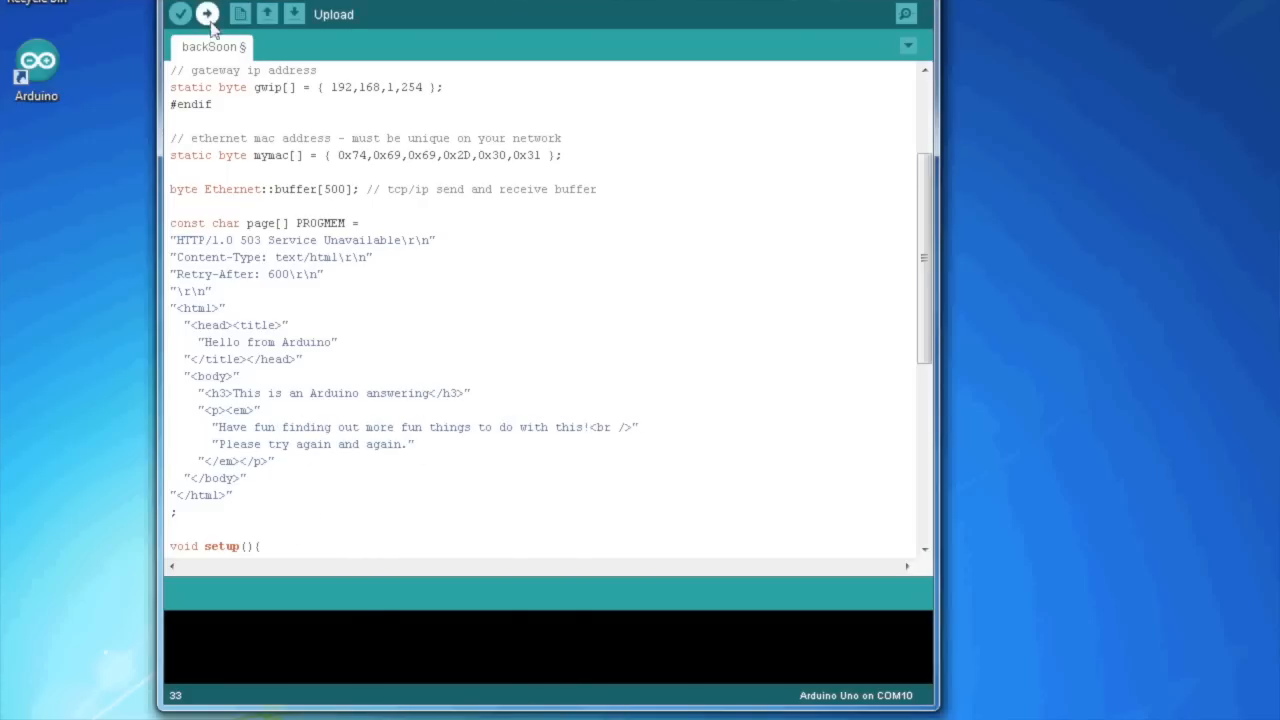
Upload the backSoon sketch to the Arduino Uno on COM10
click(208, 12)
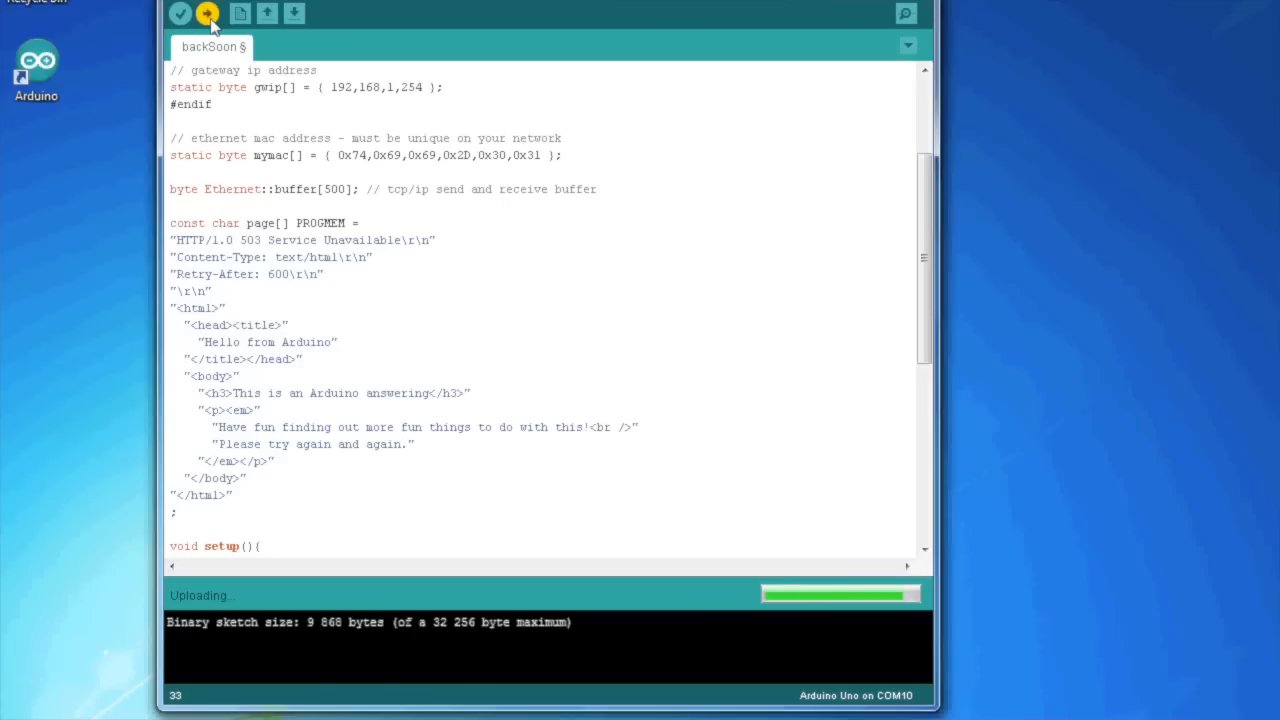
mouse_move(116, 272)
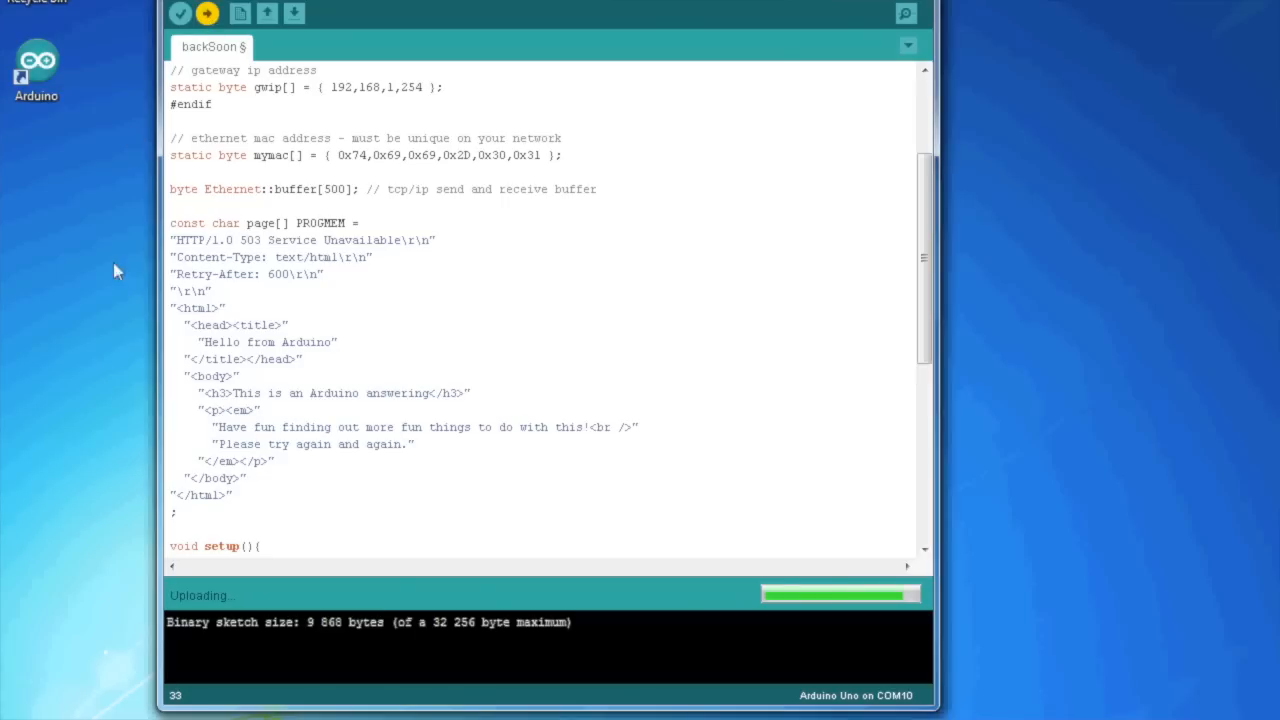
mouse_move(224, 596)
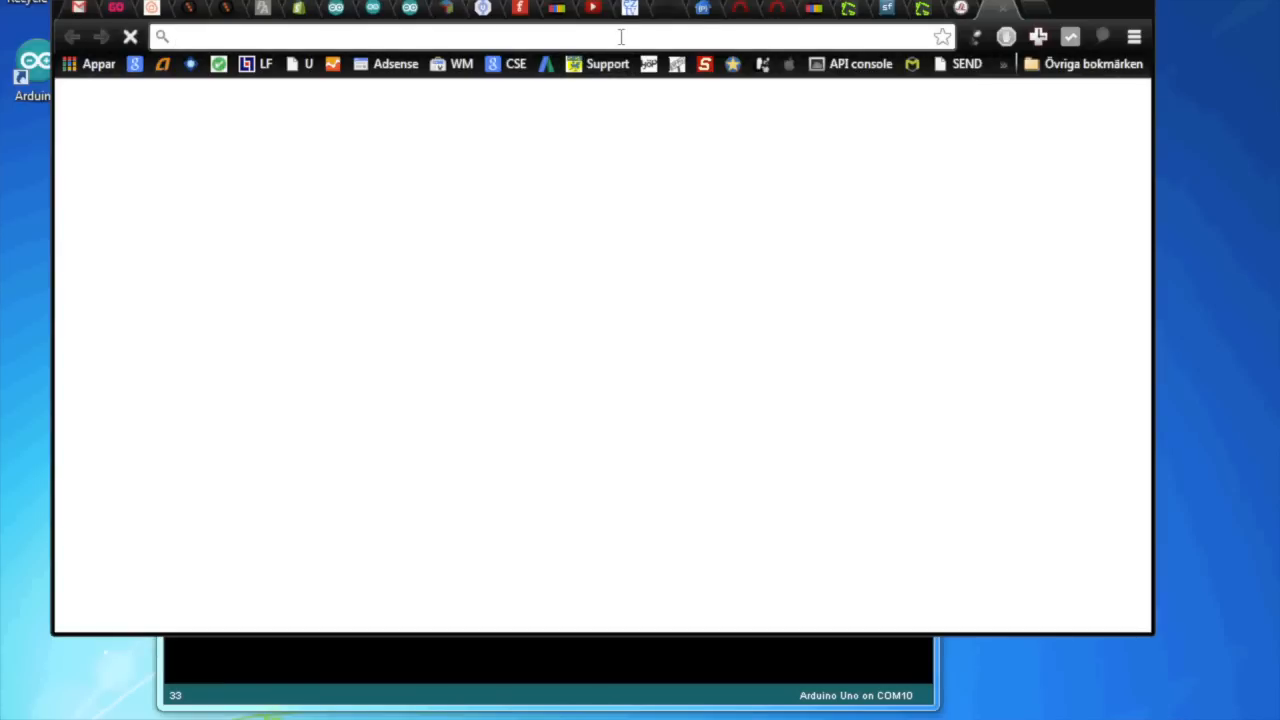
Request the Arduino's address in Chrome, which reports the page unavailable
text(192.168.1.81)
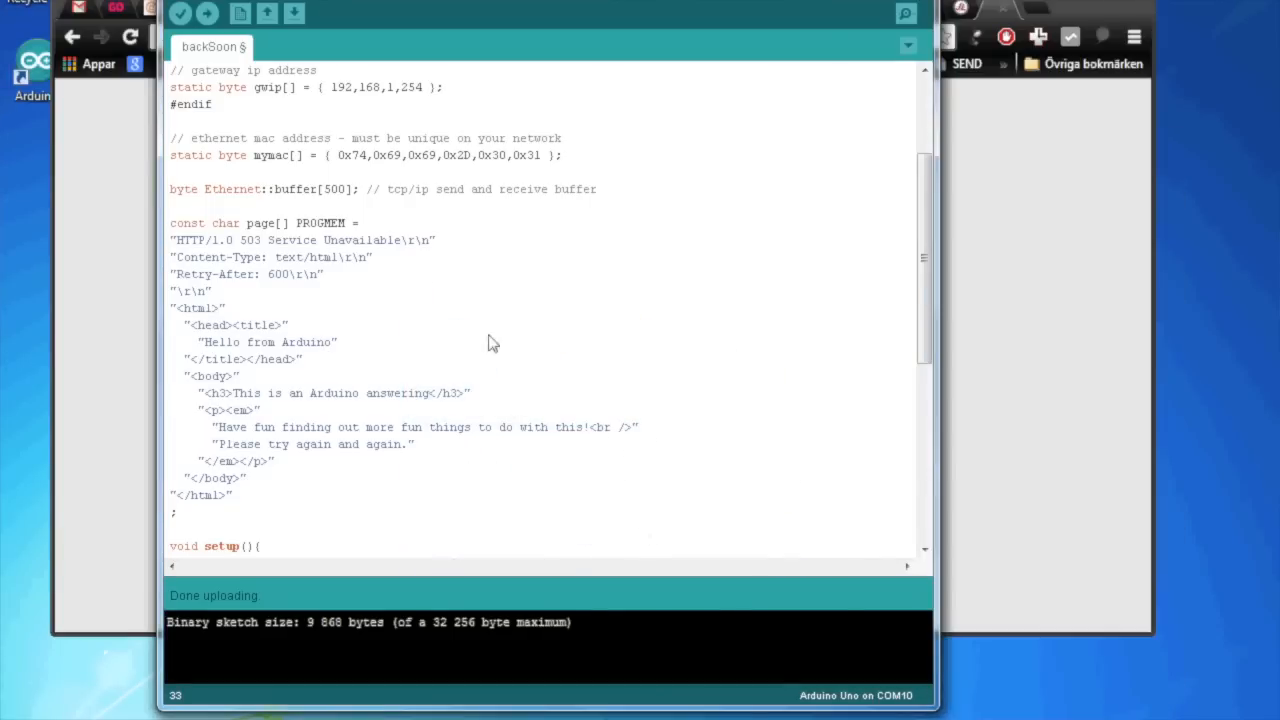
scroll(up, 3)
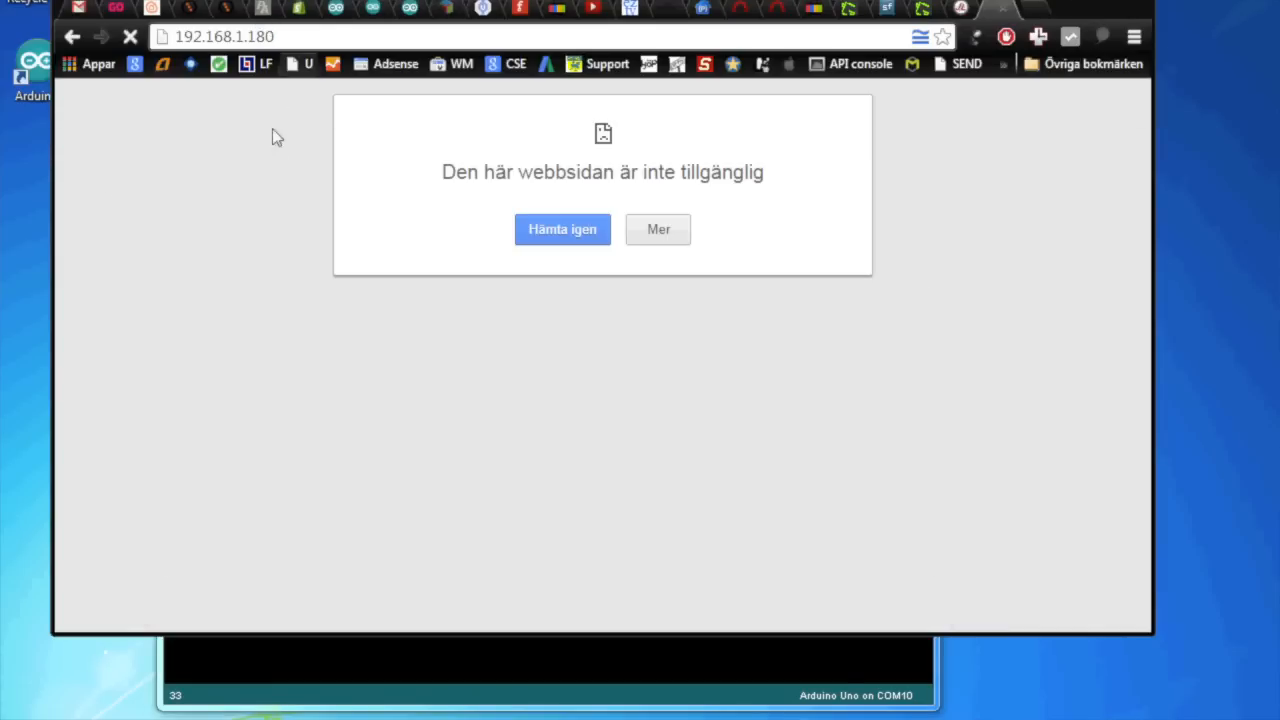
mouse_move(256, 148)
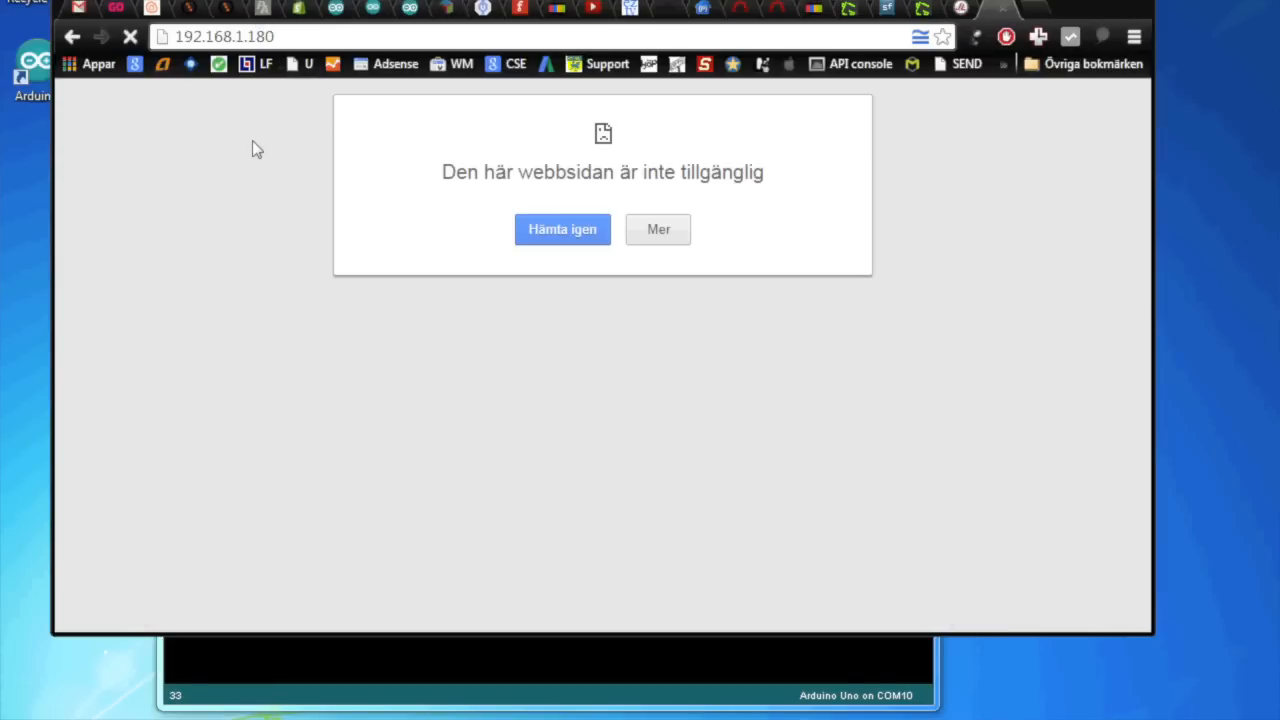
Reload 192.168.1.180 to show 'This is an Arduino answering', then return to the sketch
click(562, 228)
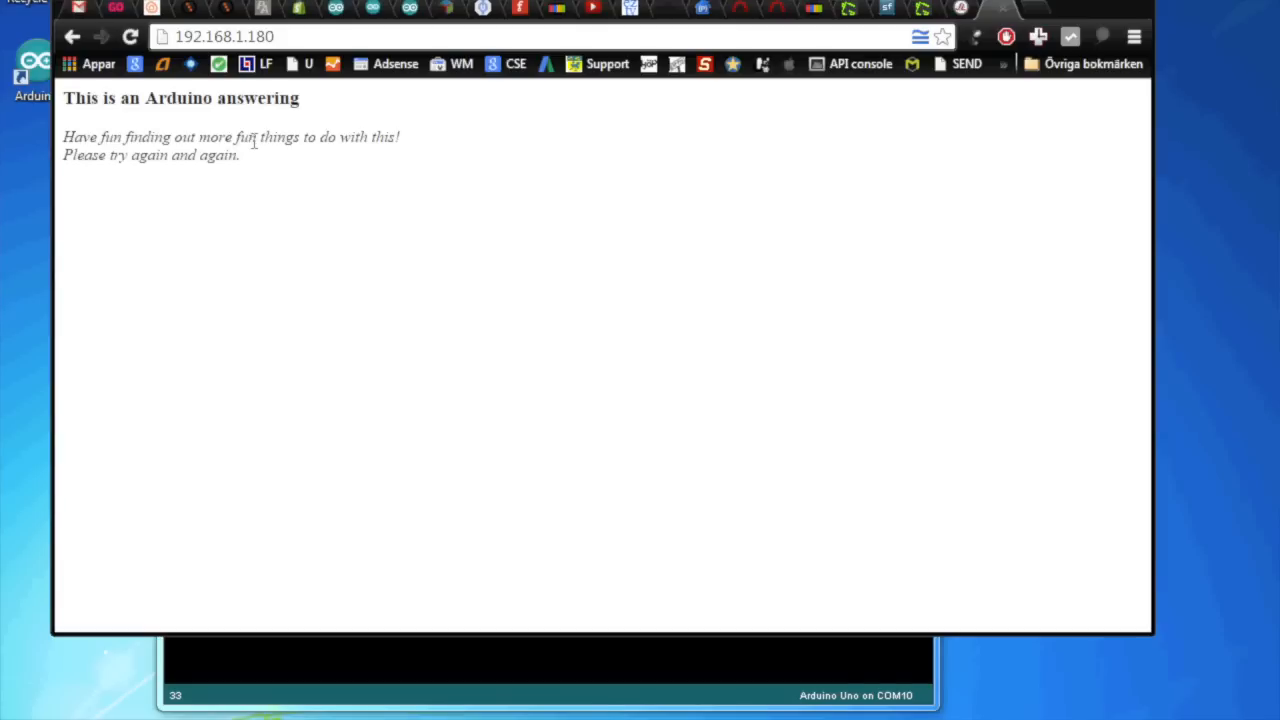
mouse_move(240, 170)
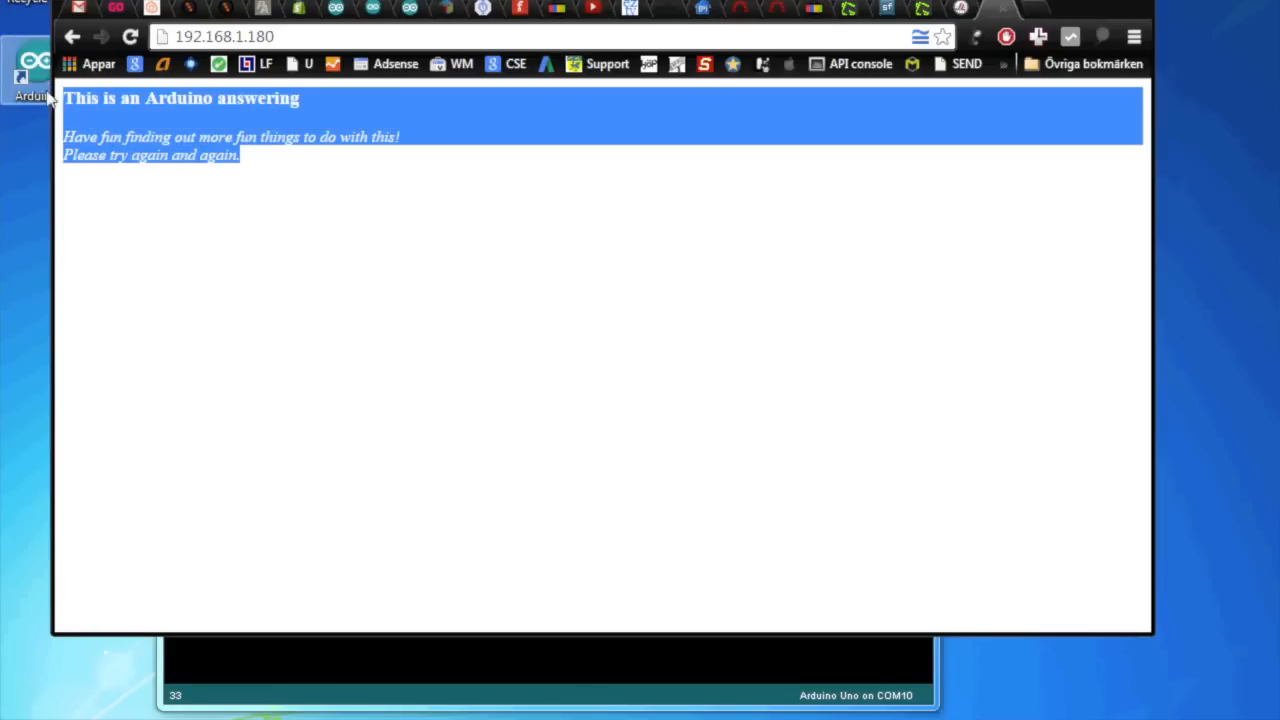
click(268, 166)
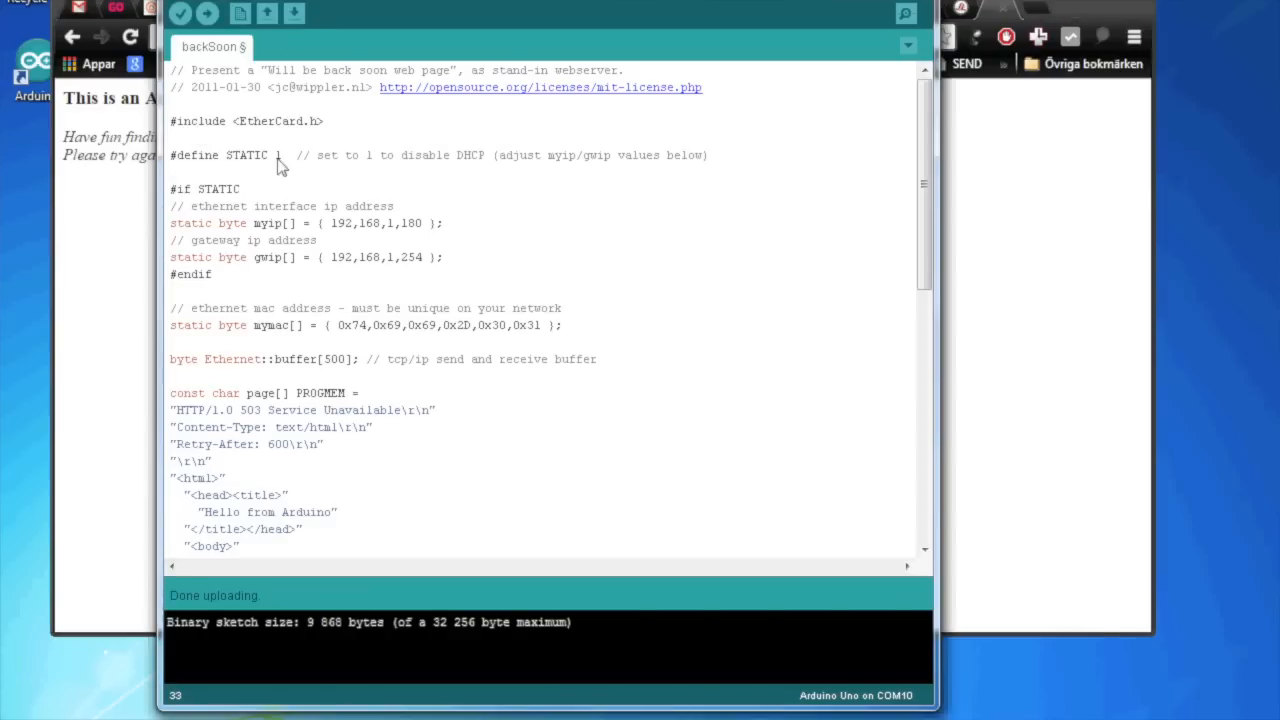
scroll(down, 3)
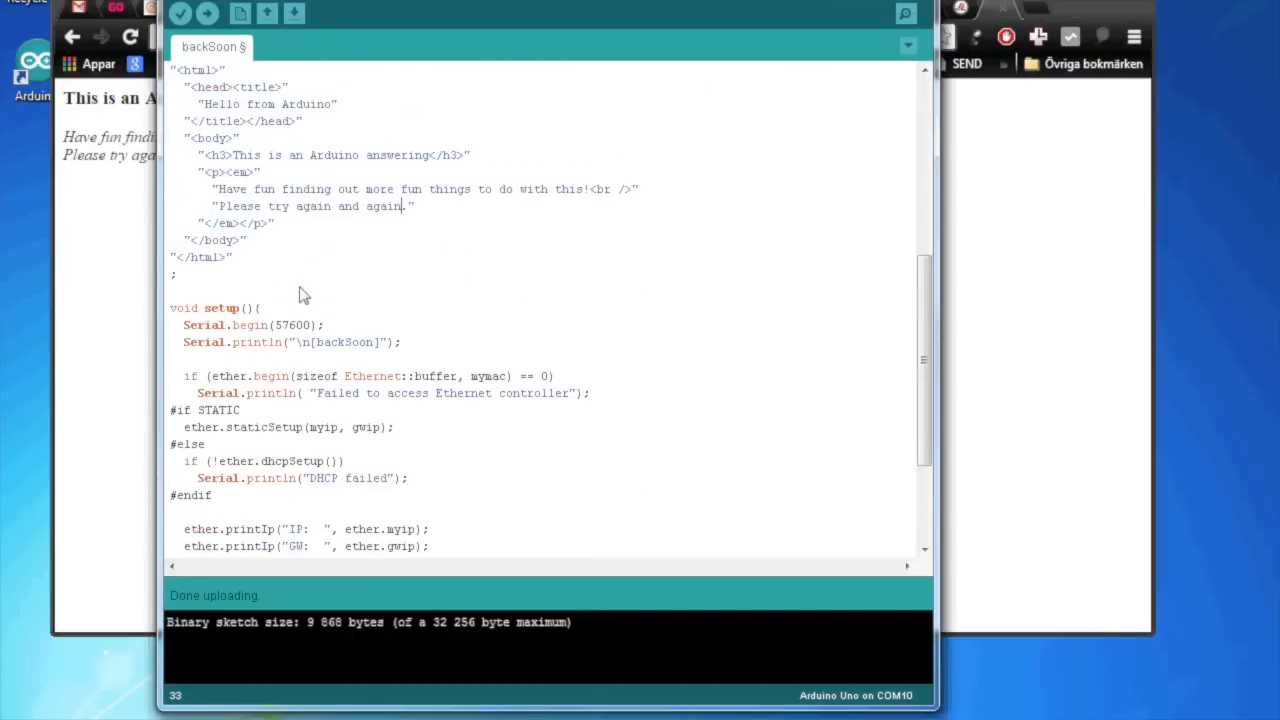
scroll(down, 3)
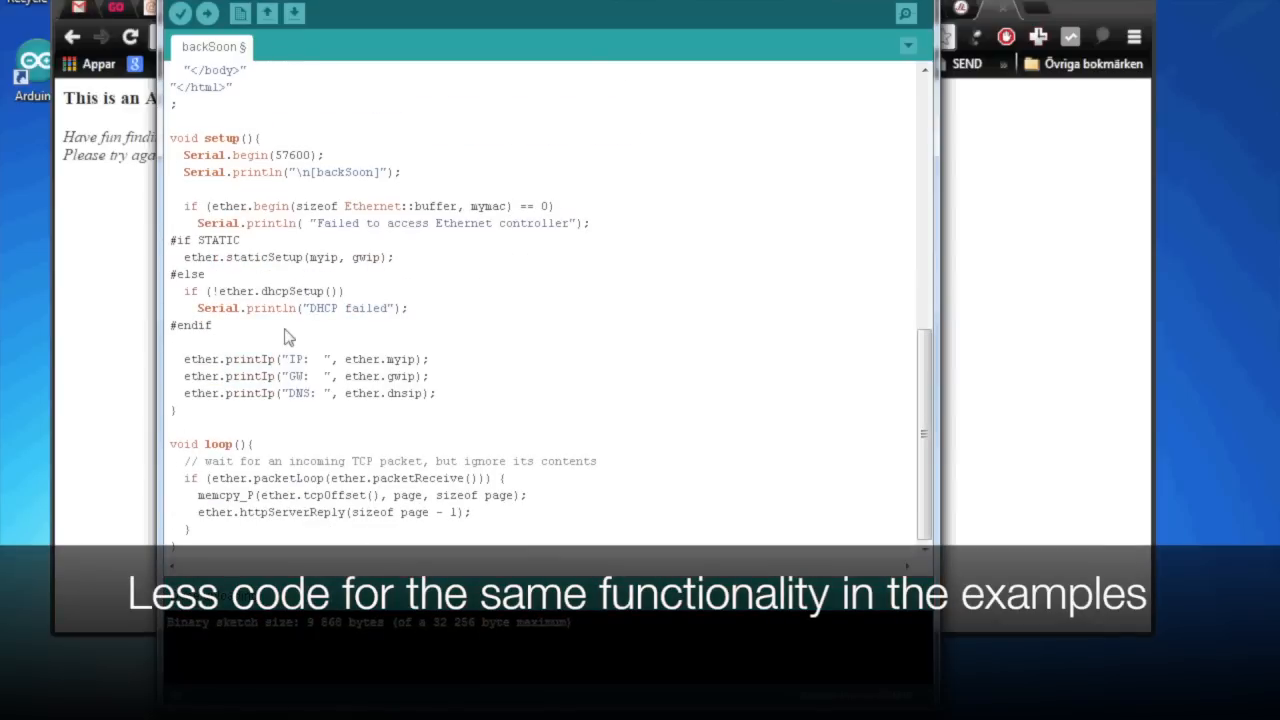
mouse_move(264, 344)
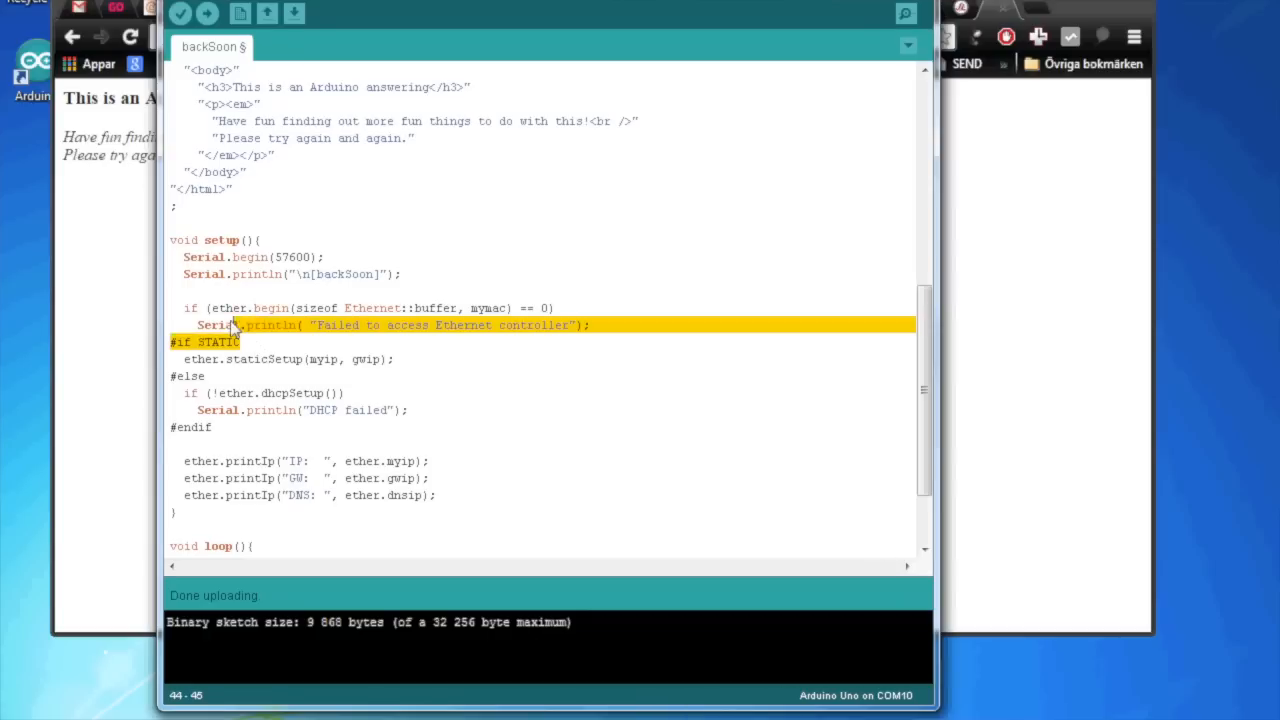
scroll(up, 3)
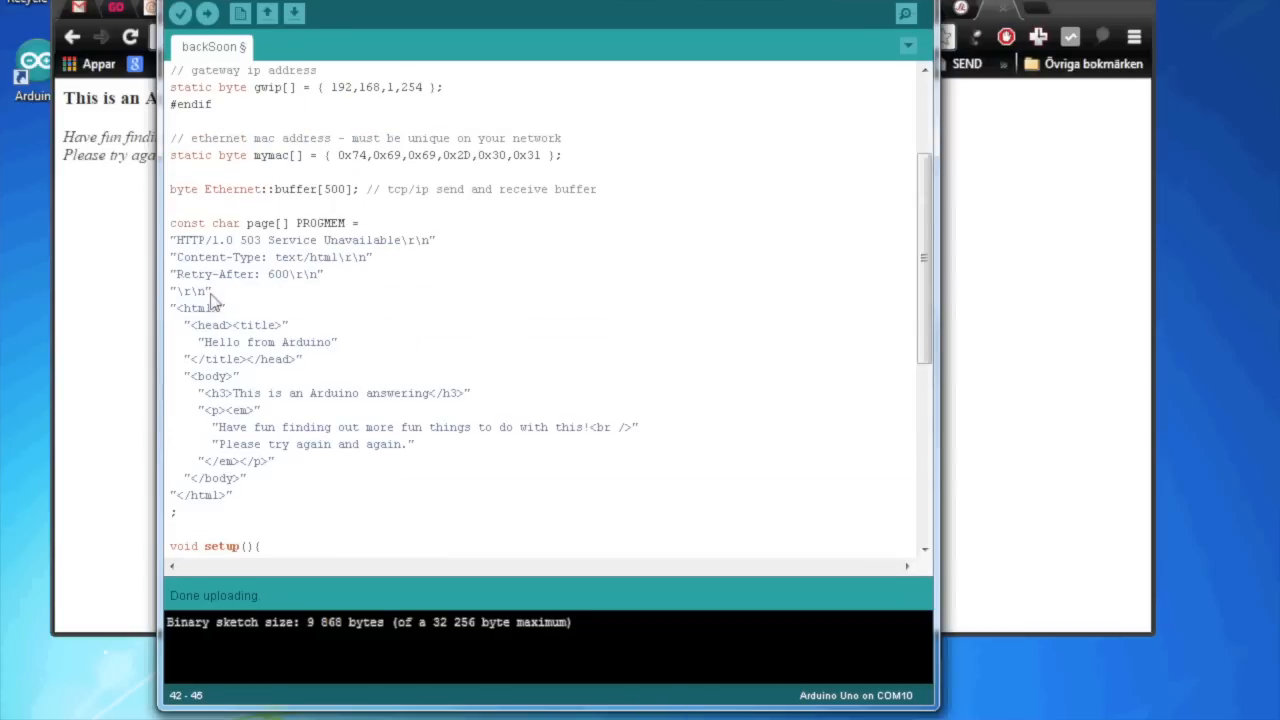
mouse_move(310, 284)
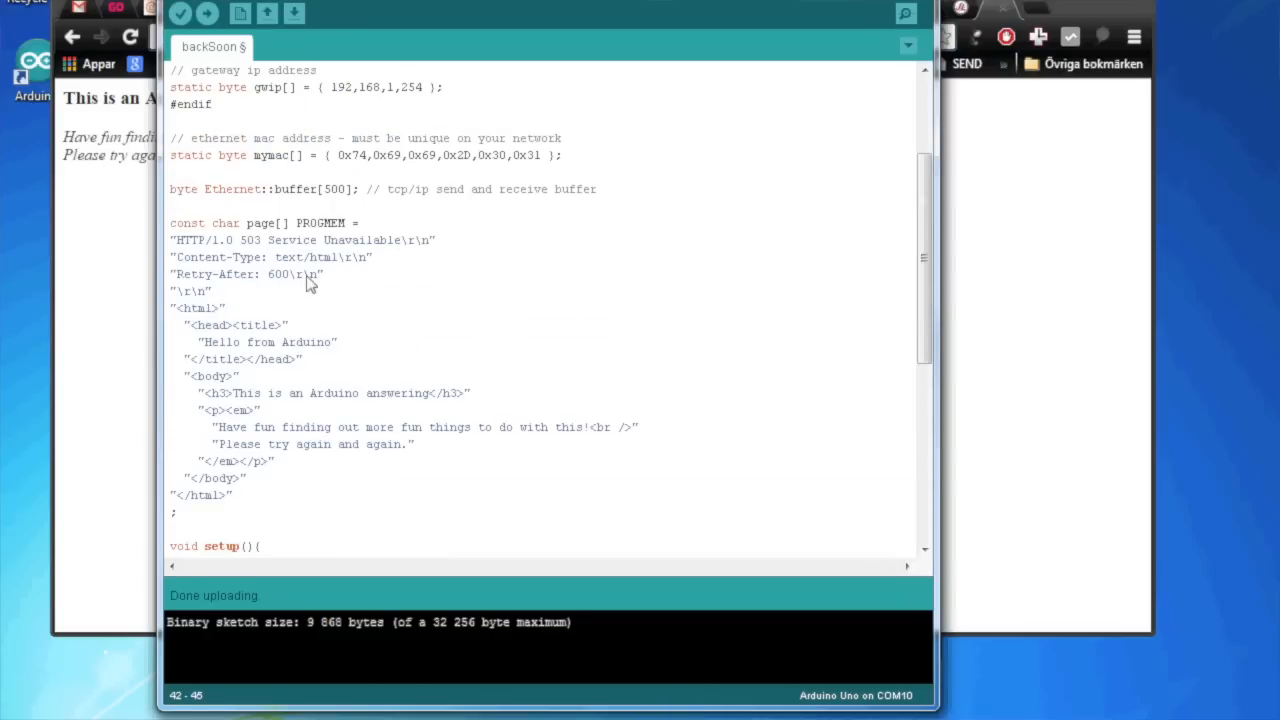